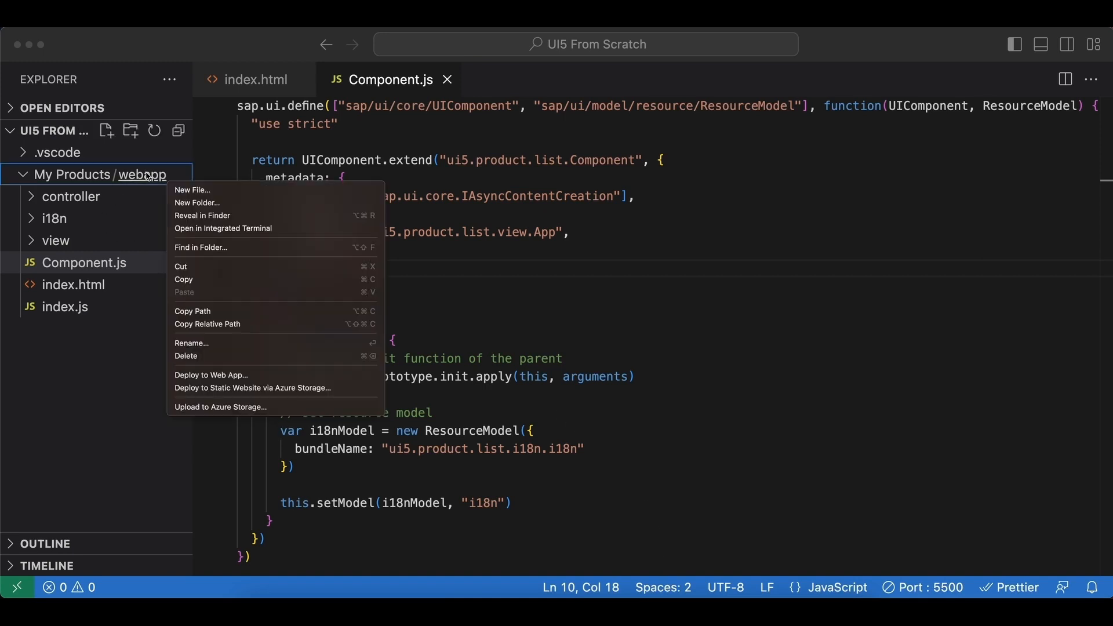
Create a new file named manifest.json inside the webapp folder.
{"action": "left_click", "coordinate": [191, 189]}
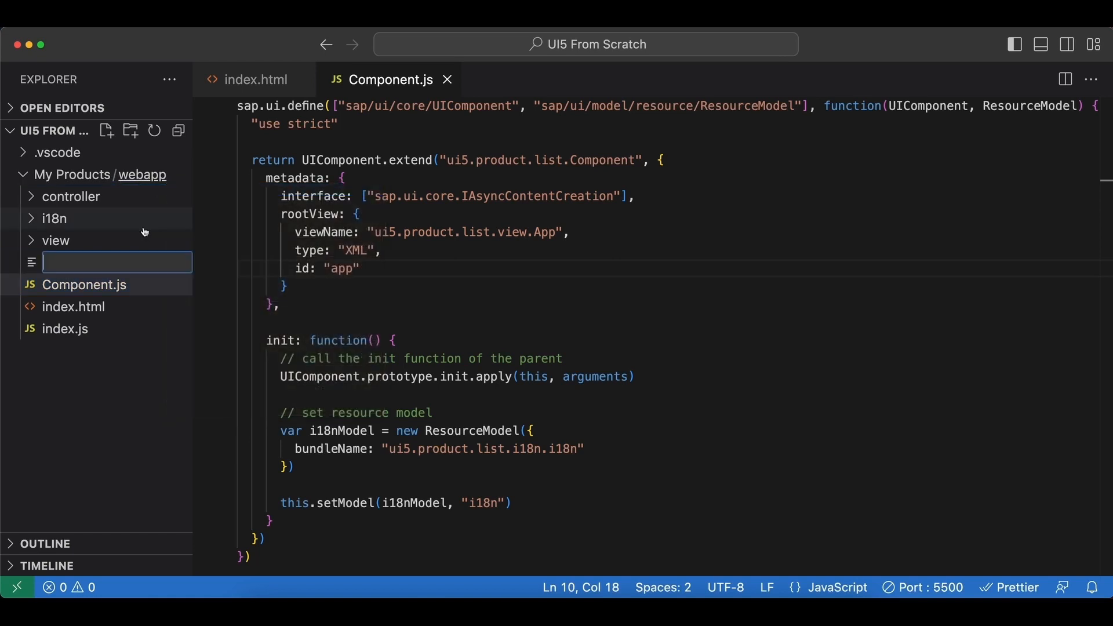
{"action": "type", "text": "manifest."}
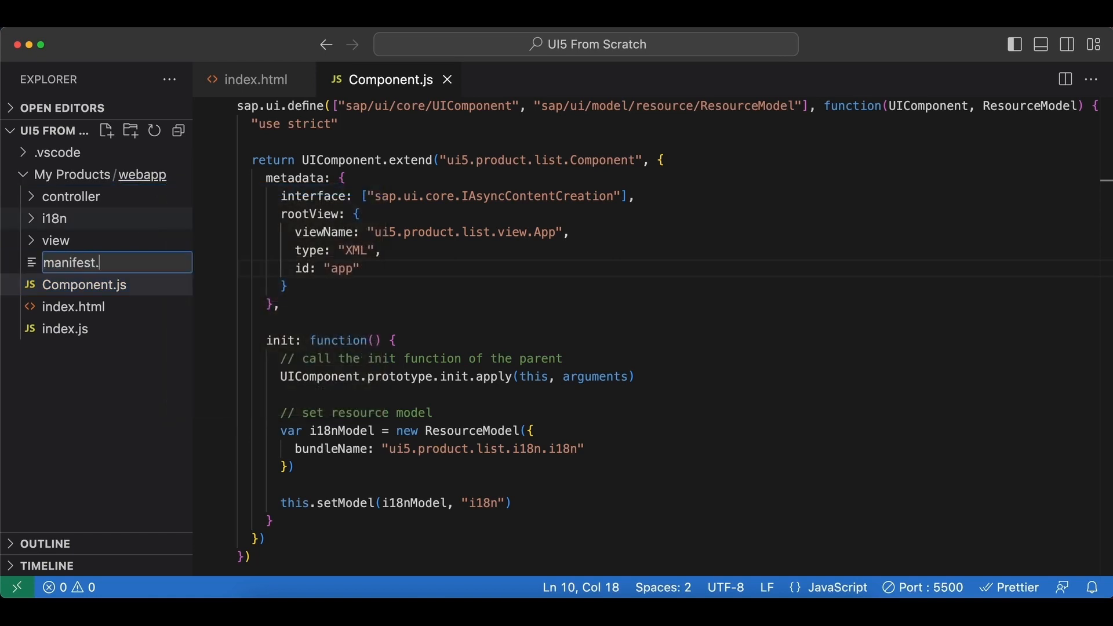
{"action": "type", "text": "json"}
{"action": "type", "text": "{"}
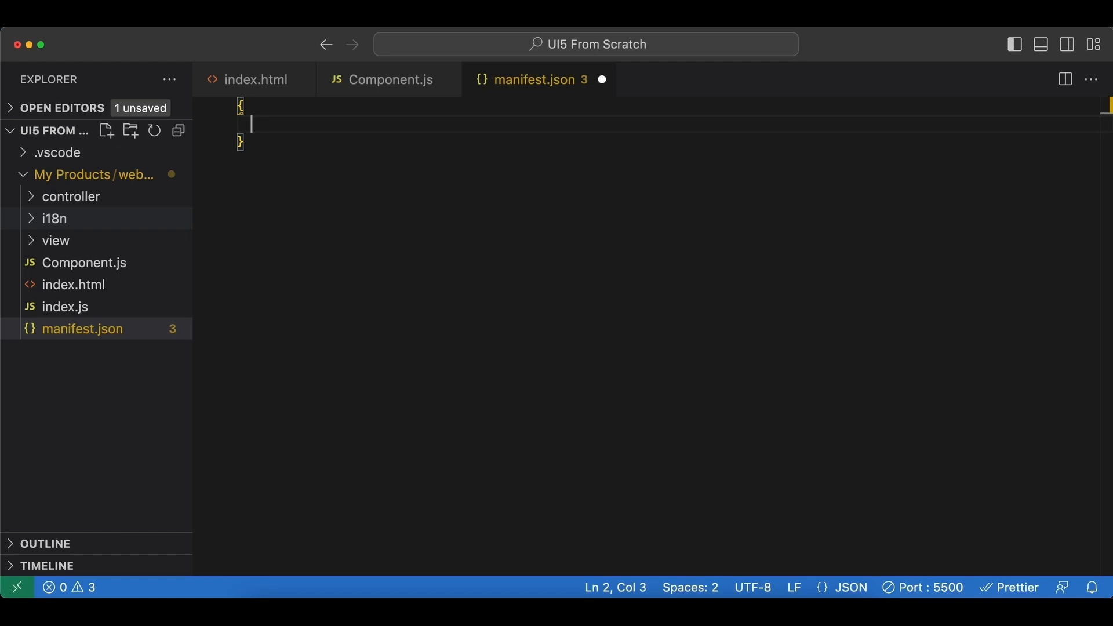
Start the manifest with a "_version" key and check the UI5 version in index.html's bootstrap URL.
{"action": "type", "text": "\"_ver\""}
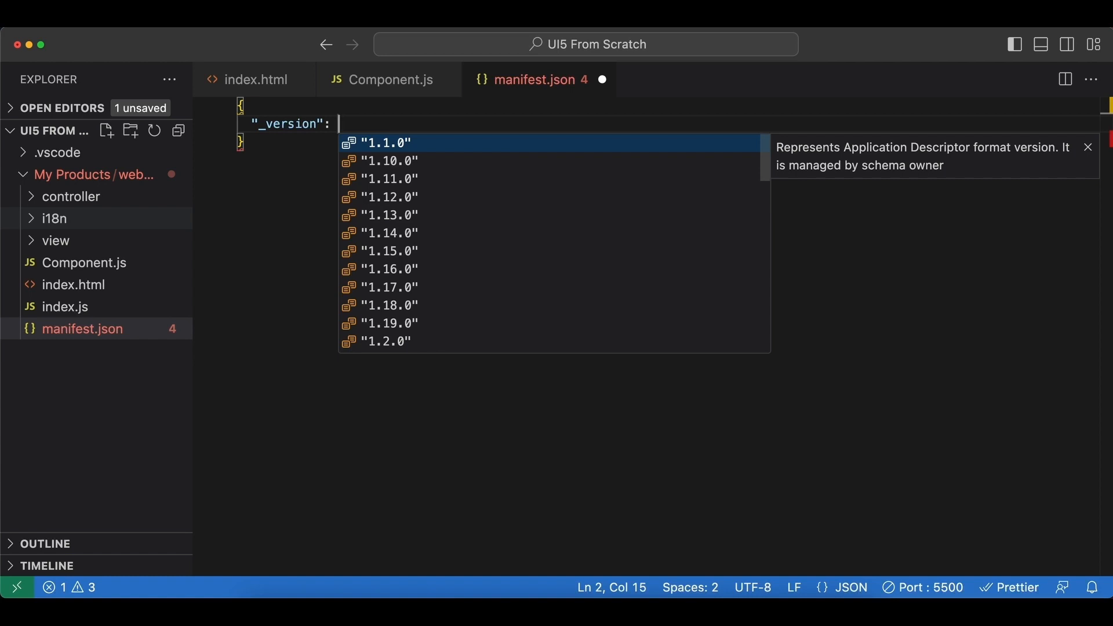
{"action": "mouse_move", "coordinate": [129, 200]}
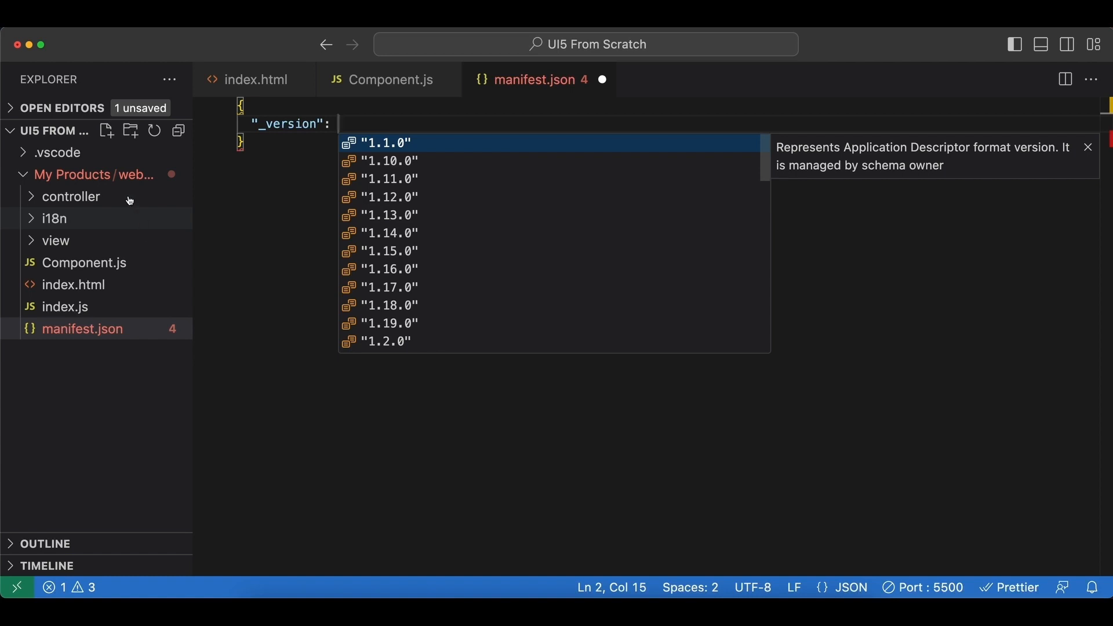
{"action": "left_click", "coordinate": [254, 79]}
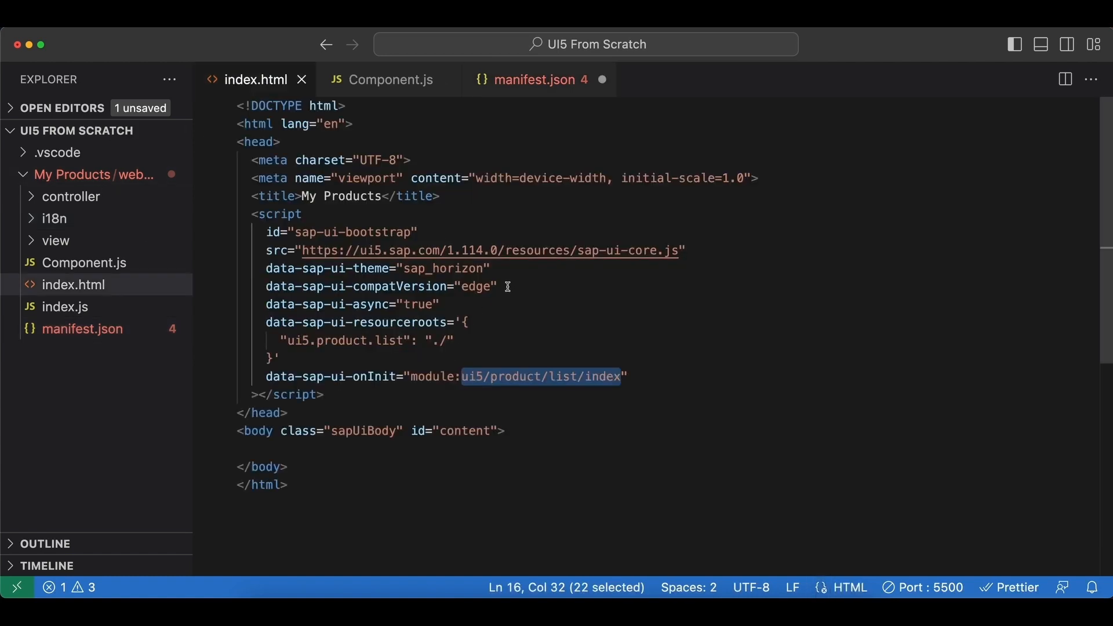
{"action": "left_click", "coordinate": [472, 250]}
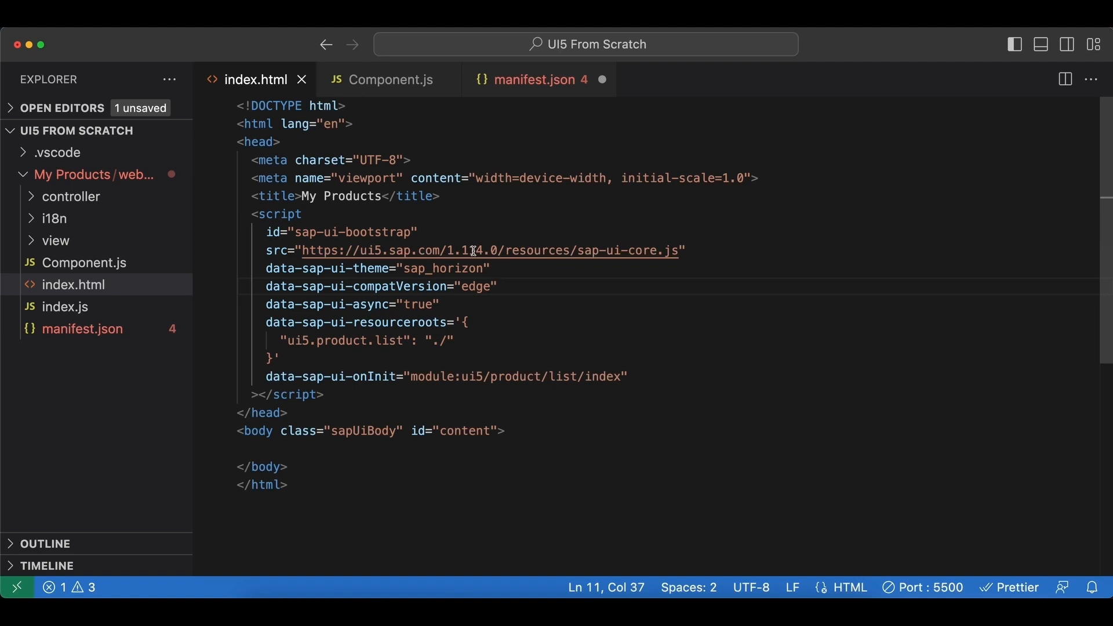
{"action": "left_click", "coordinate": [537, 78]}
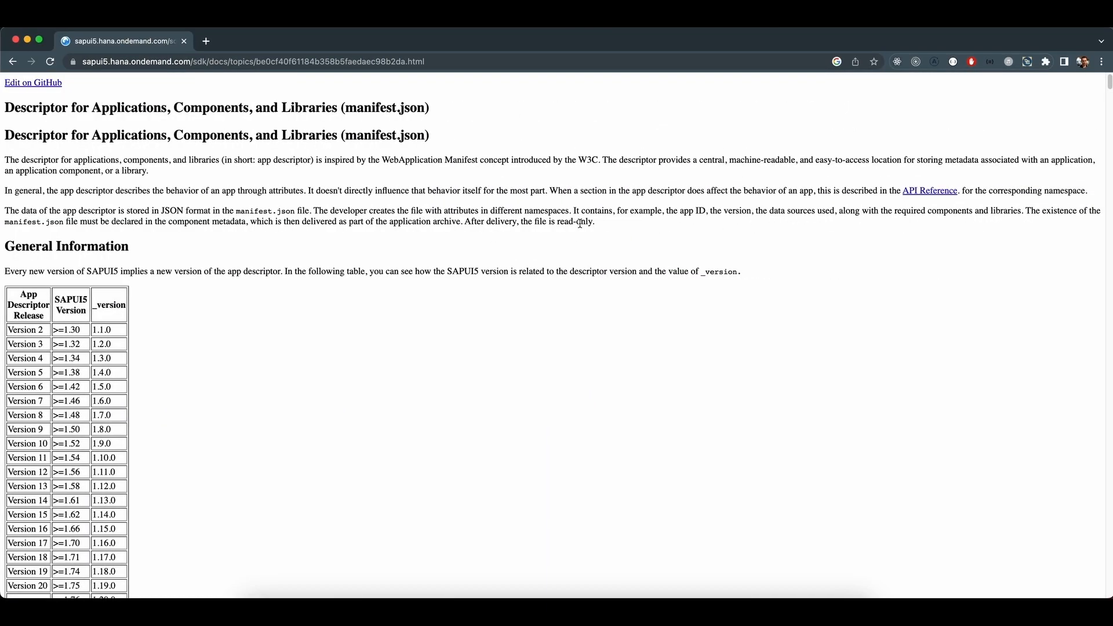
{"action": "mouse_move", "coordinate": [613, 222]}
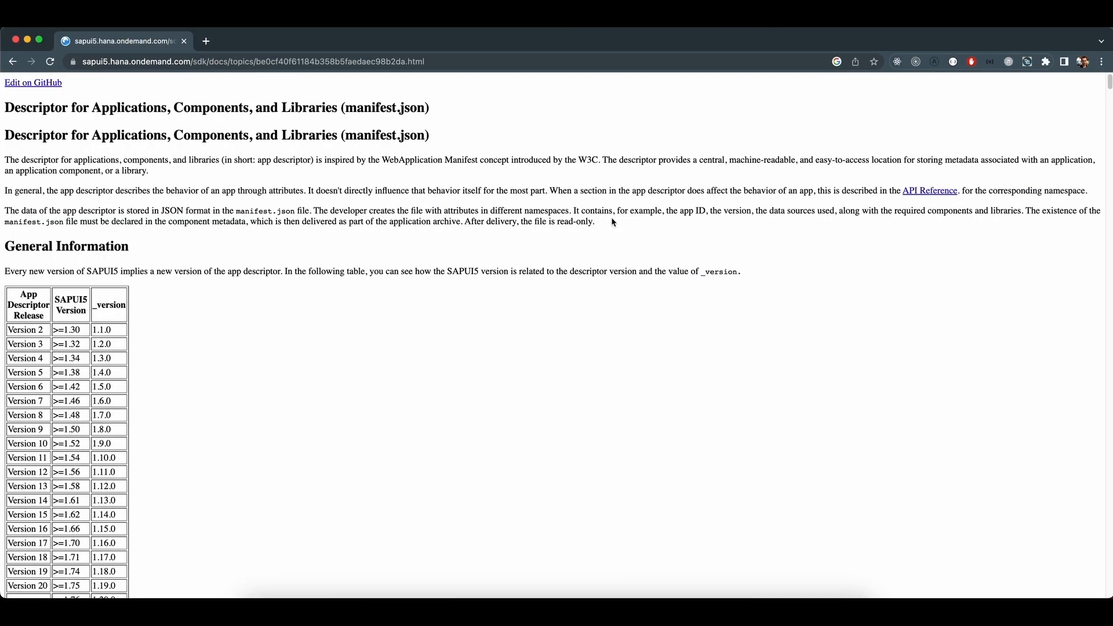
Scroll the descriptor version table to SAPUI5 >=1.114 and select its 1.54.0 value.
{"action": "scroll", "scroll_direction": "down", "scroll_amount": 3}
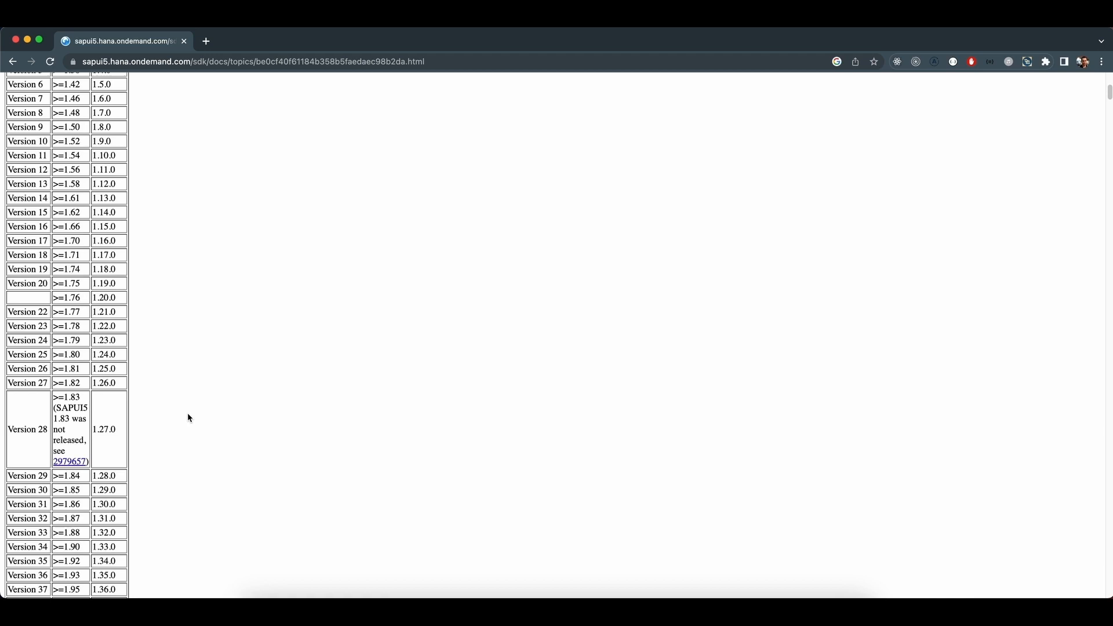
{"action": "scroll", "scroll_direction": "down", "scroll_amount": 3}
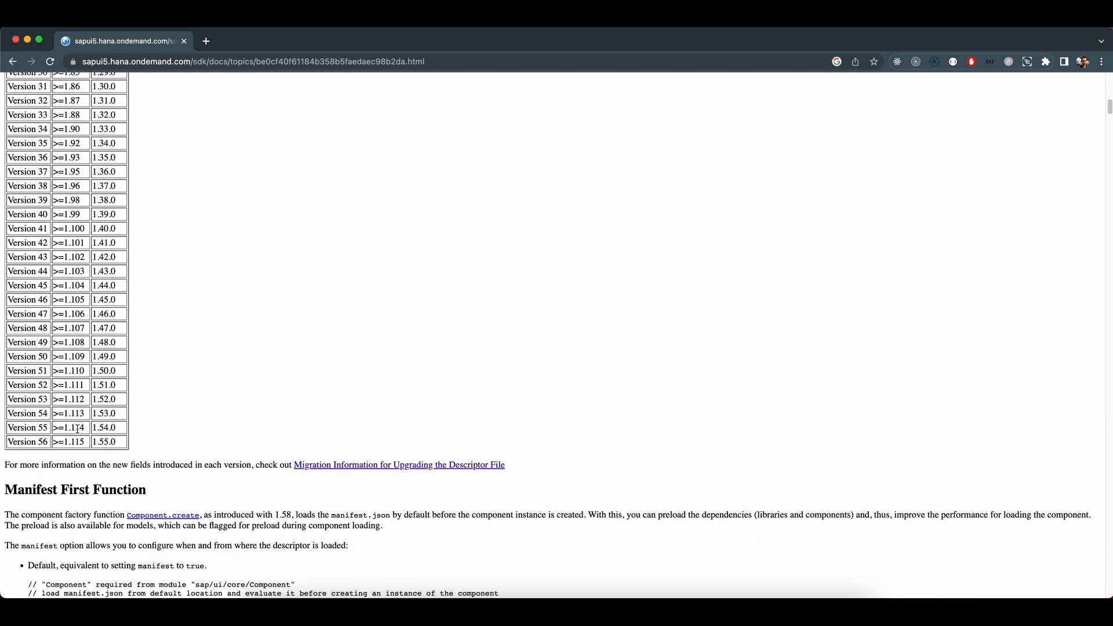
{"action": "double_click", "coordinate": [105, 428]}
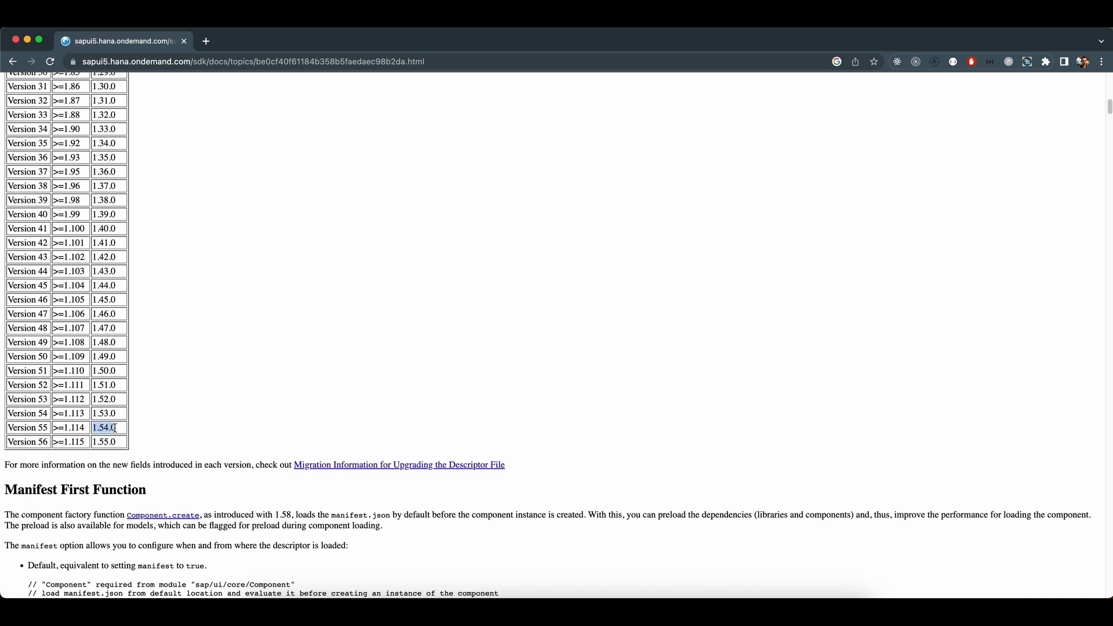
{"action": "mouse_move", "coordinate": [183, 431]}
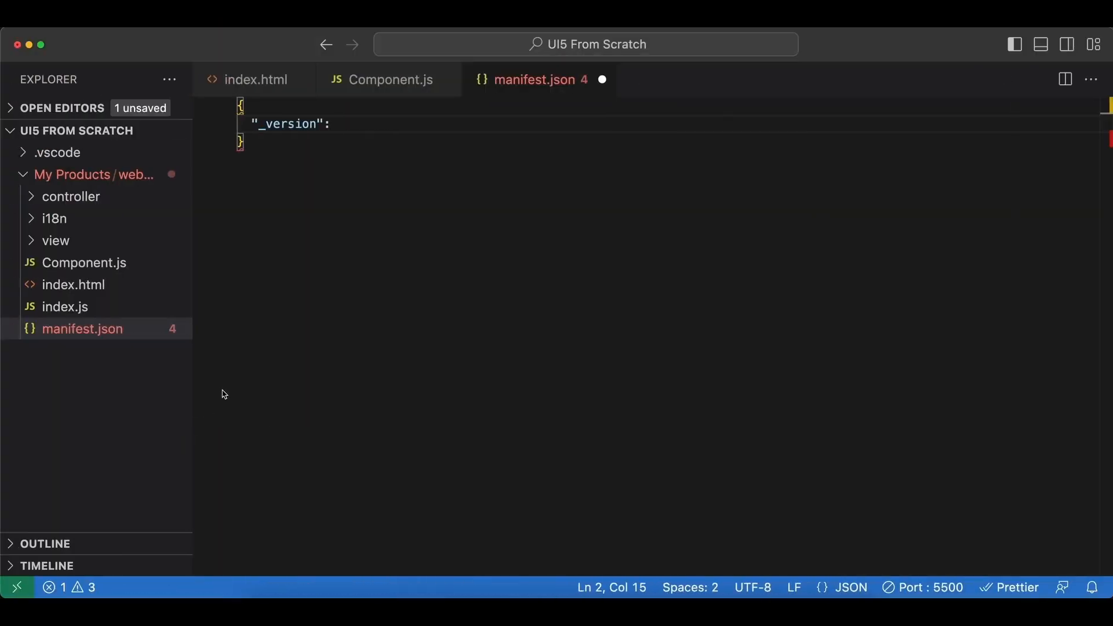
Set _version to 1.54.0 and add sap.app with id ui5.product.list.
{"action": "type", "text": "\"1.54.0\","}
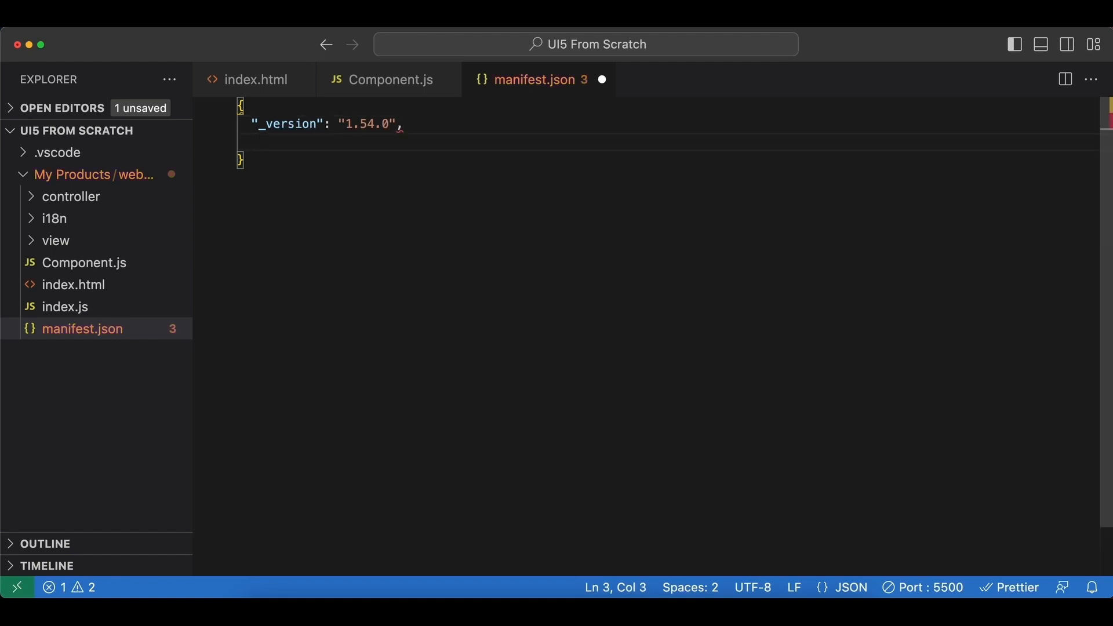
{"action": "type", "text": "\""}
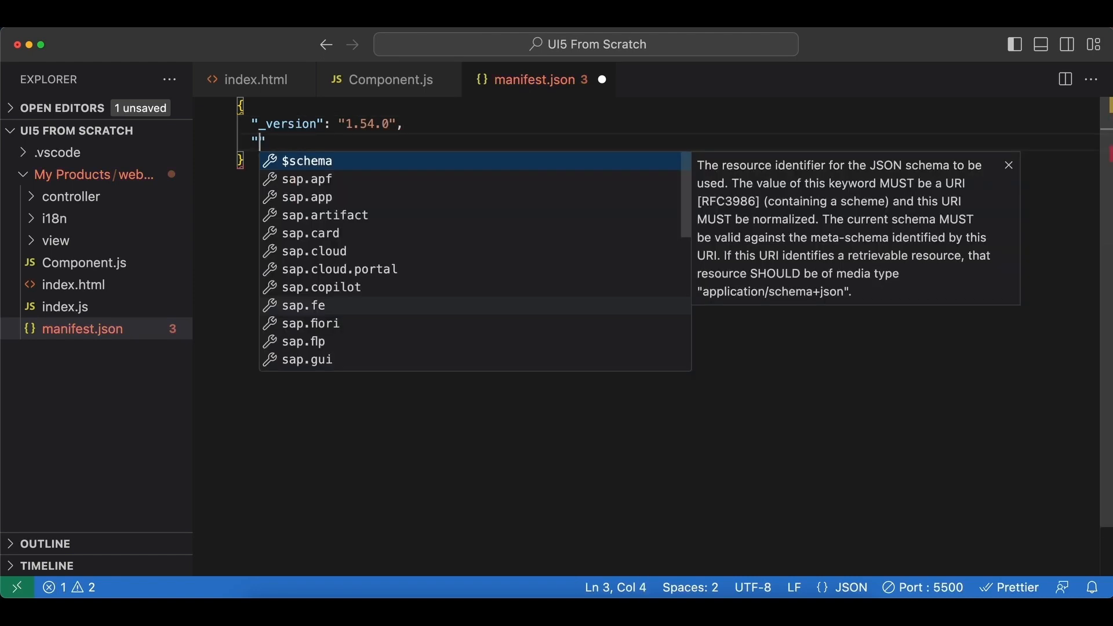
{"action": "type", "text": "sap.app"}
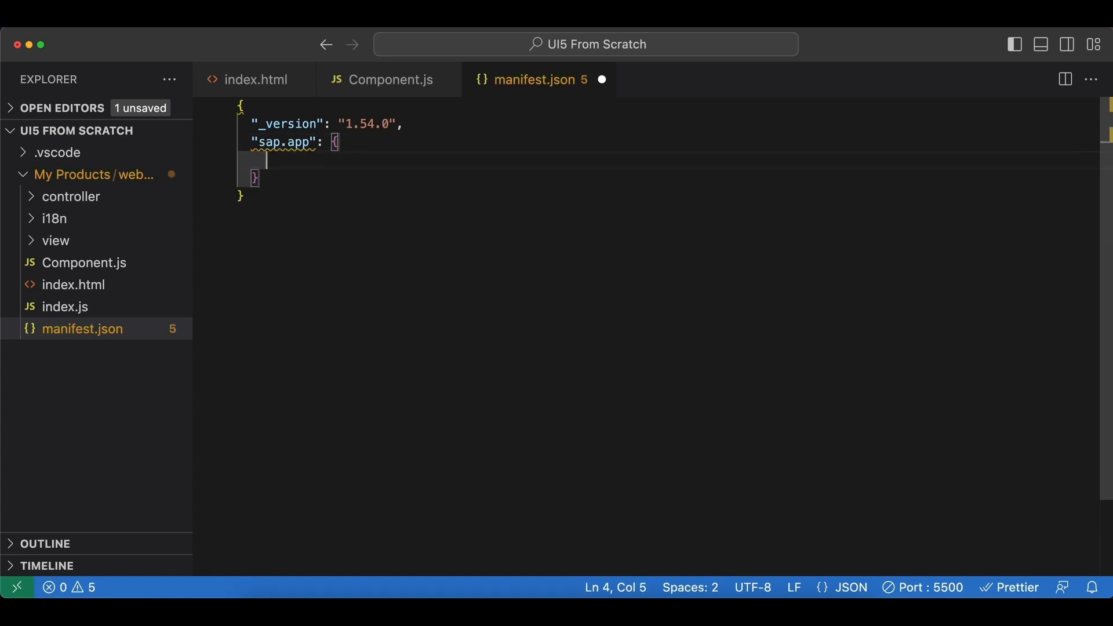
{"action": "type", "text": "\"id\": \"\""}
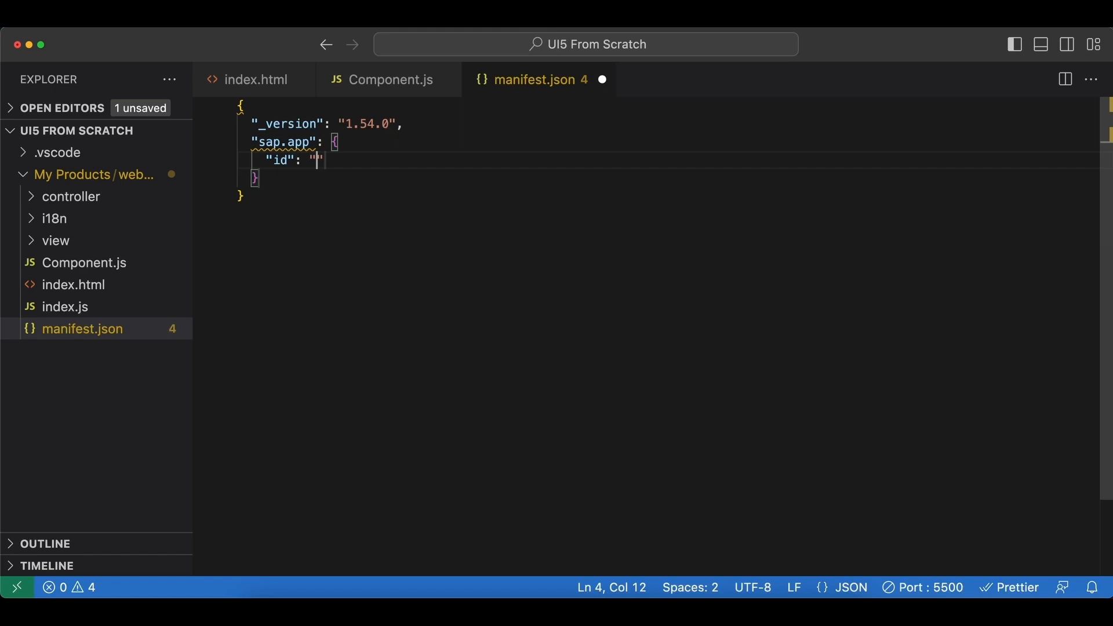
{"action": "type", "text": "ui5.pro"}
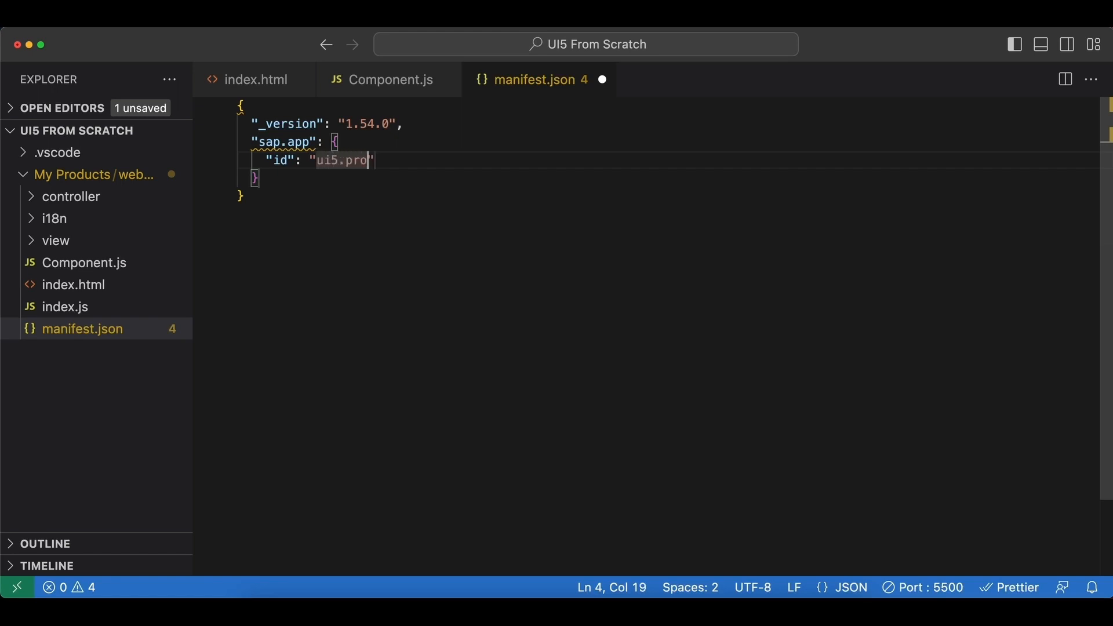
{"action": "type", "text": "duct.list"}
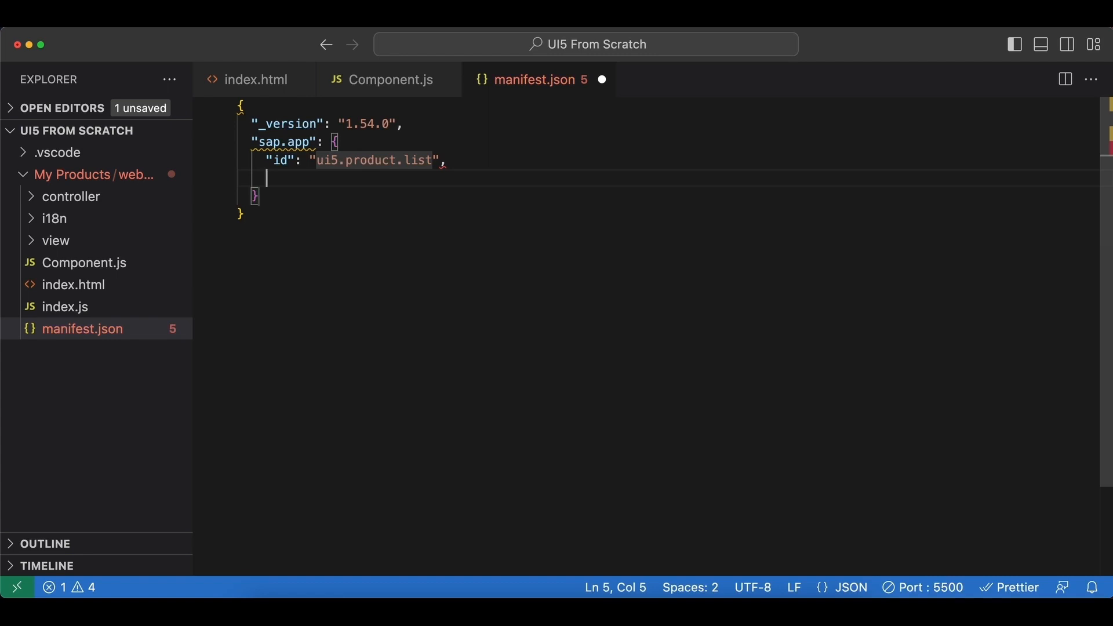
Give sap.app the type application and start the next key.
{"action": "type", "text": "\"type\":"}
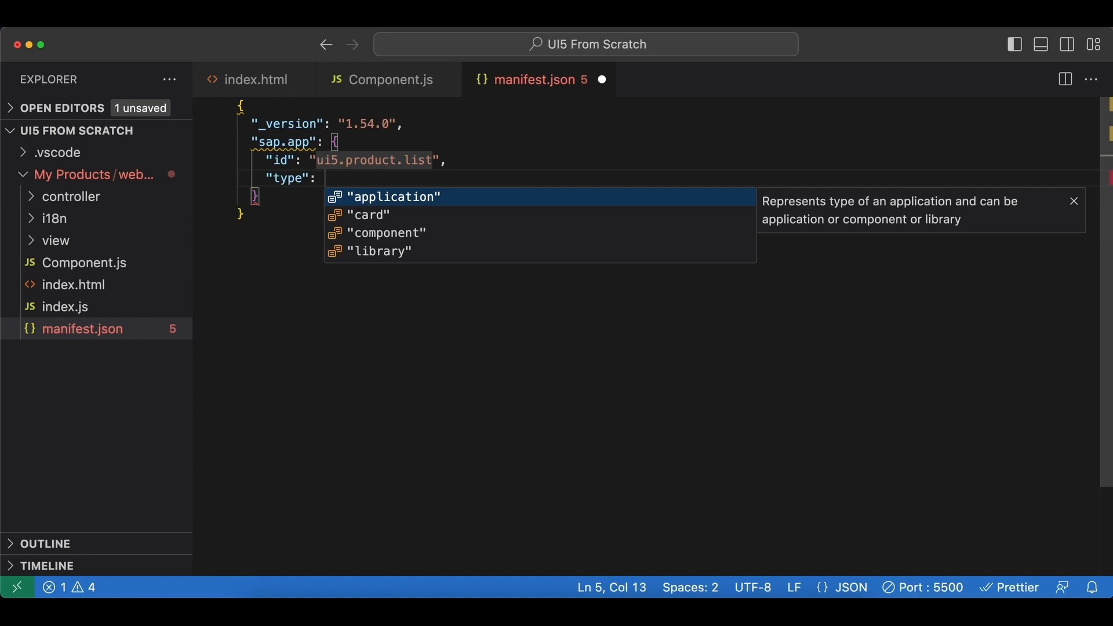
{"action": "left_click", "coordinate": [395, 197]}
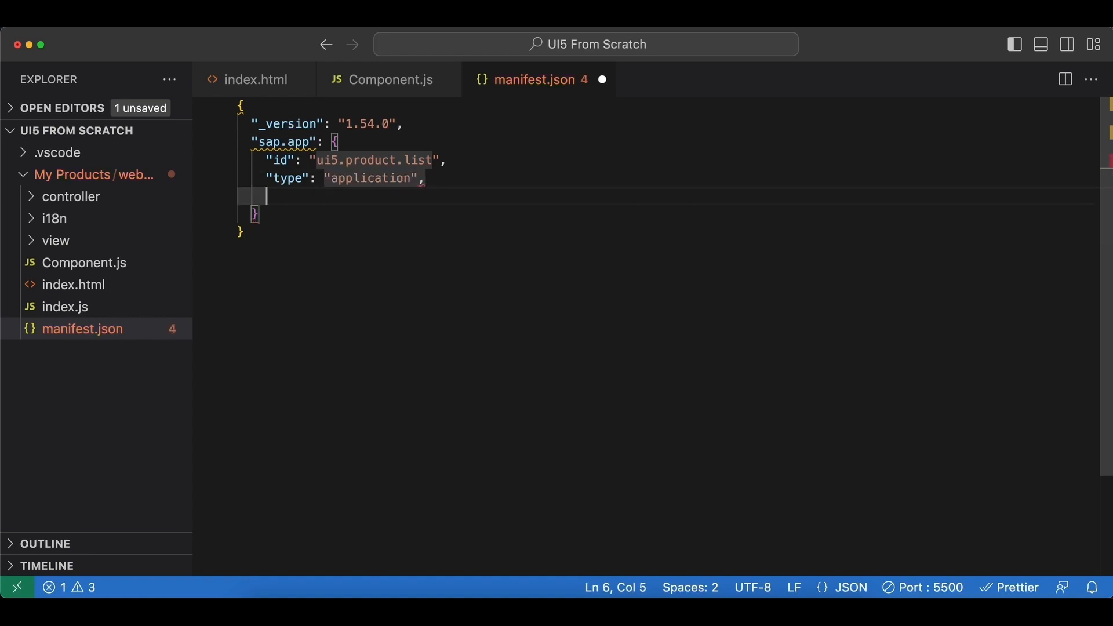
{"action": "type", "text": "\"i18n\": \"i18n/i18n.properties"}
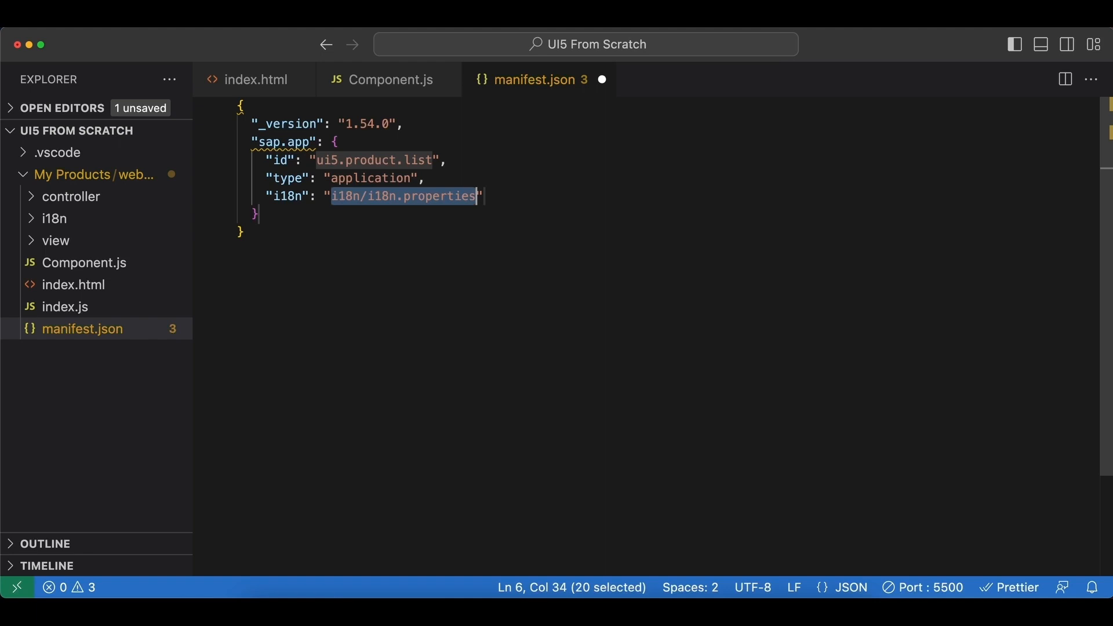
{"action": "mouse_move", "coordinate": [93, 224]}
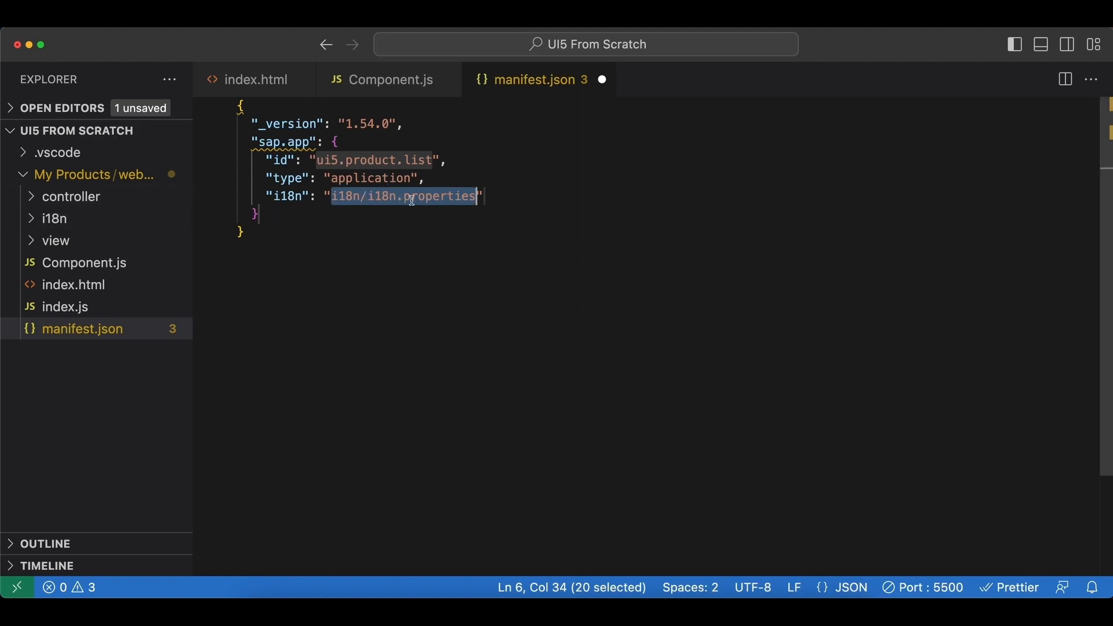
Delete the i18n_de and i18n_en properties files from the i18n folder, moving them to trash.
{"action": "left_click", "coordinate": [54, 218]}
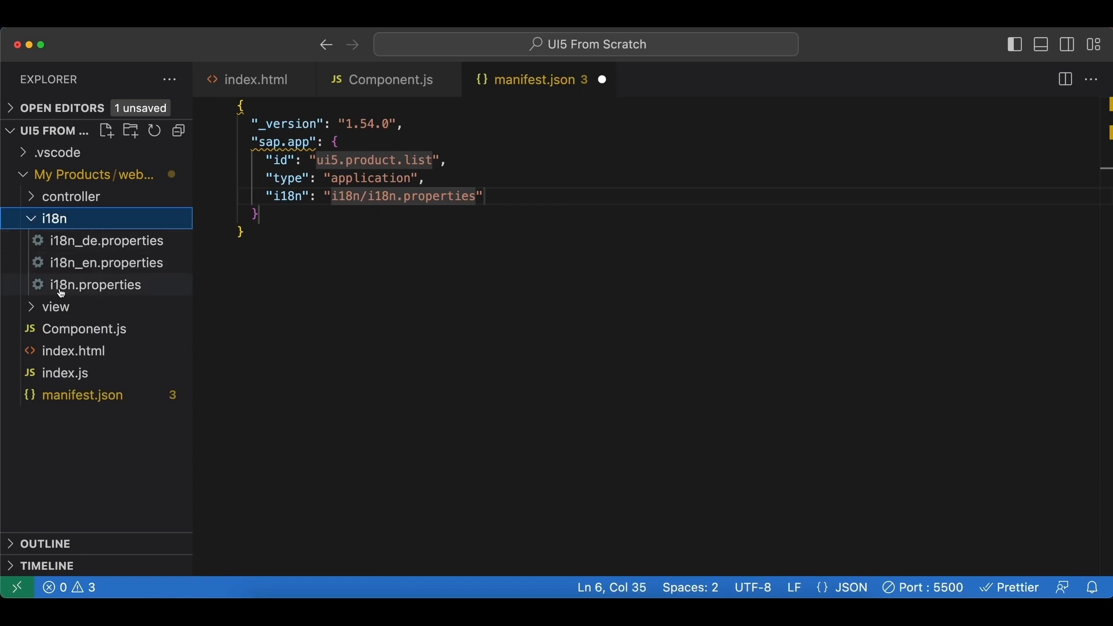
{"action": "mouse_move", "coordinate": [96, 284]}
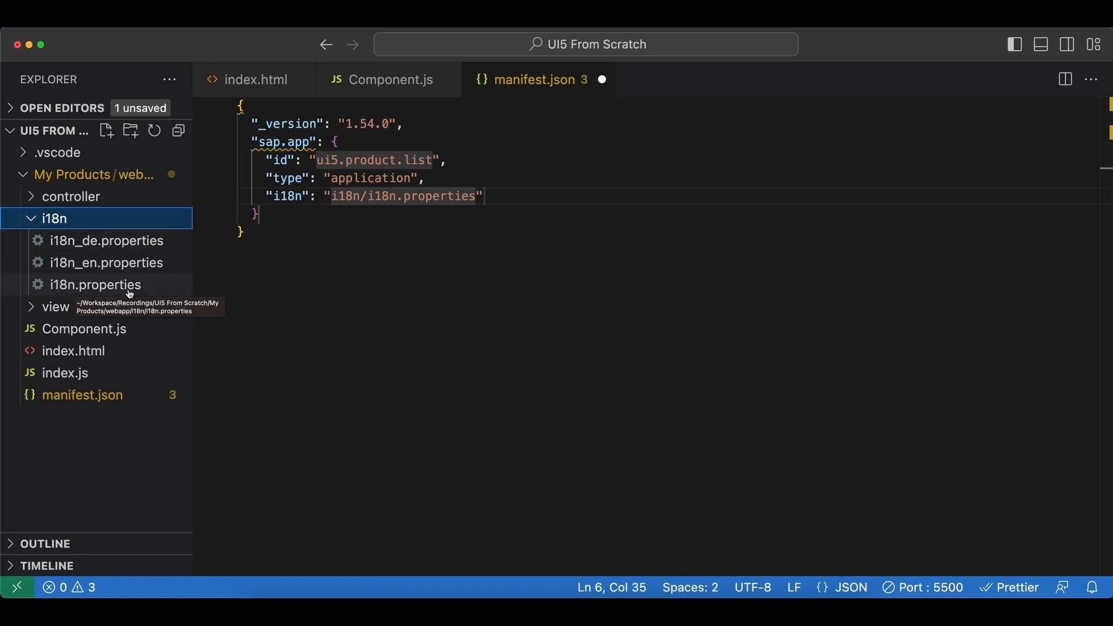
{"action": "mouse_move", "coordinate": [108, 242]}
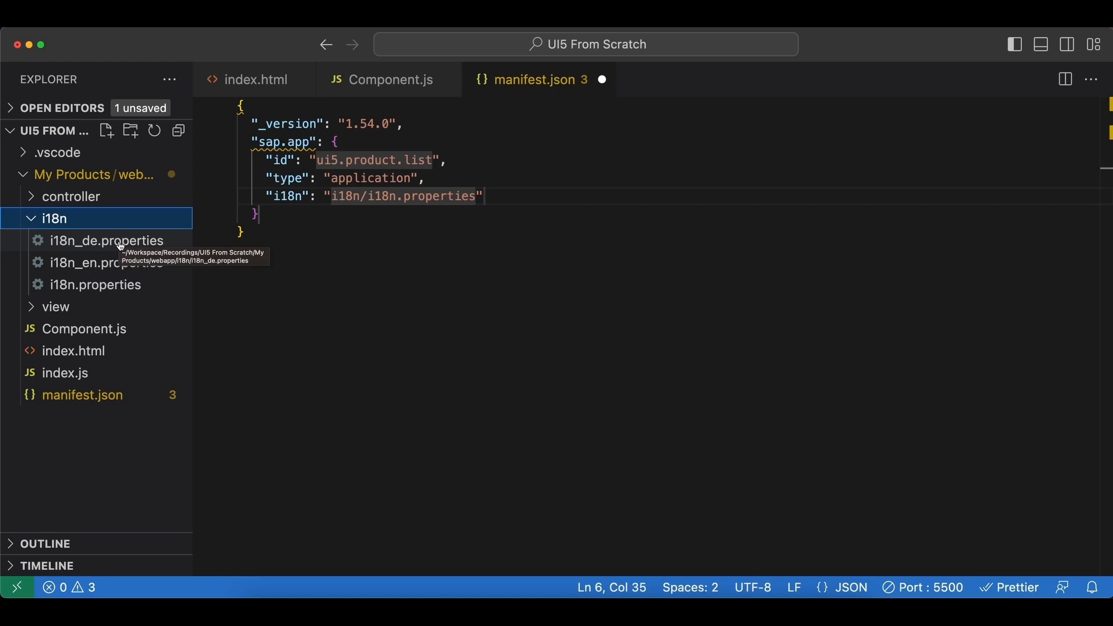
{"action": "right_click", "coordinate": [106, 240]}
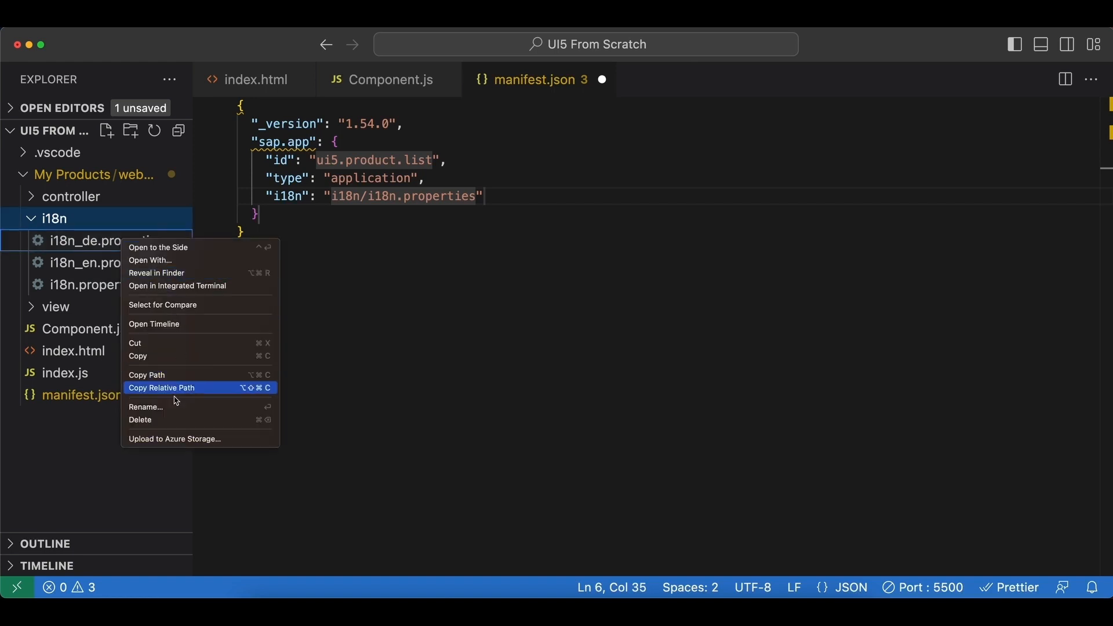
{"action": "left_click", "coordinate": [140, 420]}
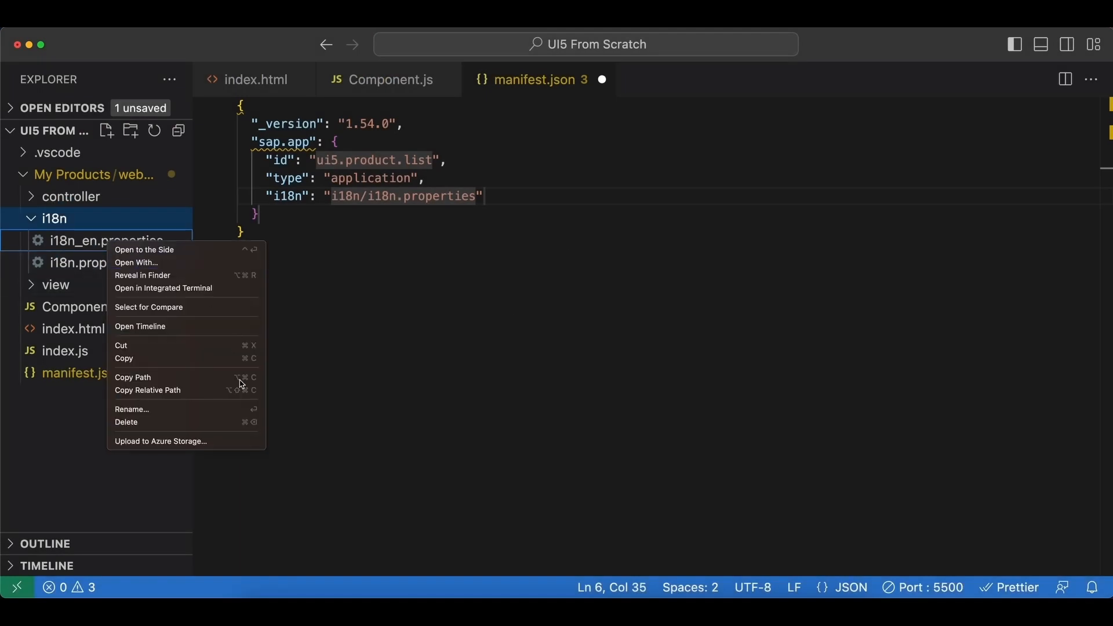
{"action": "left_click", "coordinate": [125, 422]}
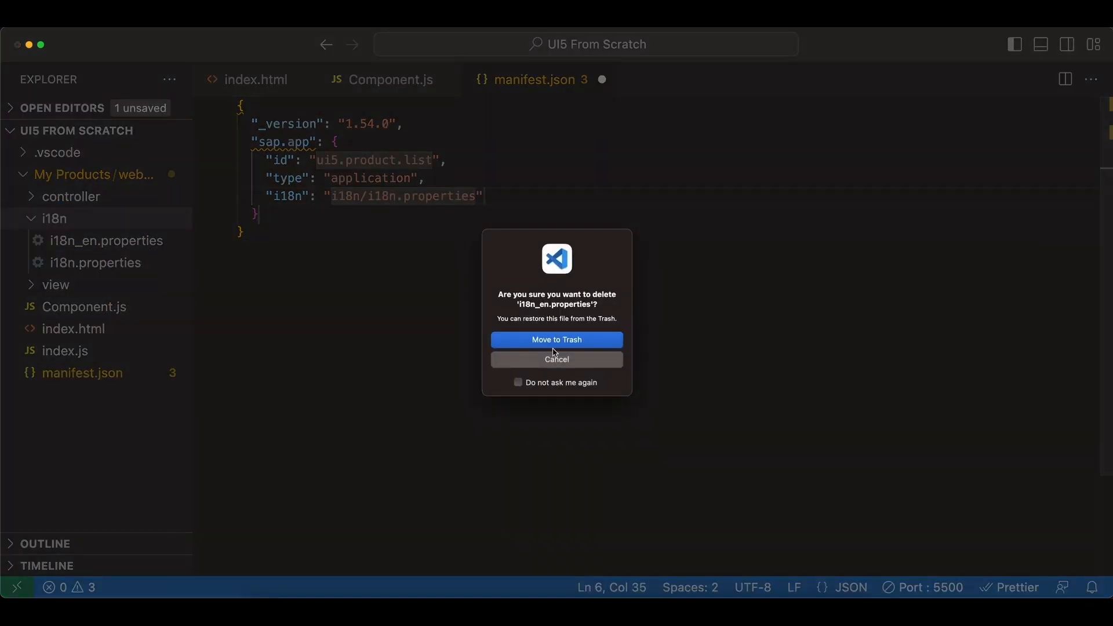
{"action": "left_click", "coordinate": [555, 340]}
{"action": "type", "text": "\""}
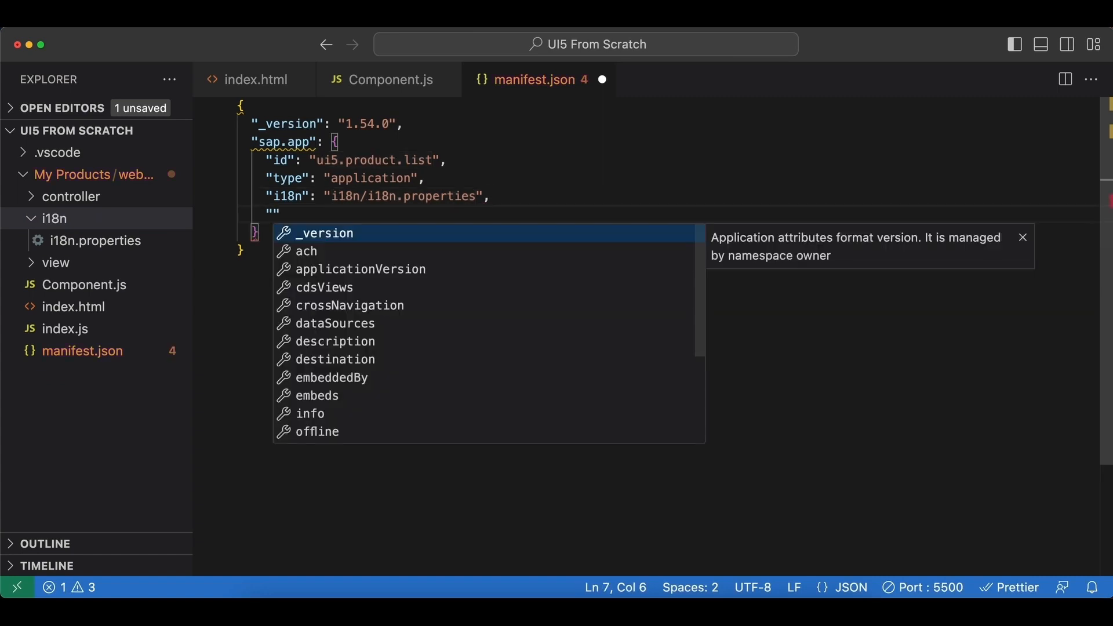
Add sap.app title {{appTitle}} and description bound to i18n placeholders.
{"action": "type", "text": "title\":"}
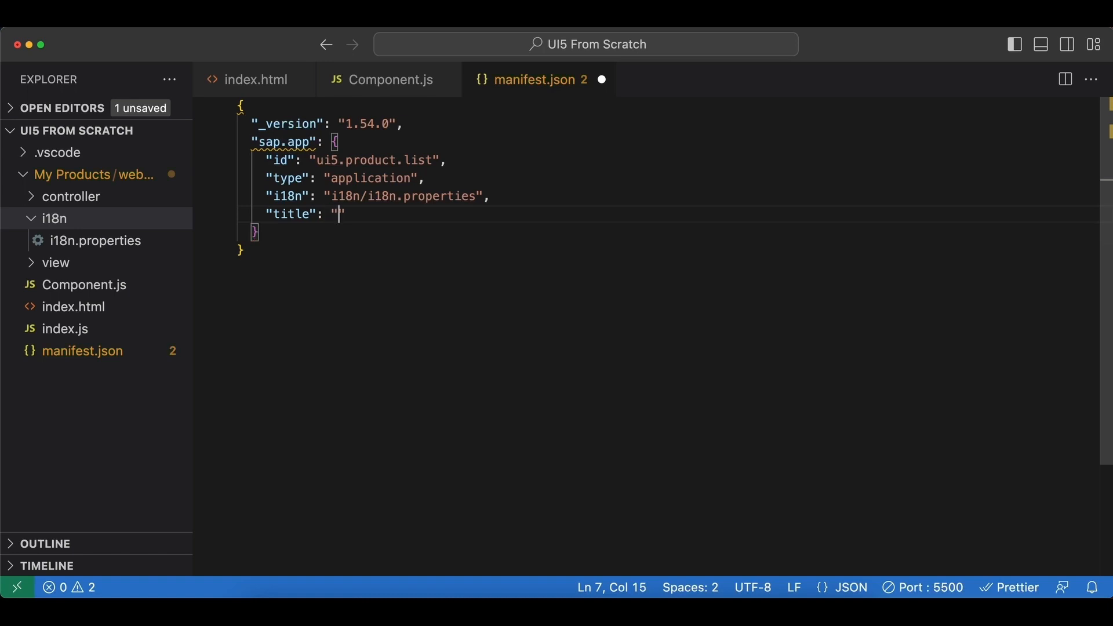
{"action": "type", "text": "{{"}
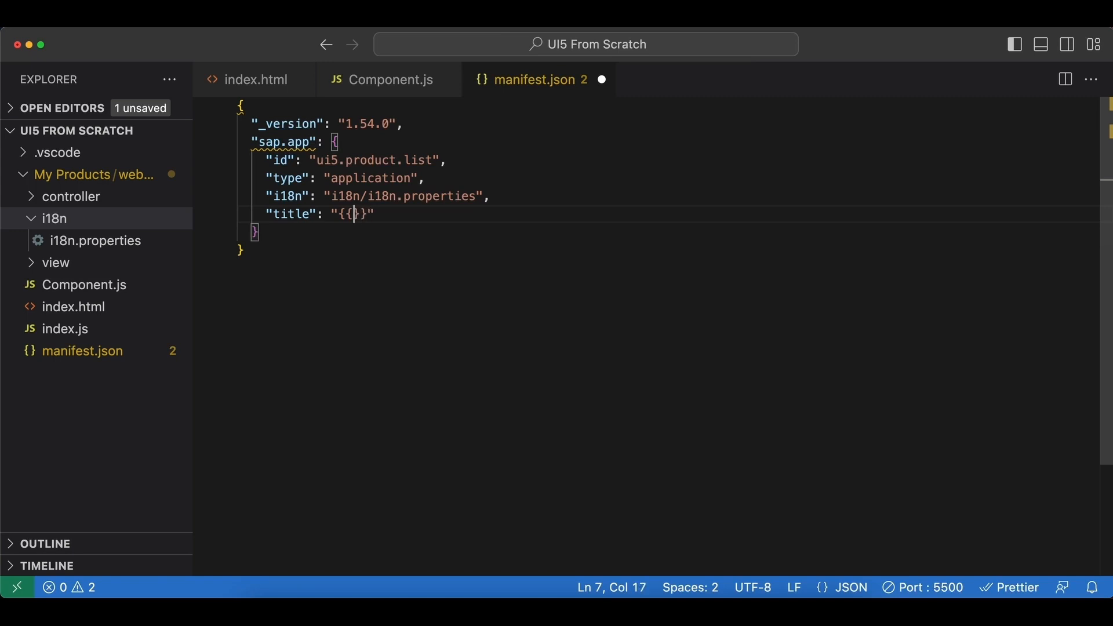
{"action": "type", "text": "appTitle"}
{"action": "type", "text": "\"description"}
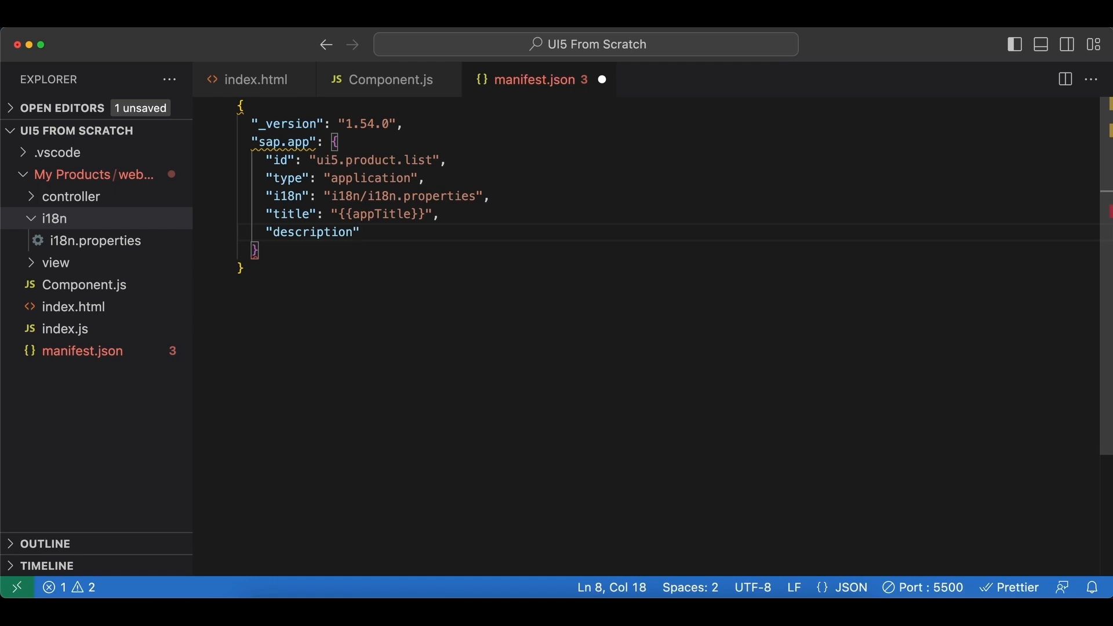
{"action": "type", "text": ": \"{{"}
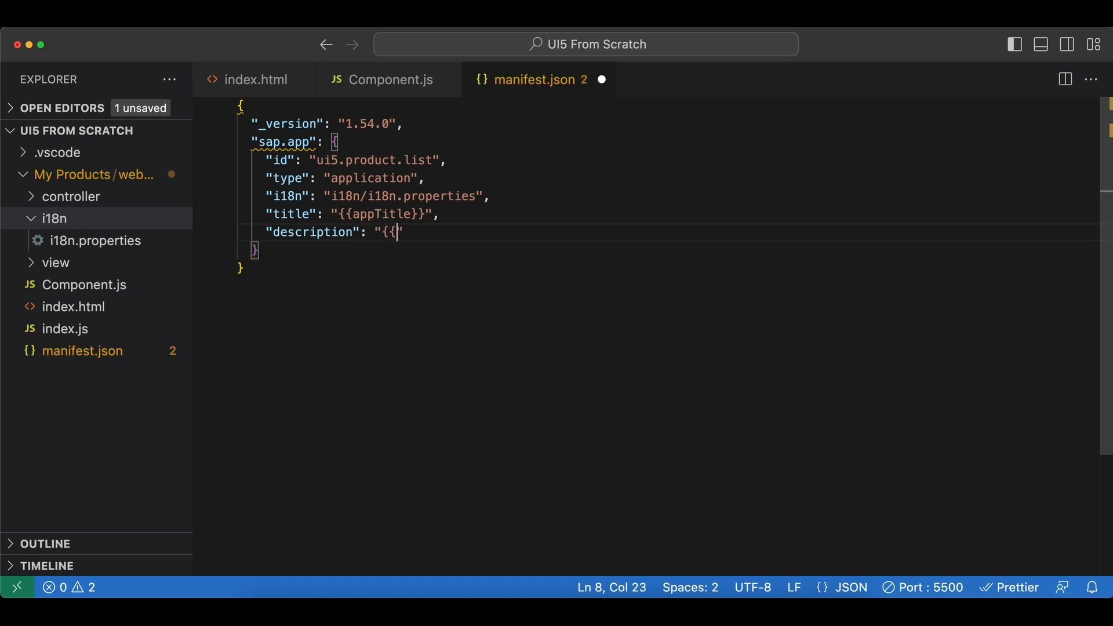
{"action": "type", "text": "appDescription"}
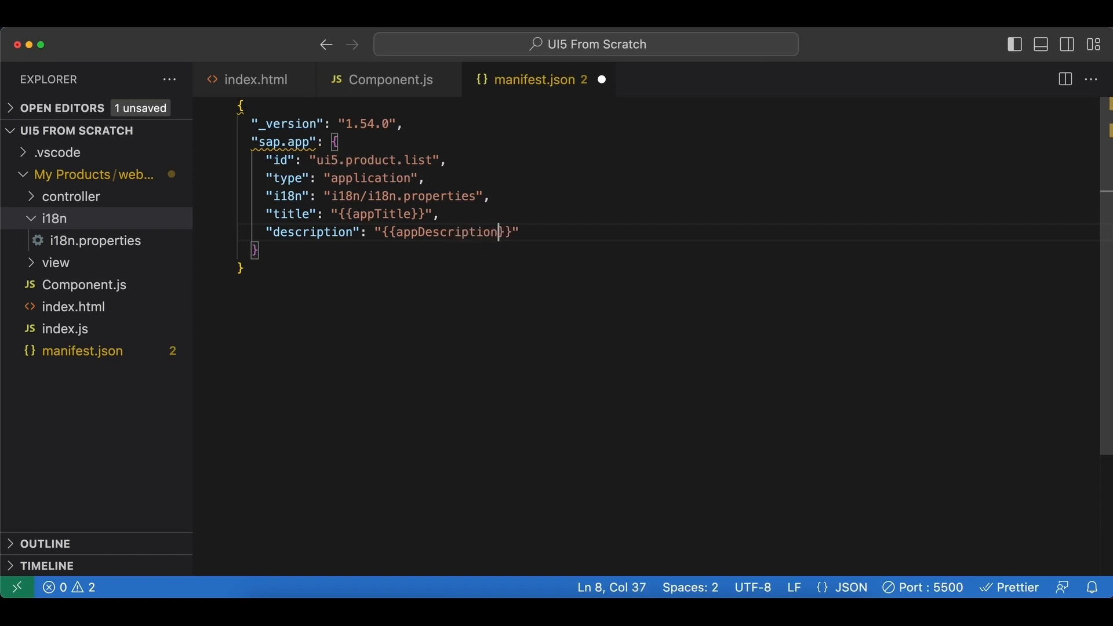
{"action": "type", "text": ","}
{"action": "type", "text": "\""}
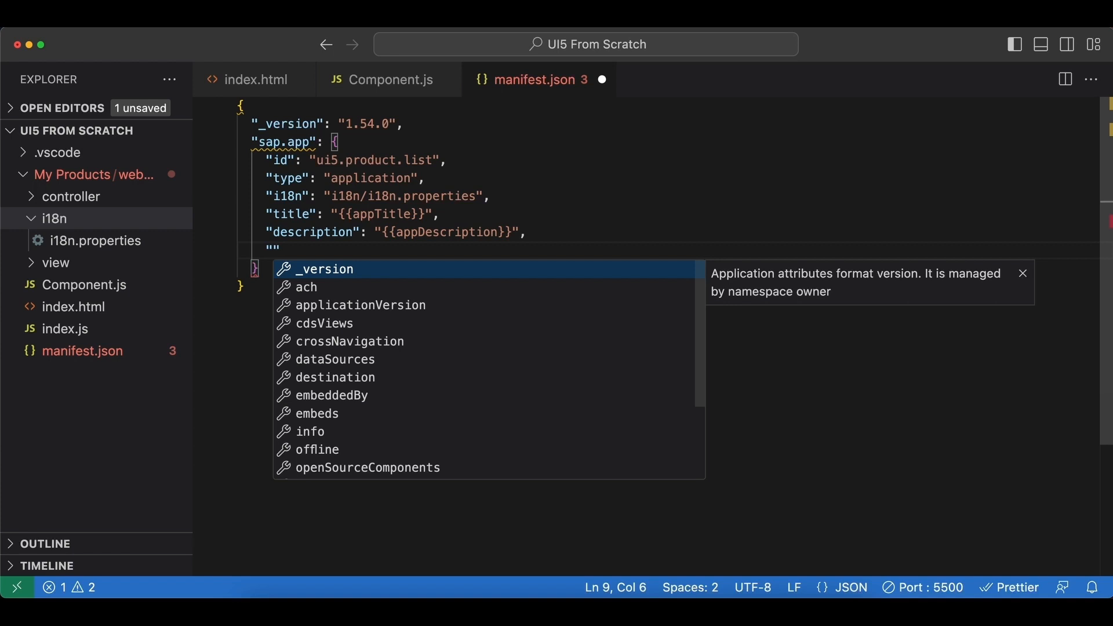
Add applicationVersion 1.0.0 to sap.app.
{"action": "type", "text": "apll"}
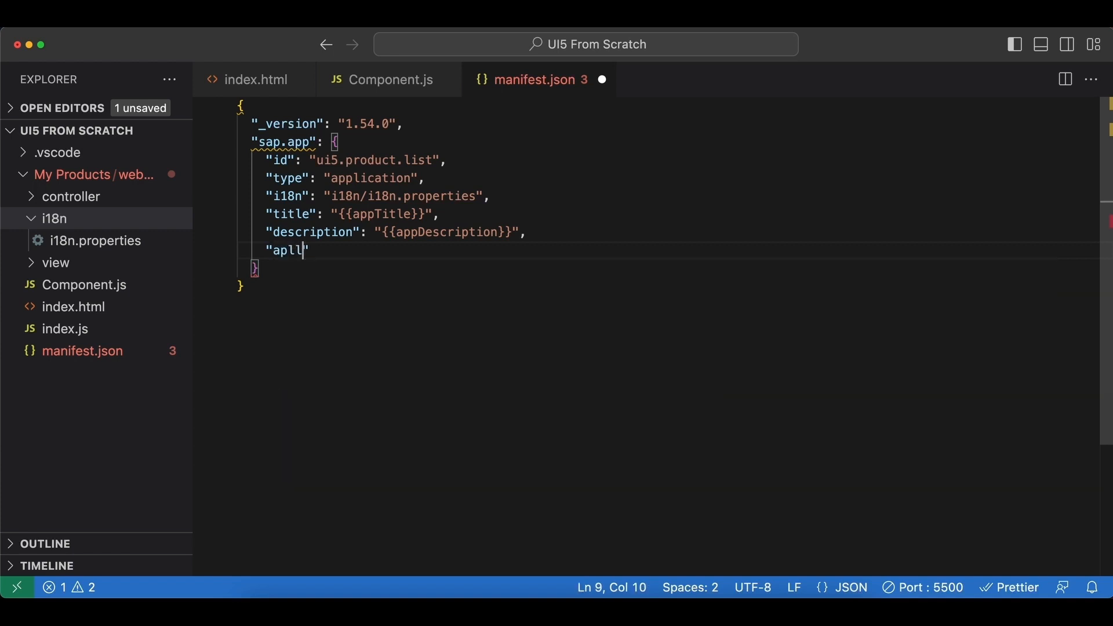
{"action": "key", "text": "Backspace"}
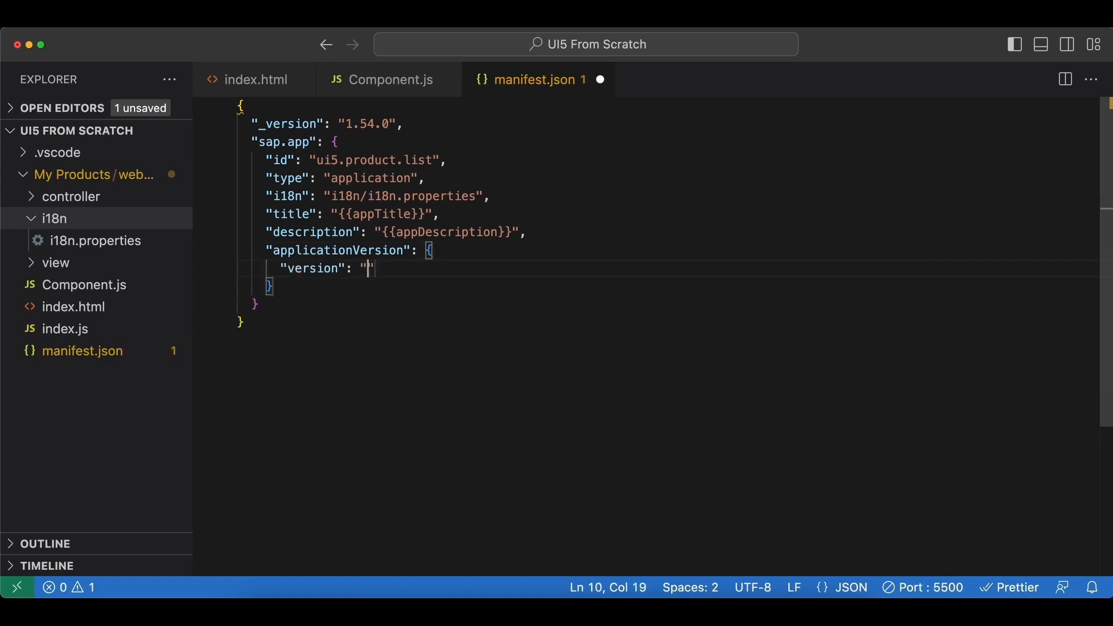
{"action": "type", "text": "1"}
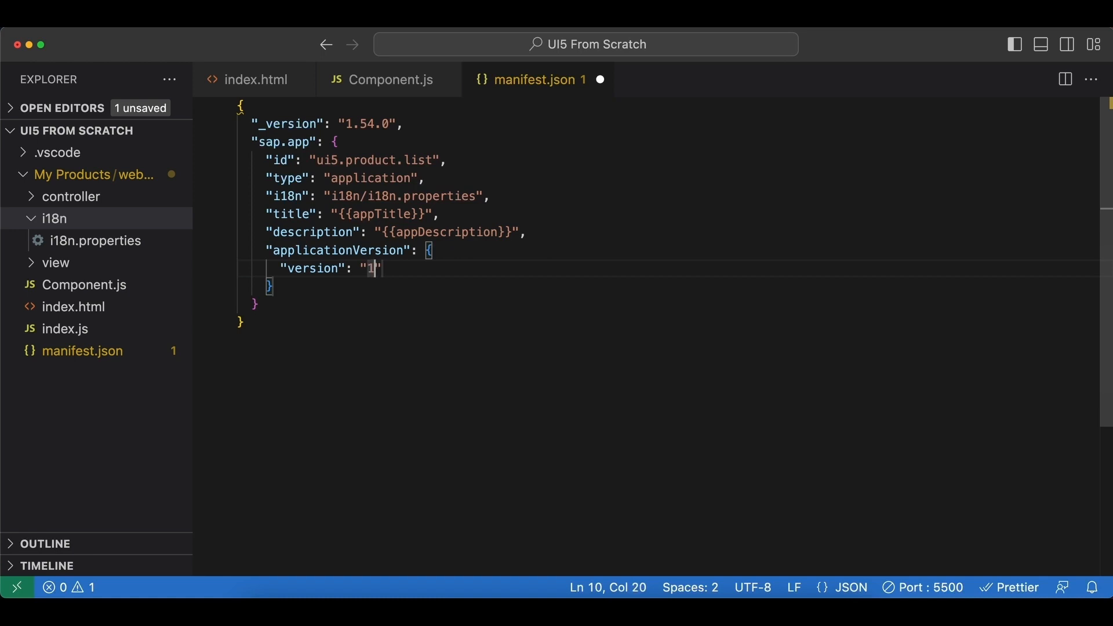
{"action": "type", "text": ".0.0"}
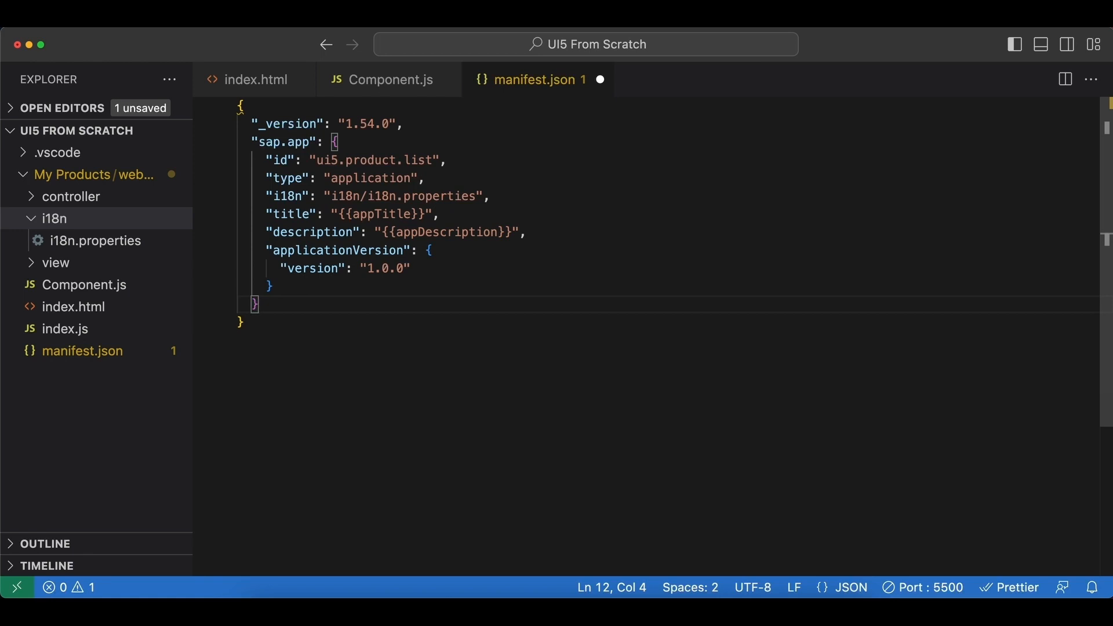
{"action": "type", "text": "\""}
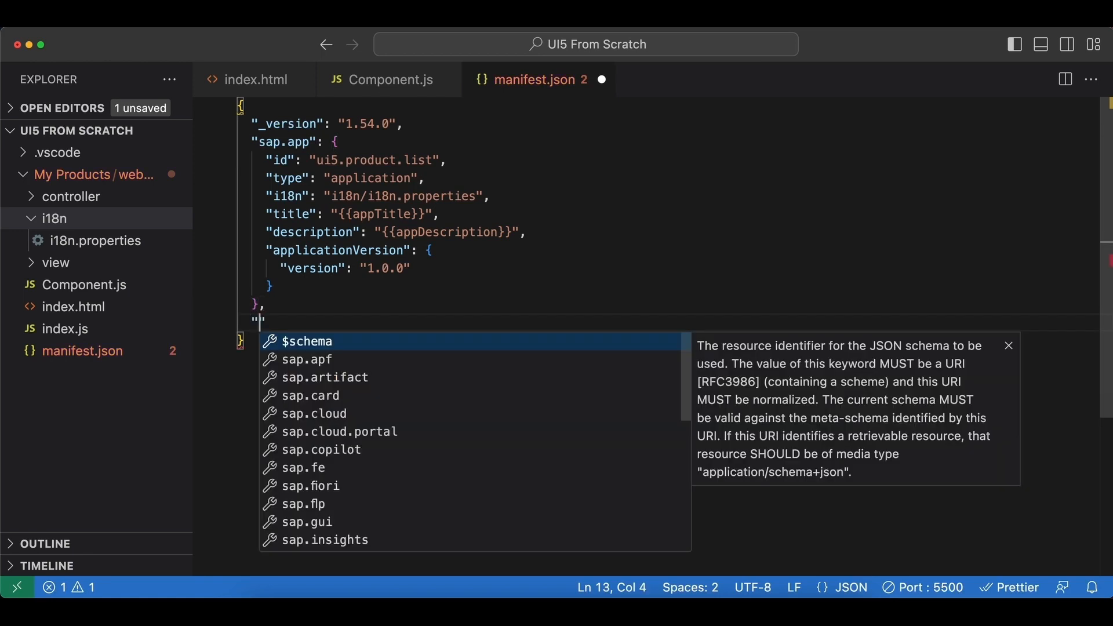
Add a sap.ui section with technology UI5.
{"action": "type", "text": "sap.u,"}
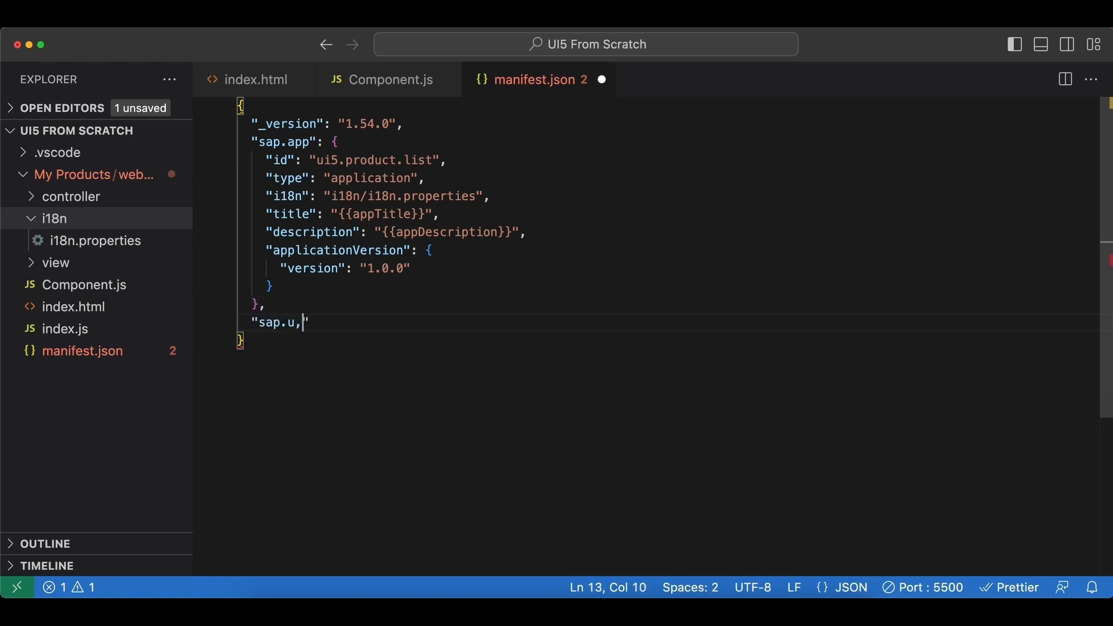
{"action": "type", "text": "i"}
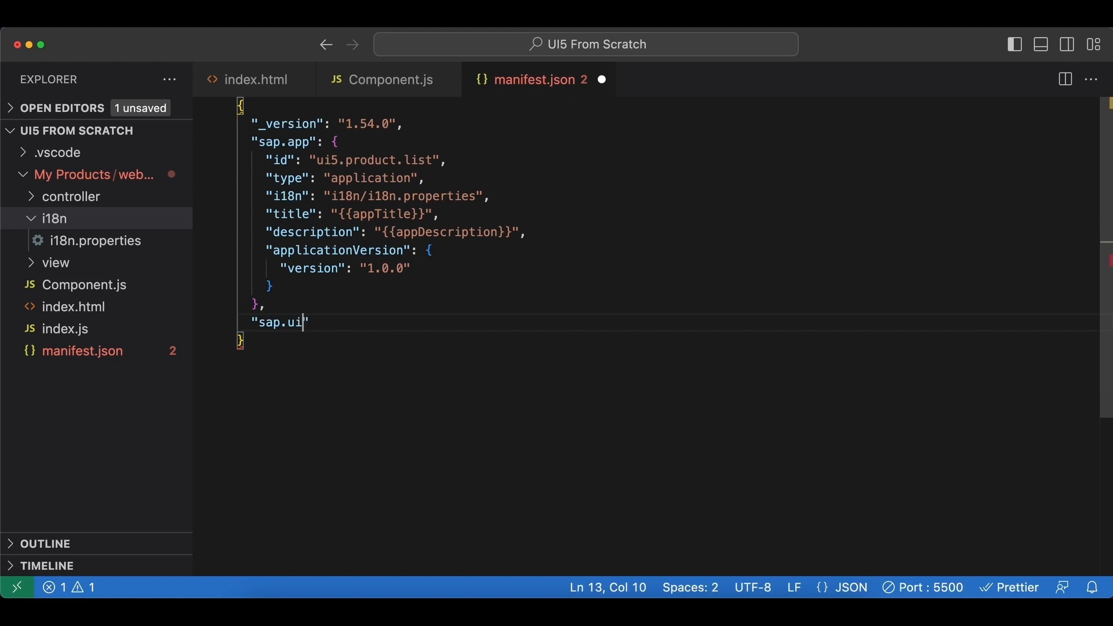
{"action": "type", "text": "\": {"}
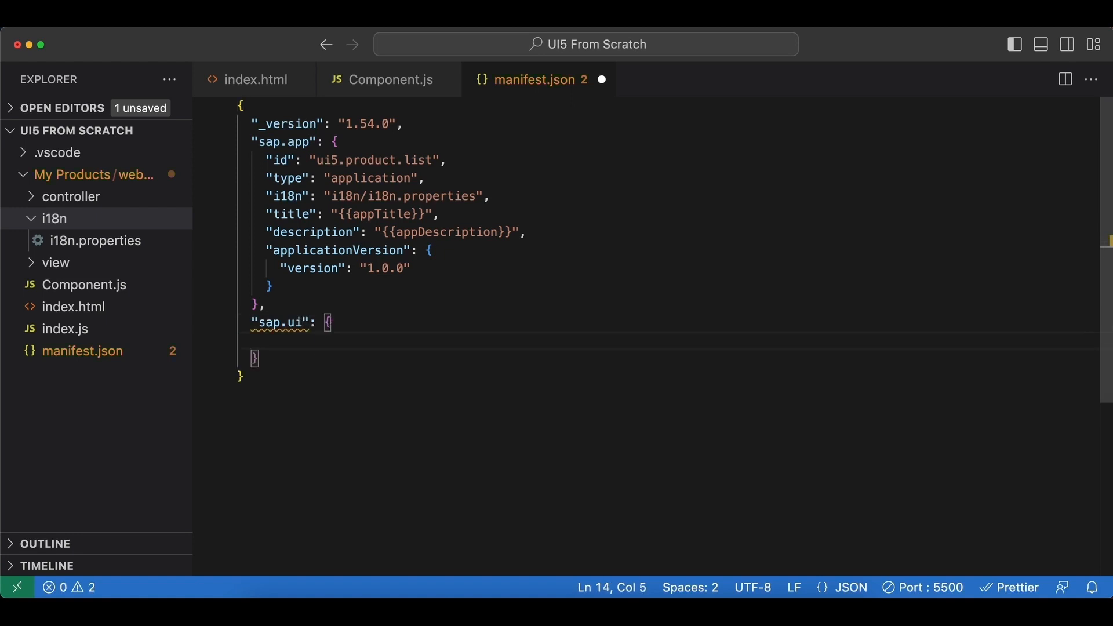
{"action": "type", "text": "\"technology\":"}
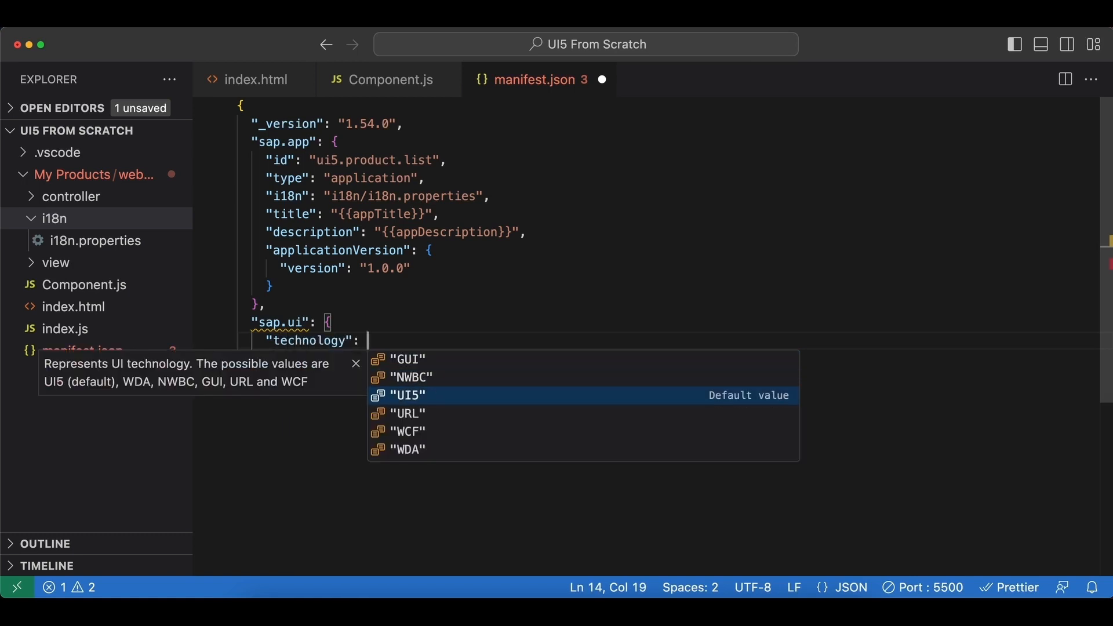
{"action": "left_click", "coordinate": [406, 394]}
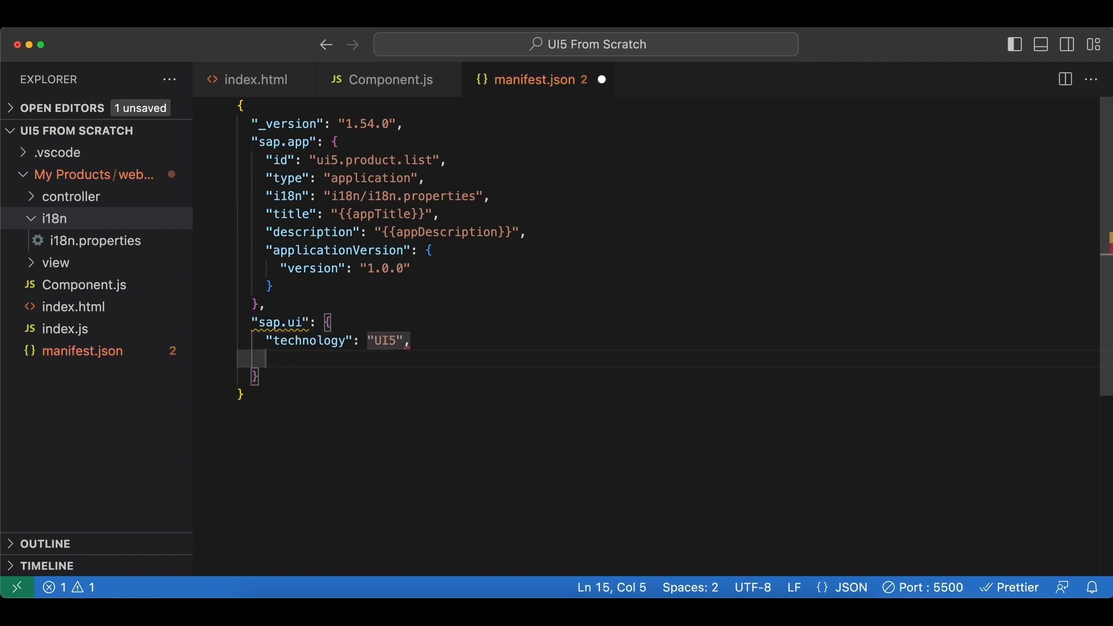
{"action": "type", "text": "g"}
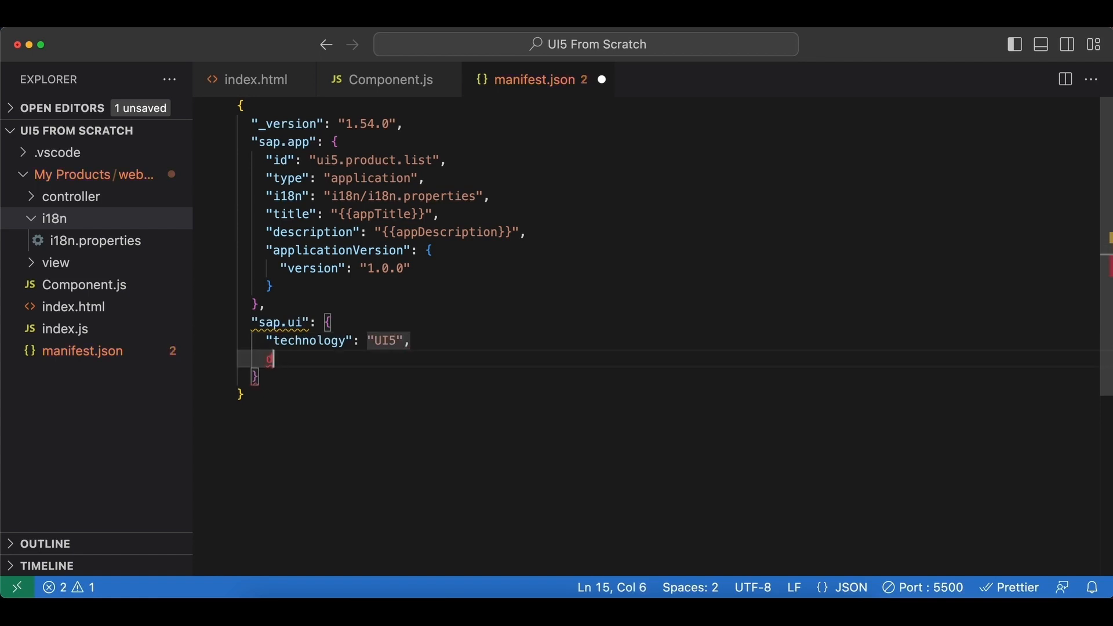
{"action": "key", "text": "Backspace"}
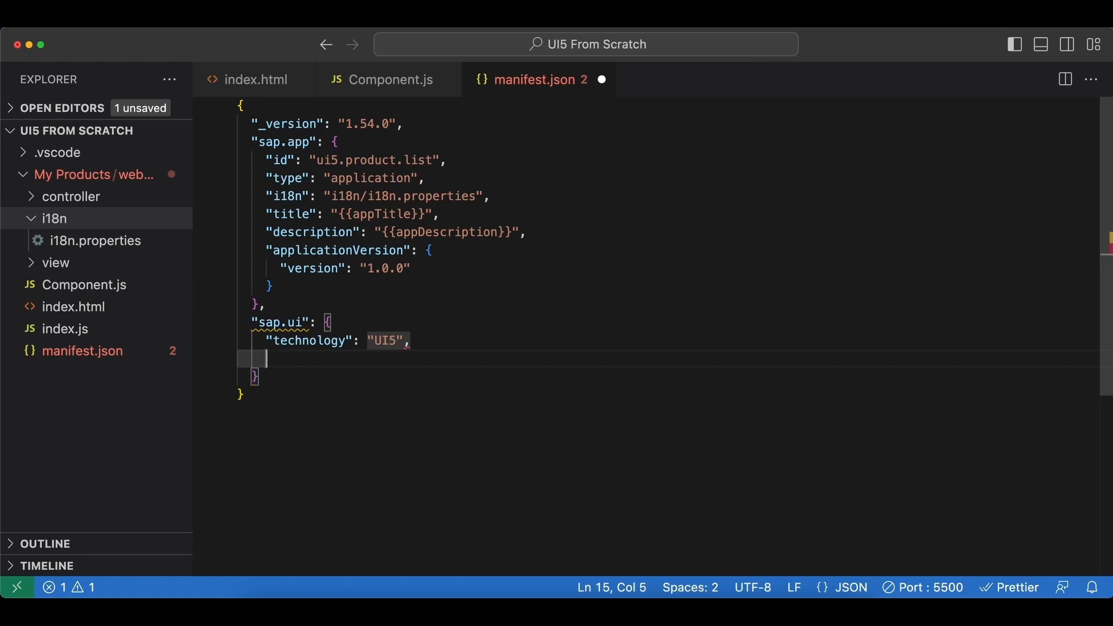
Add deviceTypes for desktop, tablet and phone, then begin the next sap. section key.
{"action": "type", "text": "\"deviceTypes\": {"}
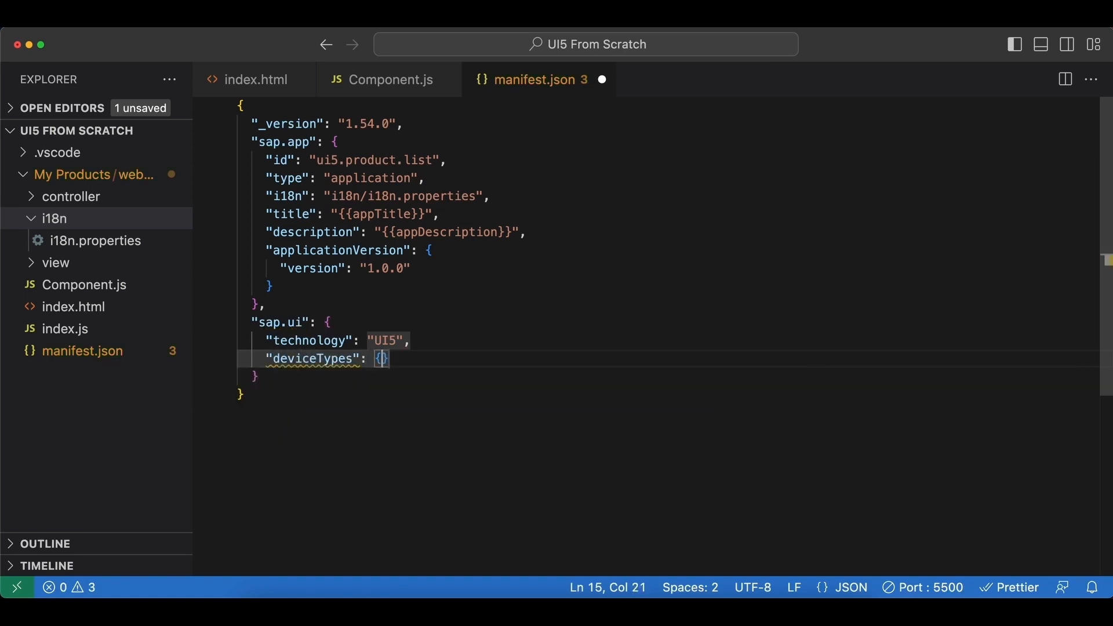
{"action": "key", "text": "Enter"}
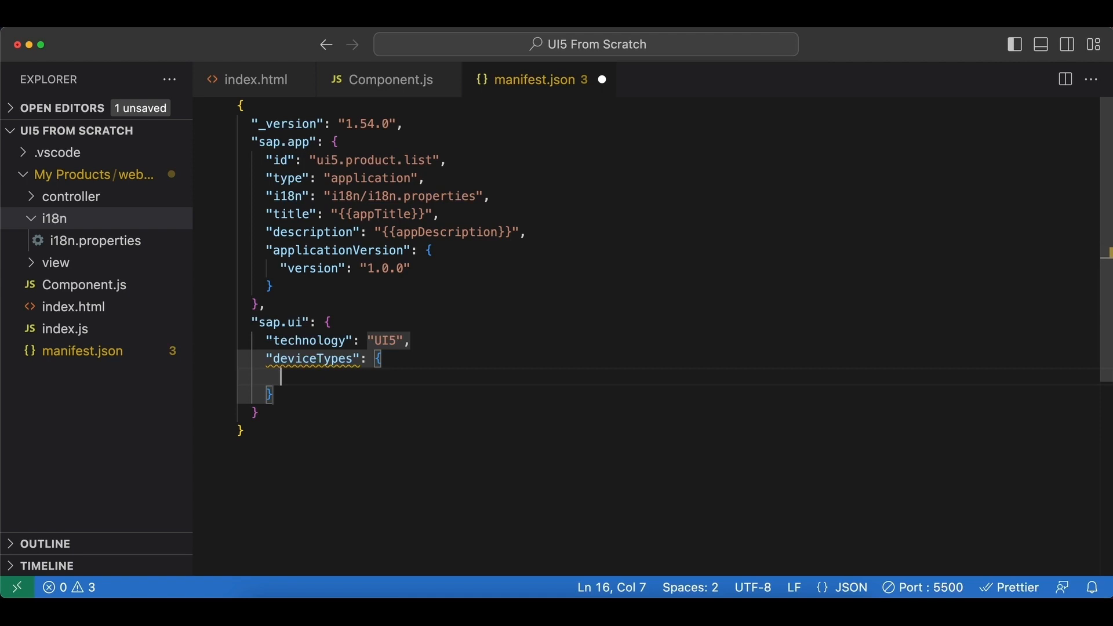
{"action": "type", "text": "\"tablet\": true"}
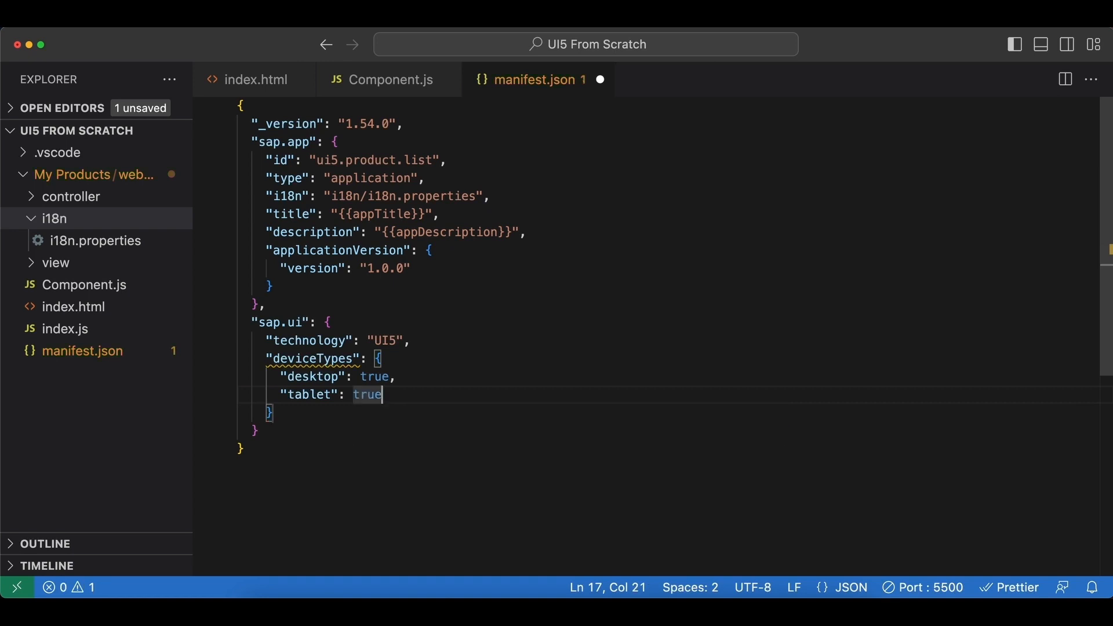
{"action": "type", "text": "\"phone\": true"}
{"action": "left_click", "coordinate": [378, 431]}
{"action": "type", "text": ","}
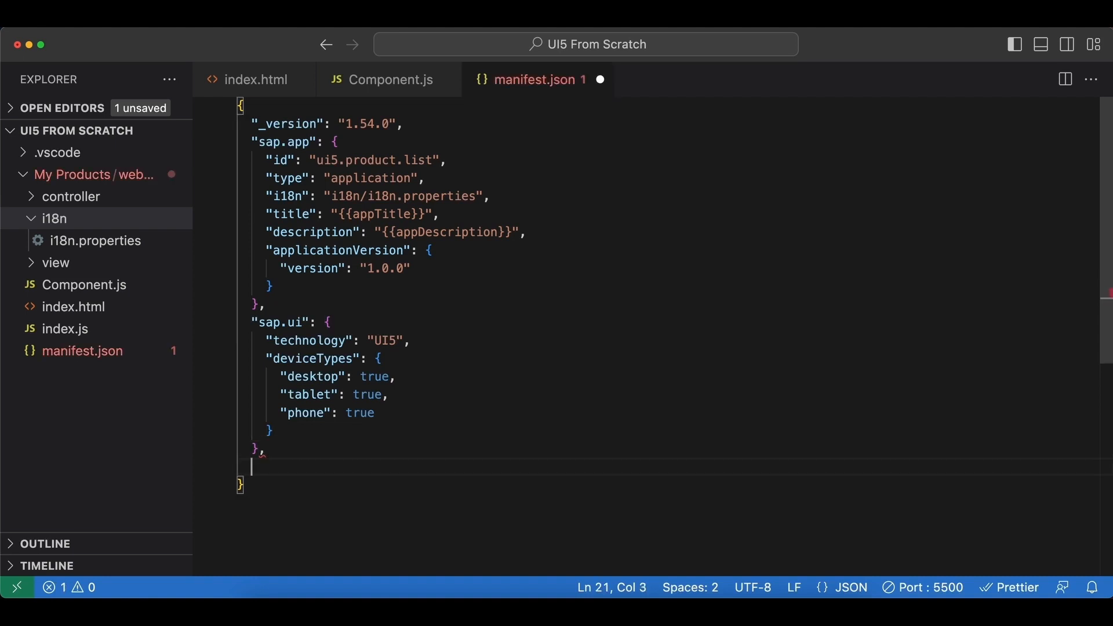
{"action": "type", "text": "sap.ui"}
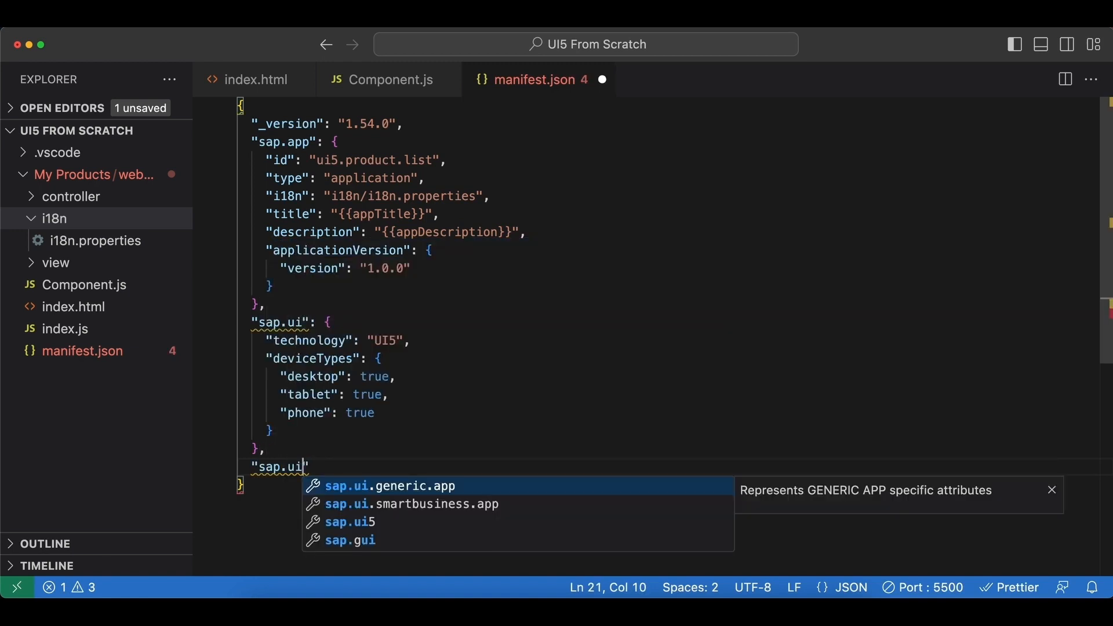
Add sap.ui5 with a rootView whose viewName ui5.product.list.view.App is copied from Component.js.
{"action": "left_click", "coordinate": [350, 522]}
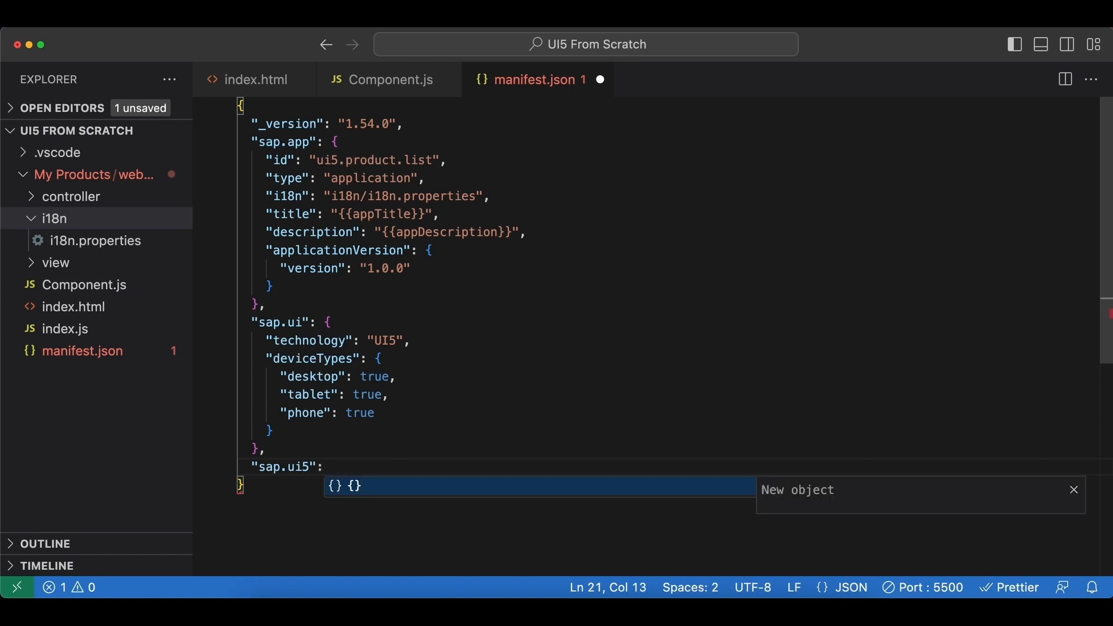
{"action": "key", "text": "Enter"}
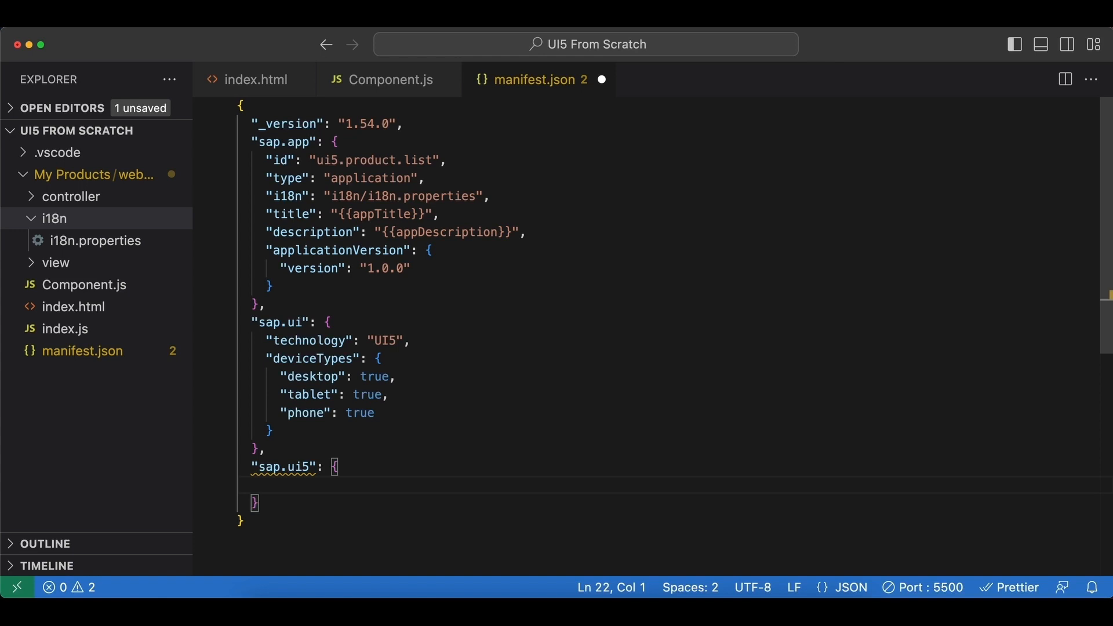
{"action": "type", "text": "\"root\""}
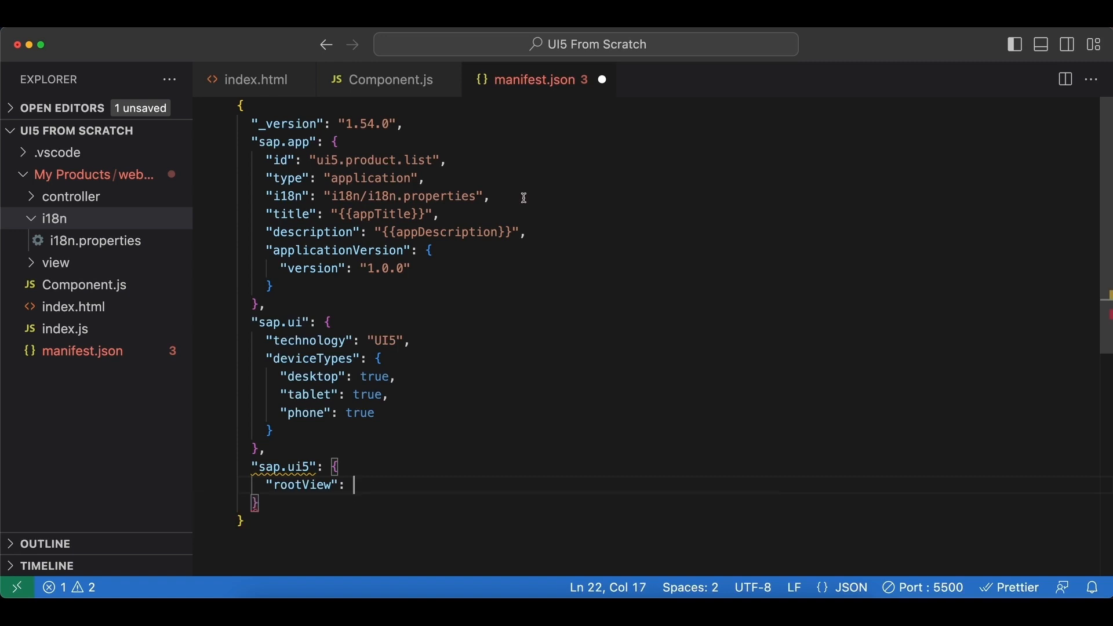
{"action": "left_click", "coordinate": [390, 79]}
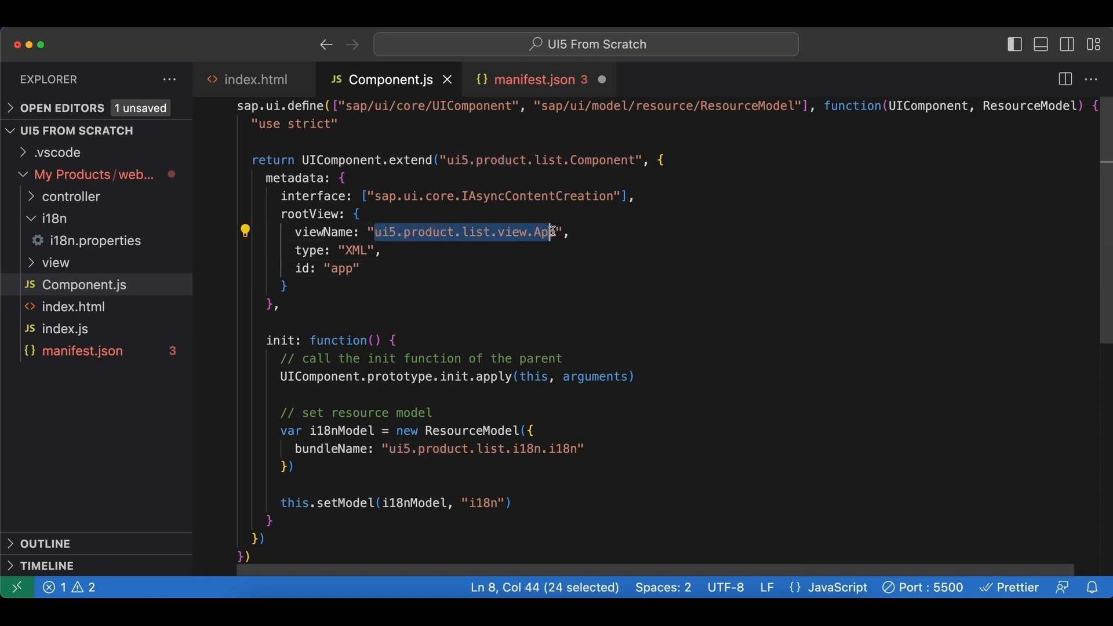
{"action": "key", "text": "shift+Right"}
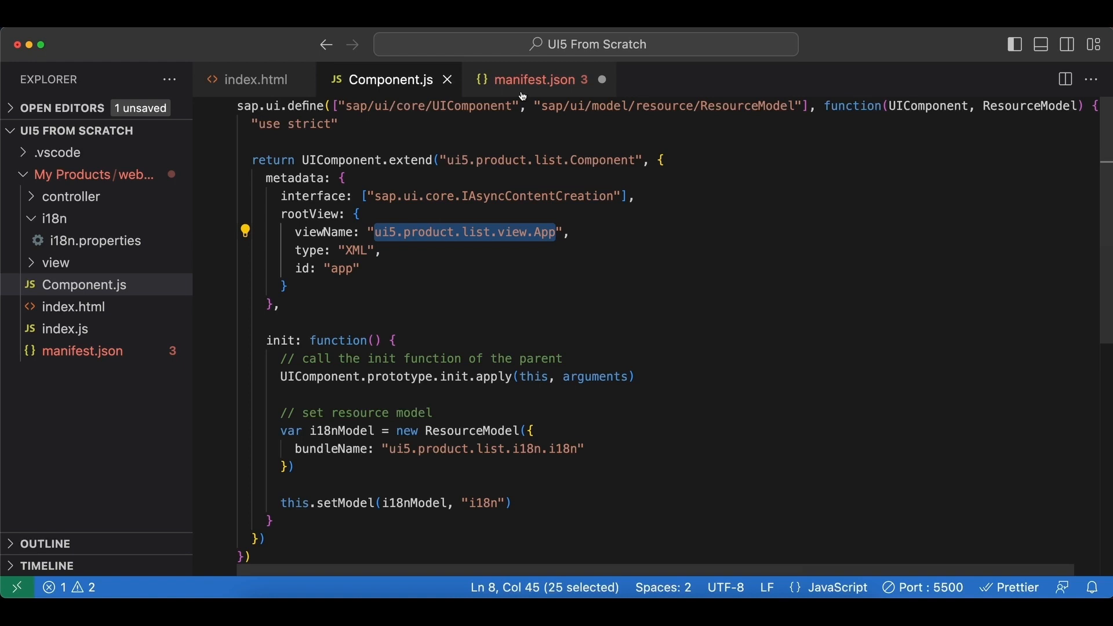
{"action": "left_click", "coordinate": [537, 79]}
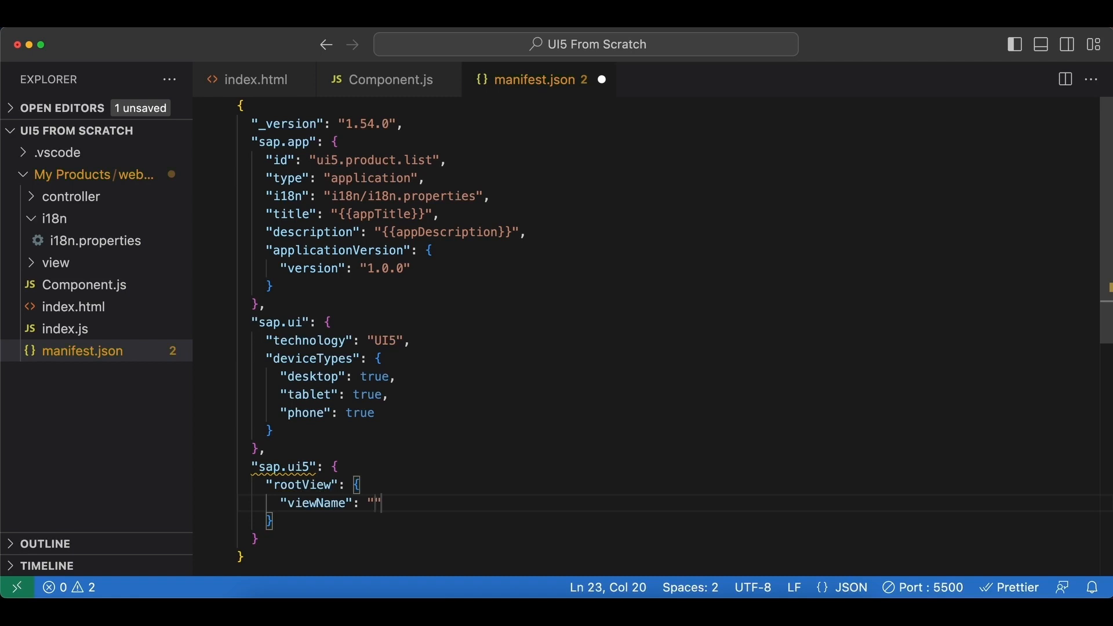
{"action": "type", "text": "ui5.product.list.view.App"}
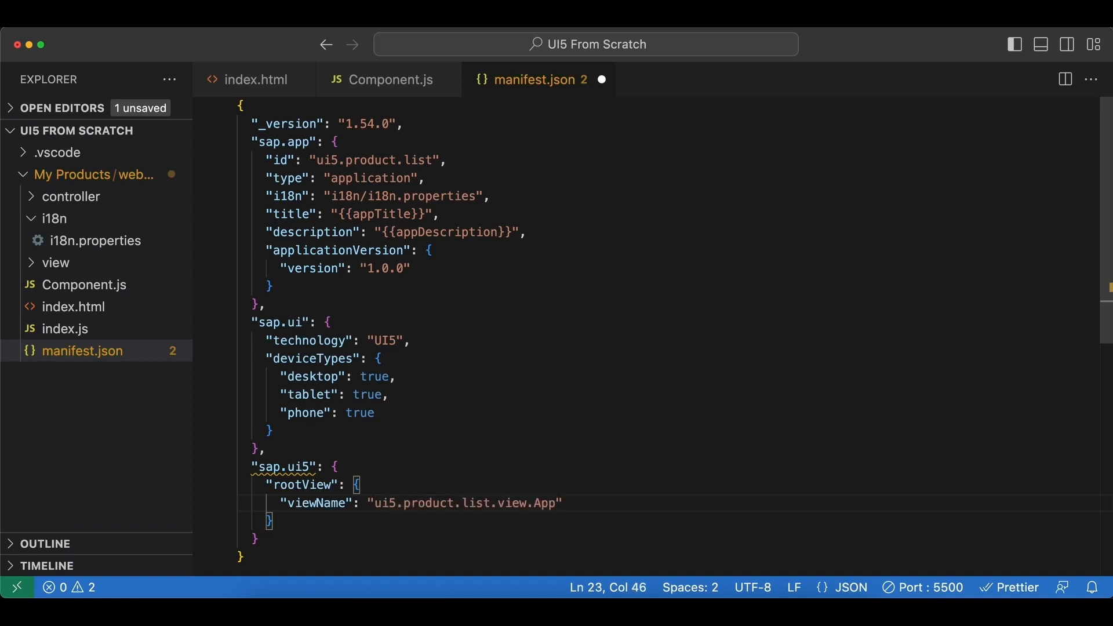
{"action": "type", "text": "\"type\":"}
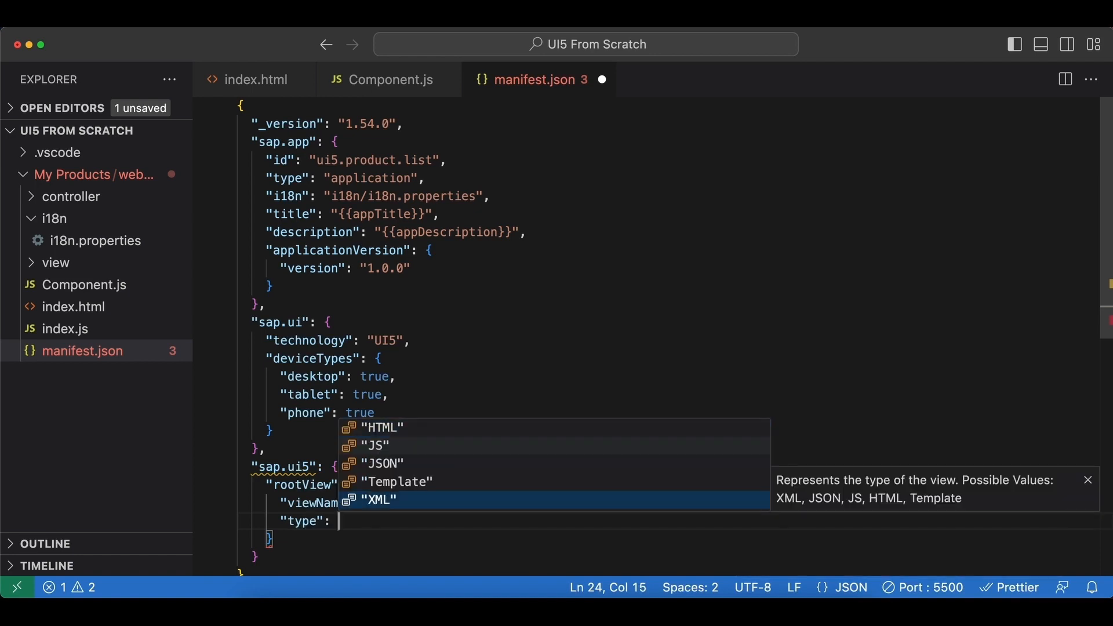
Set the rootView type to XML and open a dependencies entry.
{"action": "left_click", "coordinate": [382, 498]}
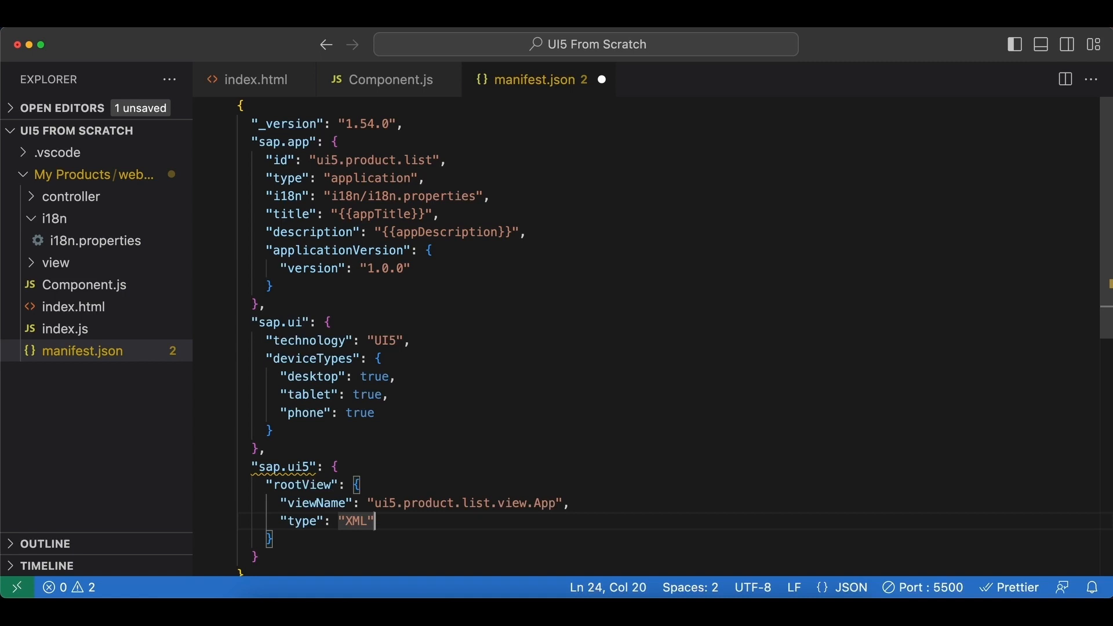
{"action": "type", "text": "\"dependencies\": {"}
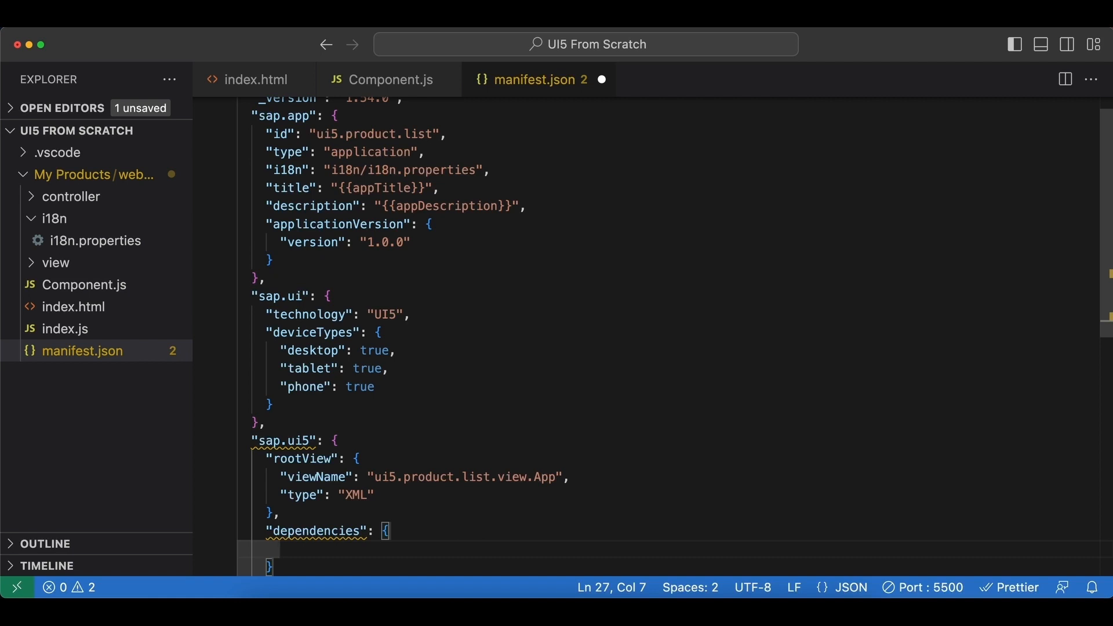
Set dependencies minUI5Version to 1.114.
{"action": "type", "text": "mi"}
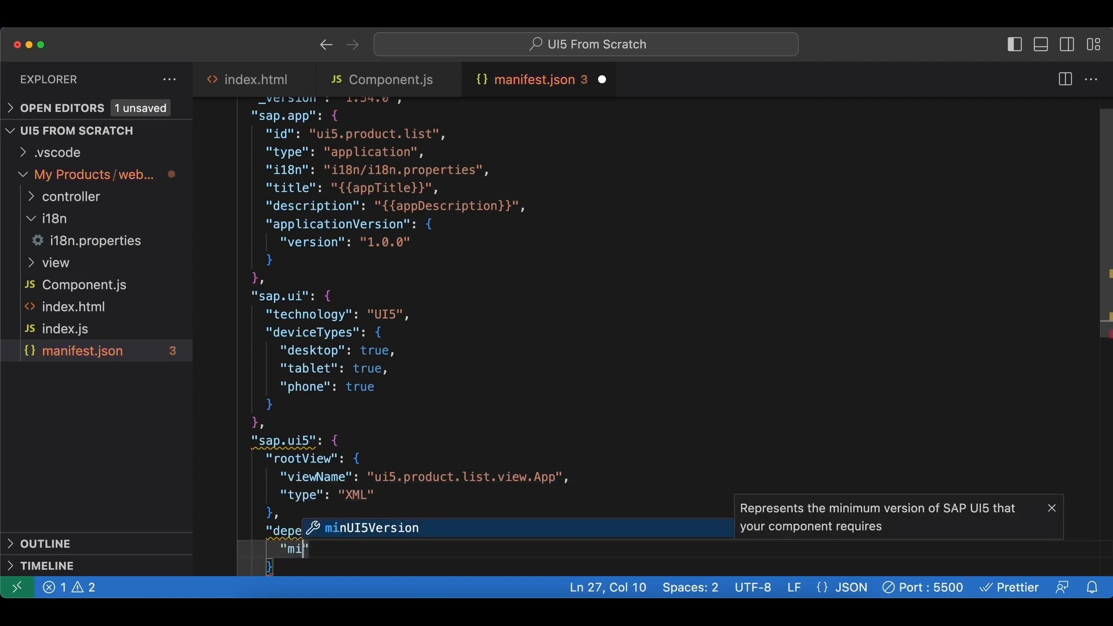
{"action": "key", "text": "Enter"}
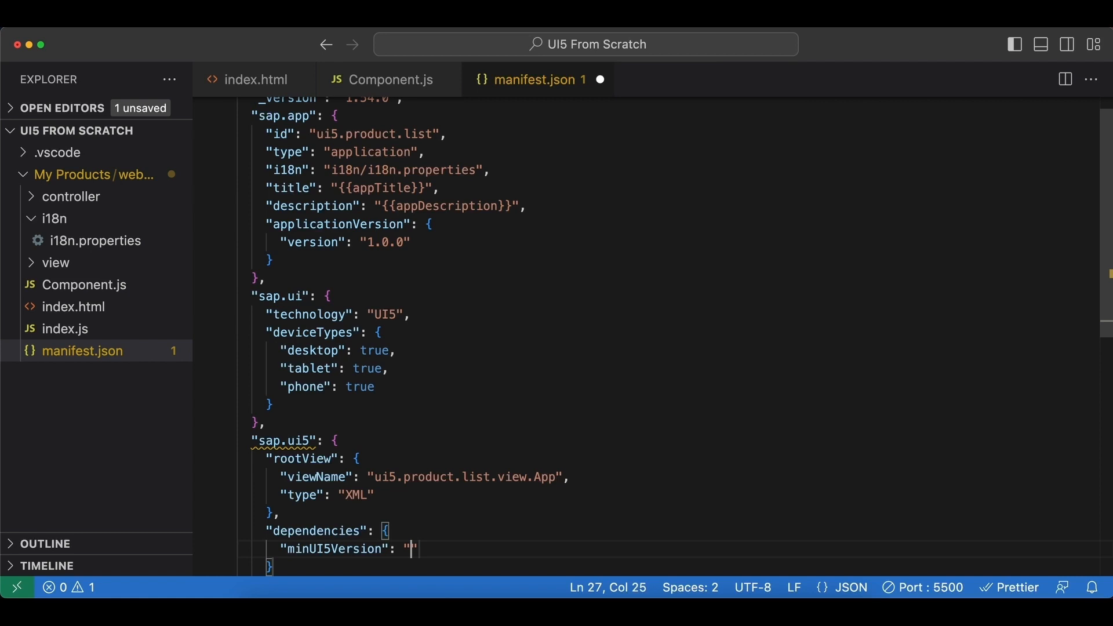
{"action": "type", "text": "1."}
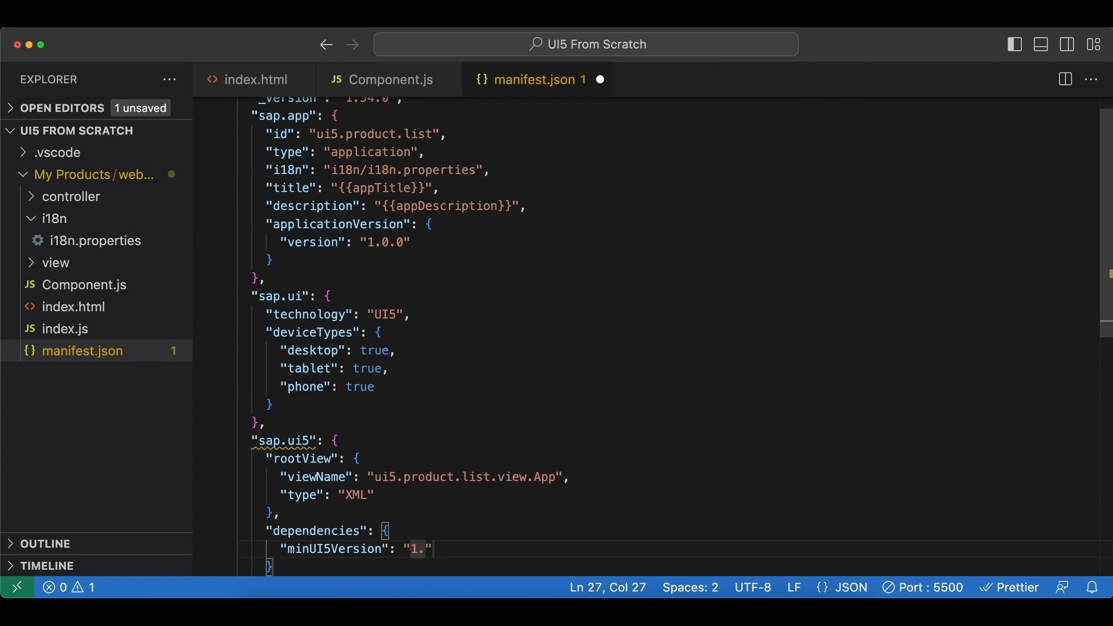
{"action": "type", "text": "1"}
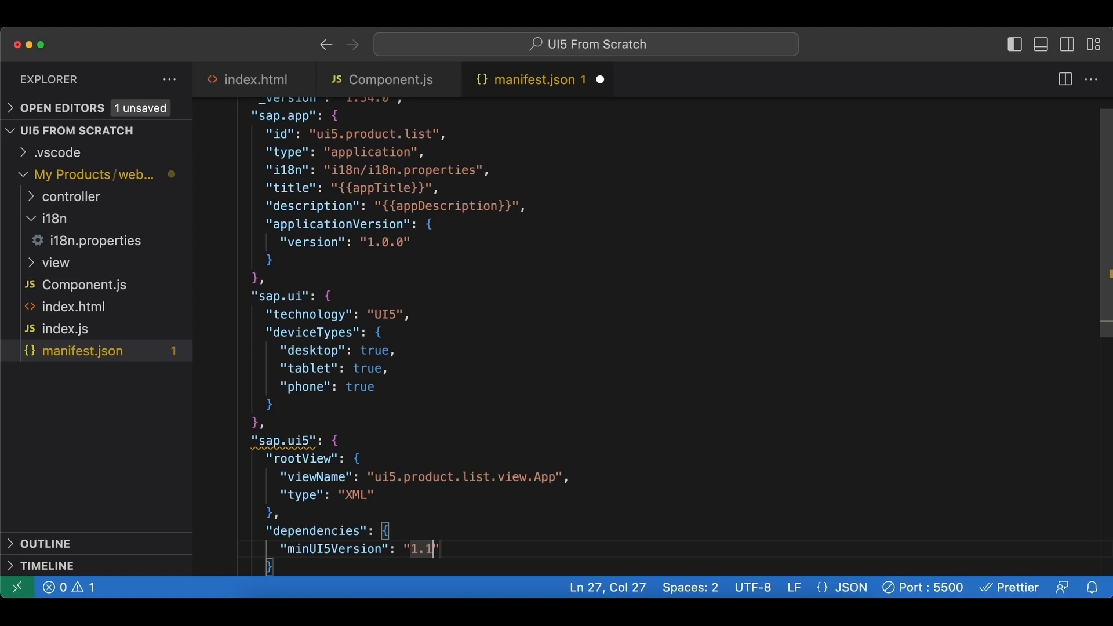
{"action": "type", "text": "14"}
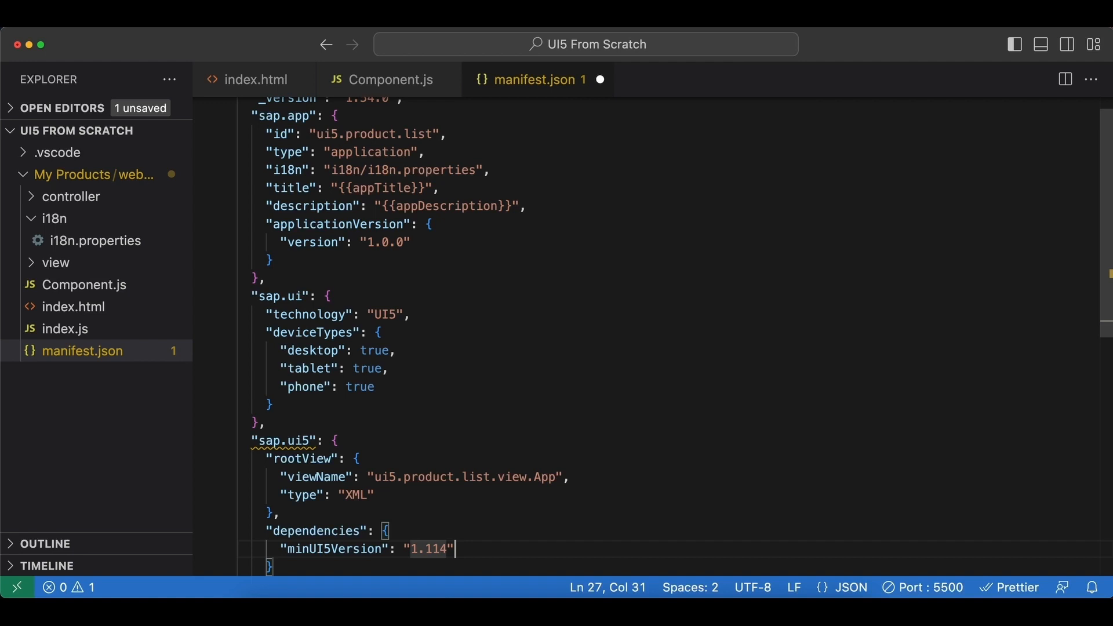
{"action": "key", "text": "Return"}
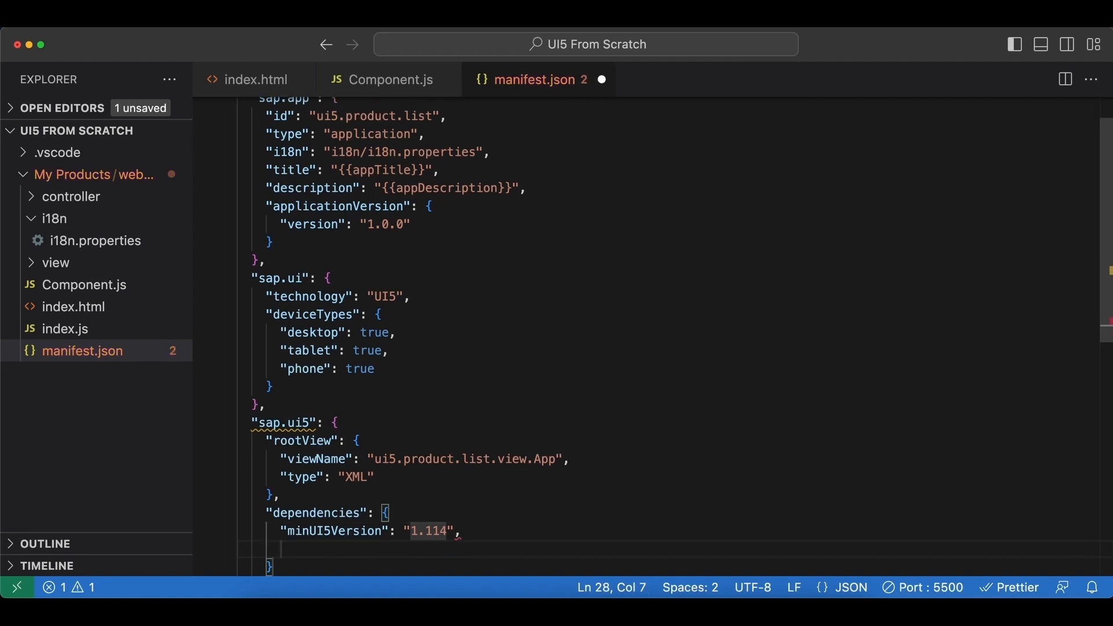
Add libs with sap.ui.core and sap.m as empty objects.
{"action": "type", "text": "\"libs\": {"}
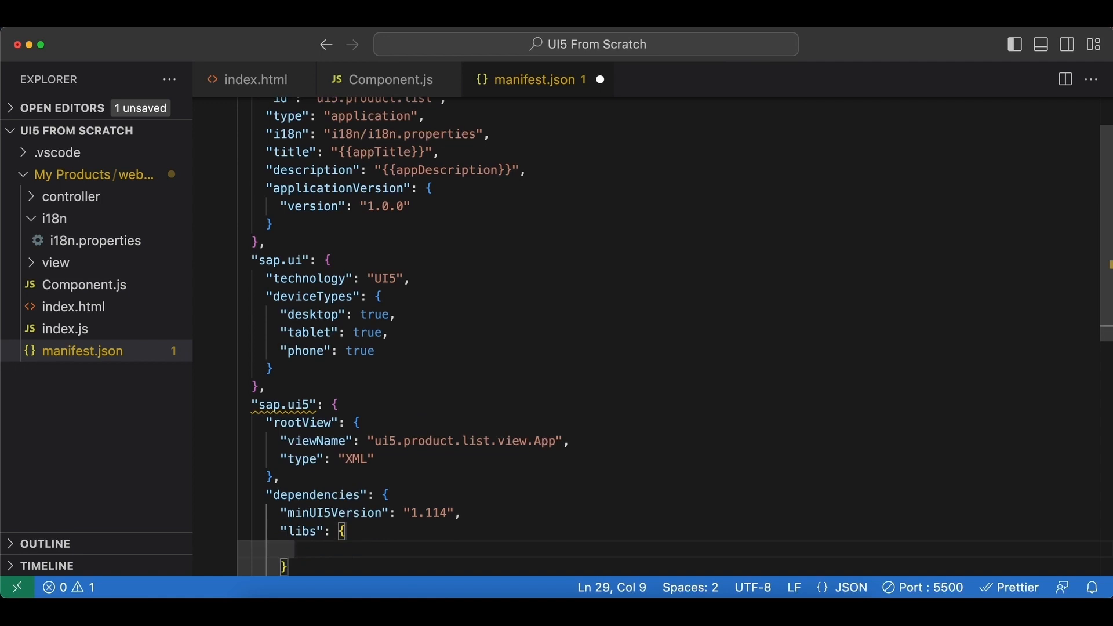
{"action": "type", "text": "\"sa\""}
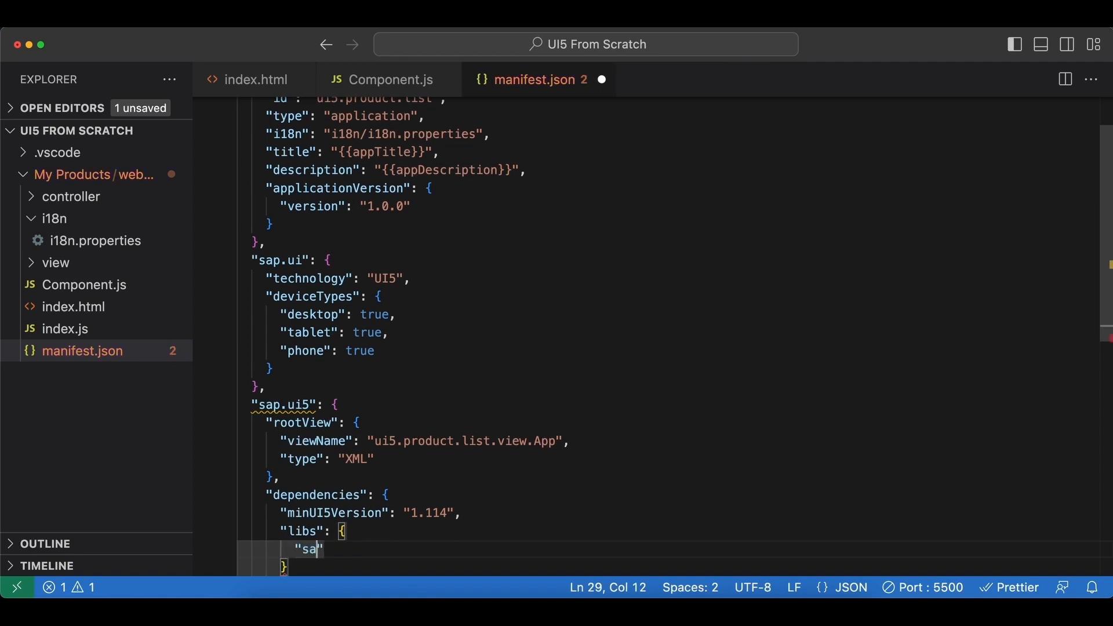
{"action": "type", "text": "p.ui.core"}
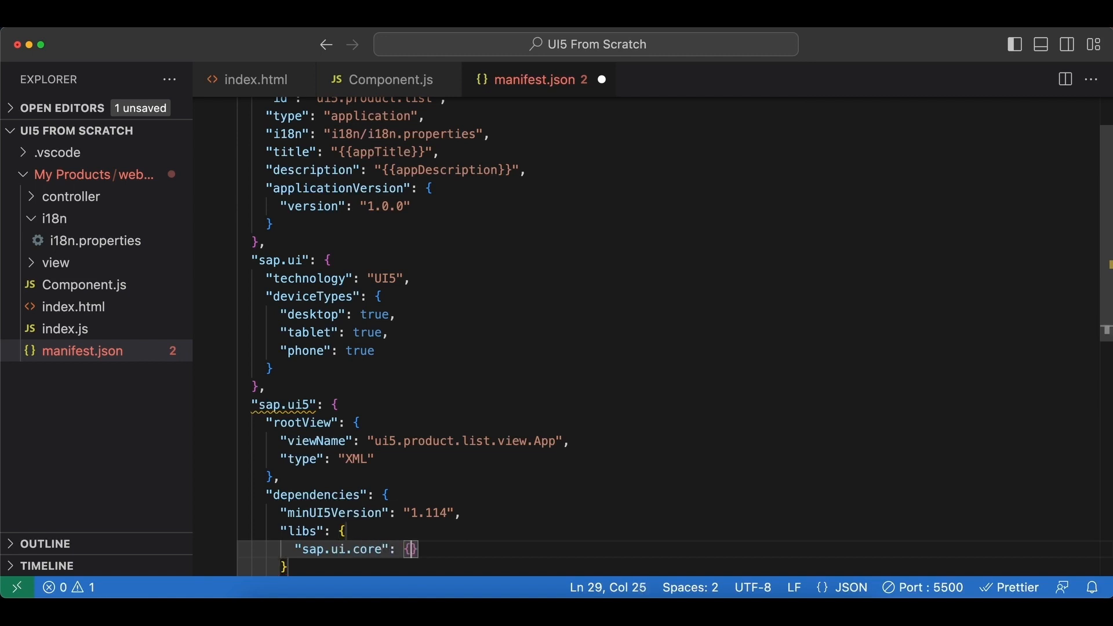
{"action": "type", "text": ","}
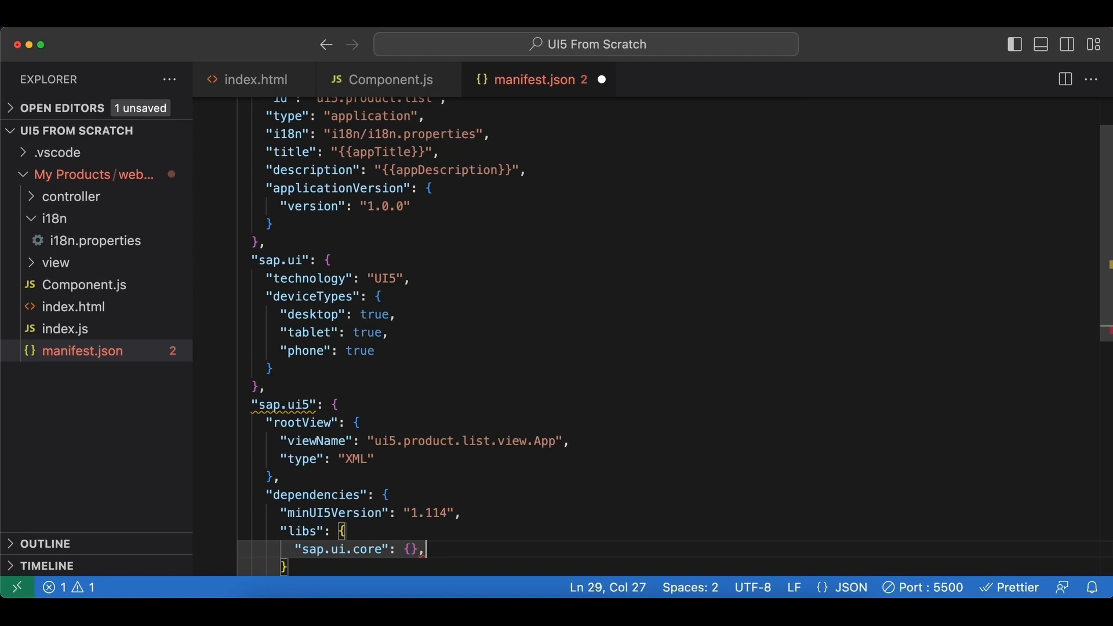
{"action": "type", "text": "\""}
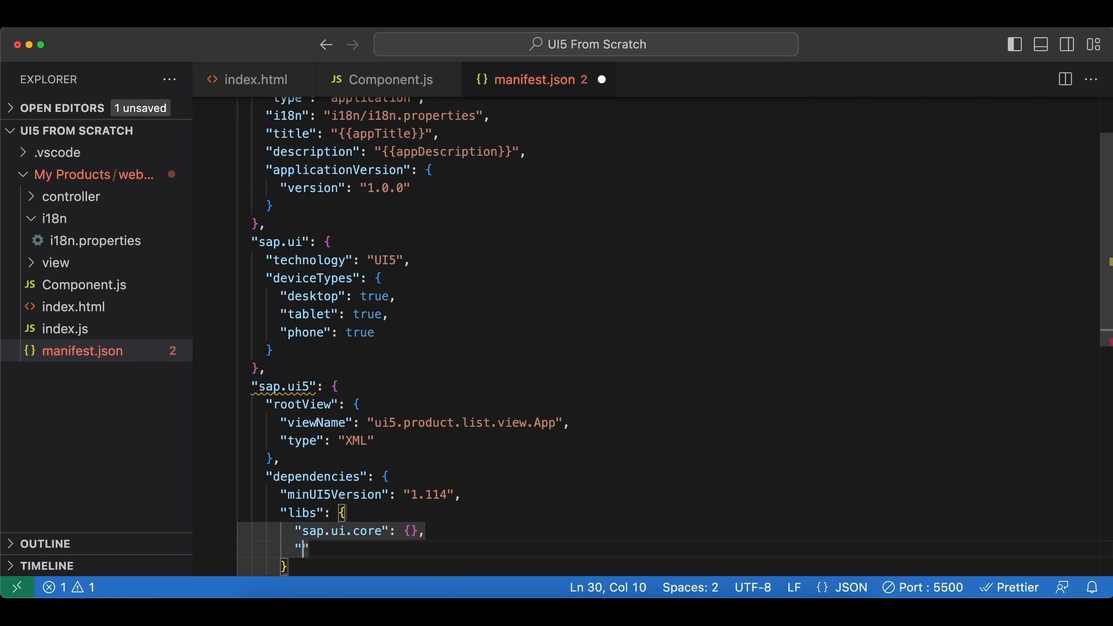
{"action": "type", "text": "sap.m"}
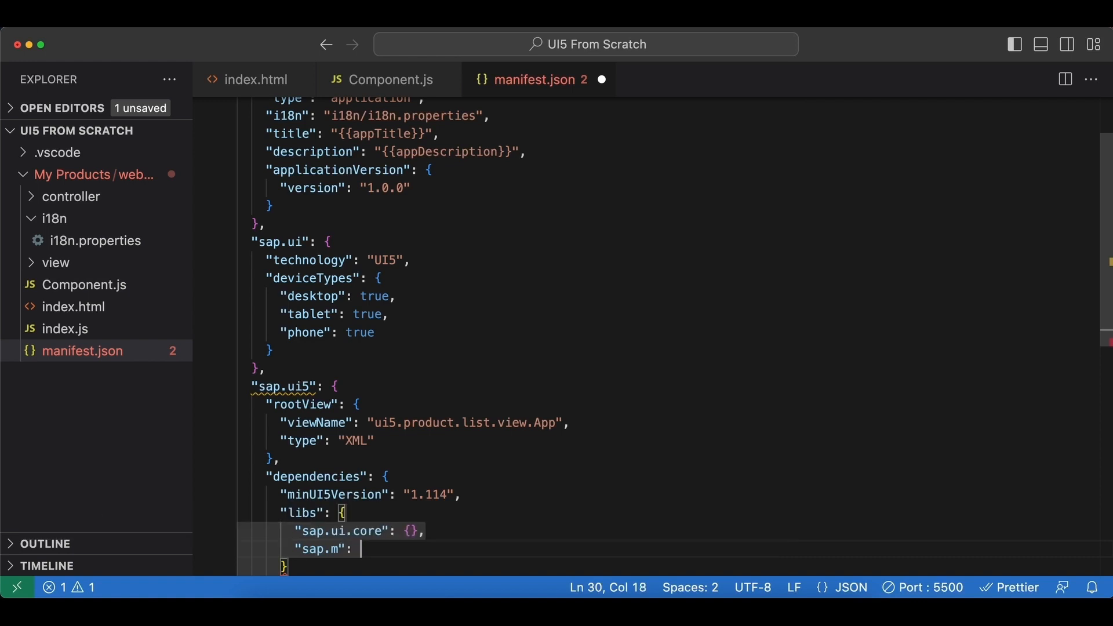
{"action": "type", "text": "{}"}
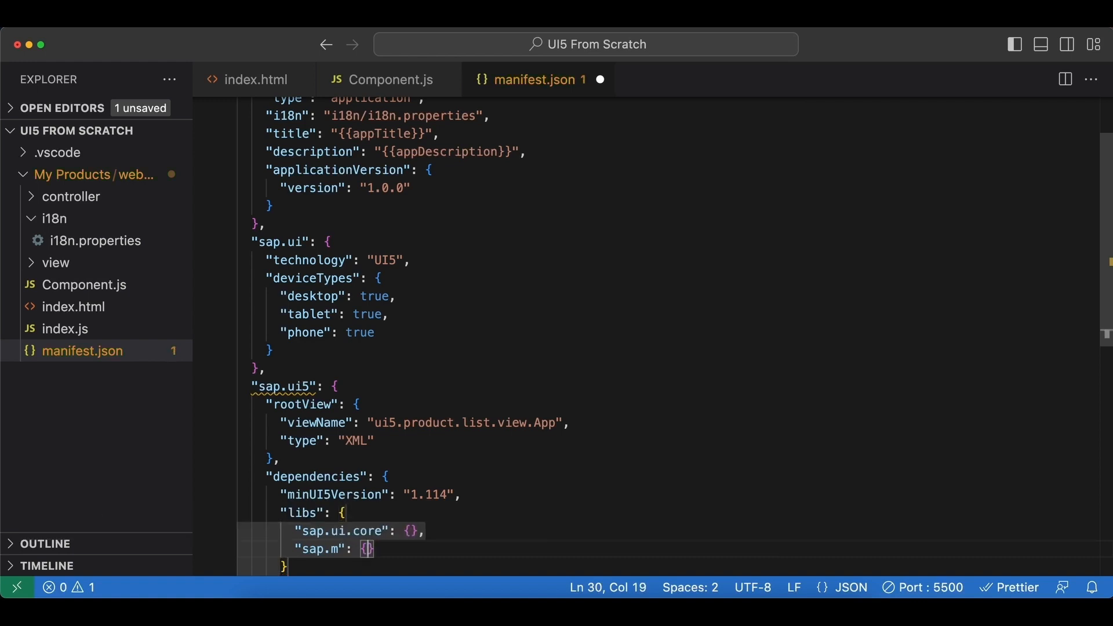
Start a contentDensities entry after dependencies.
{"action": "scroll", "scroll_direction": "down", "scroll_amount": 3}
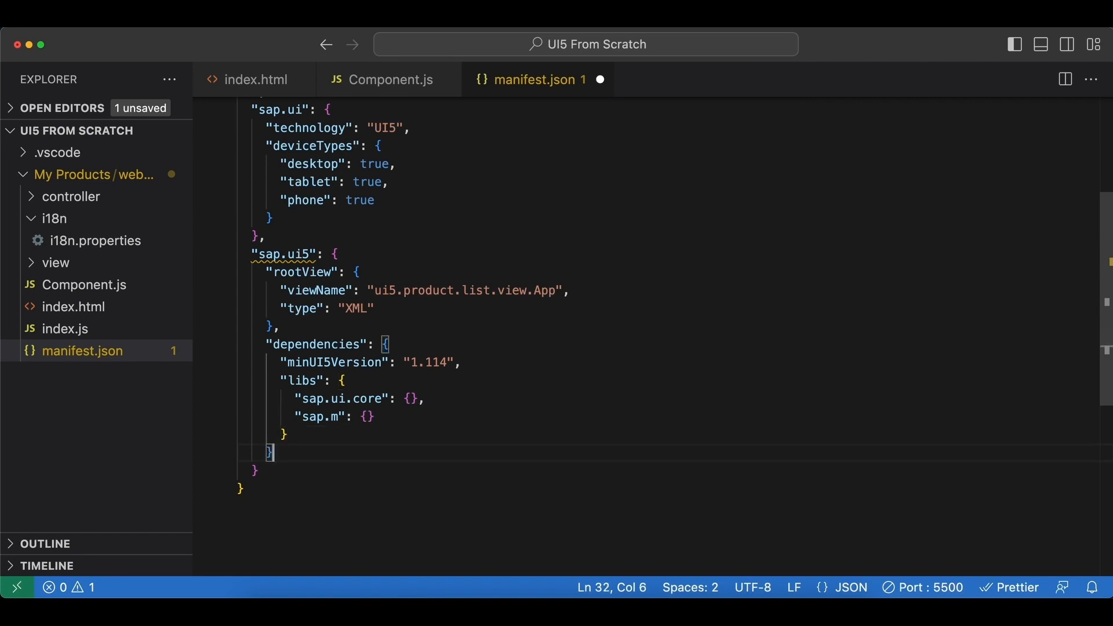
{"action": "key", "text": "Enter"}
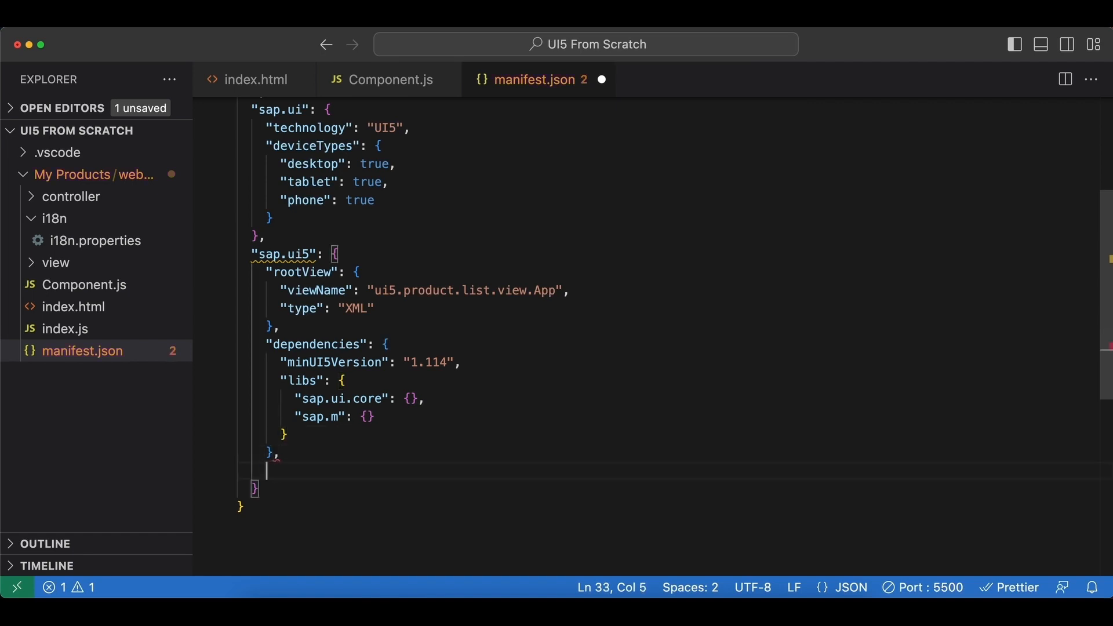
{"action": "type", "text": "\"contentDensities\": {"}
{"action": "type", "text": "\"cozy\": true"}
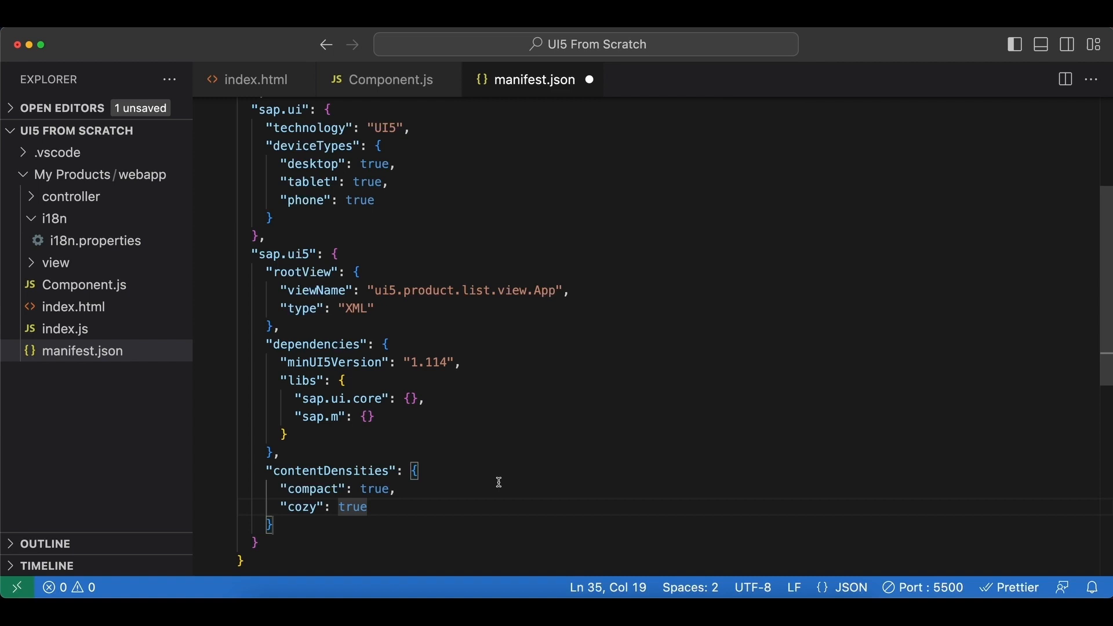
{"action": "mouse_move", "coordinate": [484, 488]}
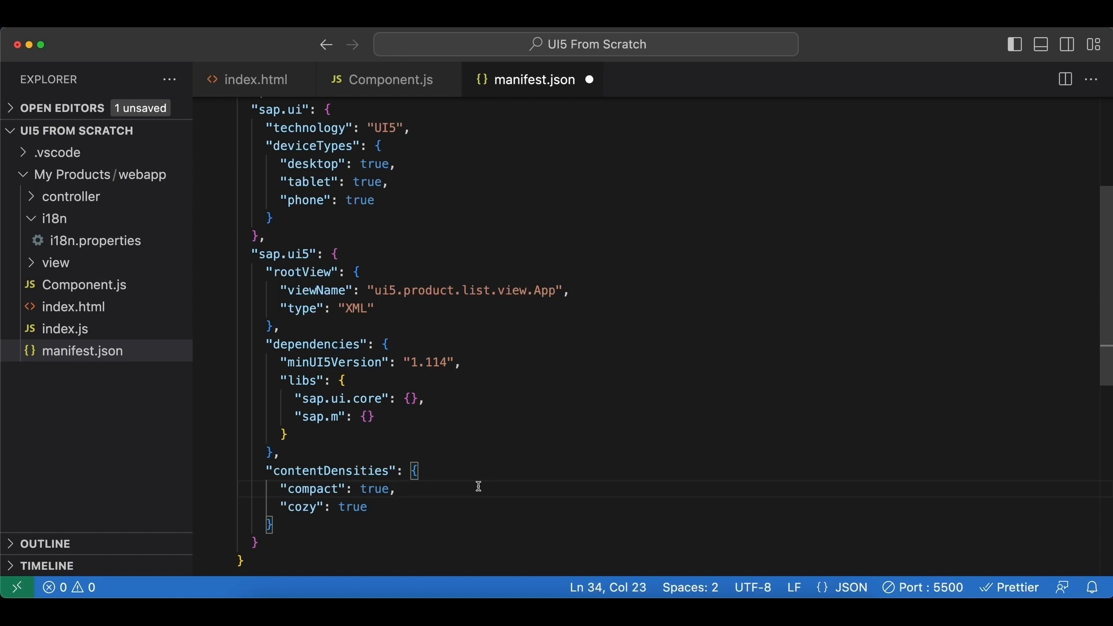
Set contentDensities compact and cozy to true and start a models key.
{"action": "double_click", "coordinate": [312, 489]}
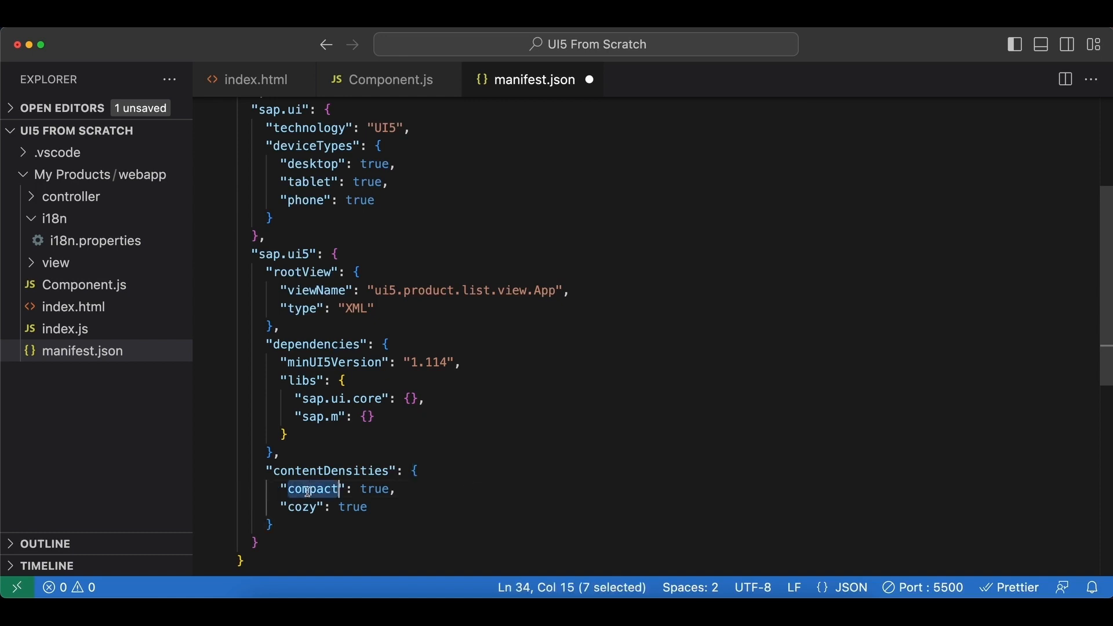
{"action": "mouse_move", "coordinate": [438, 493]}
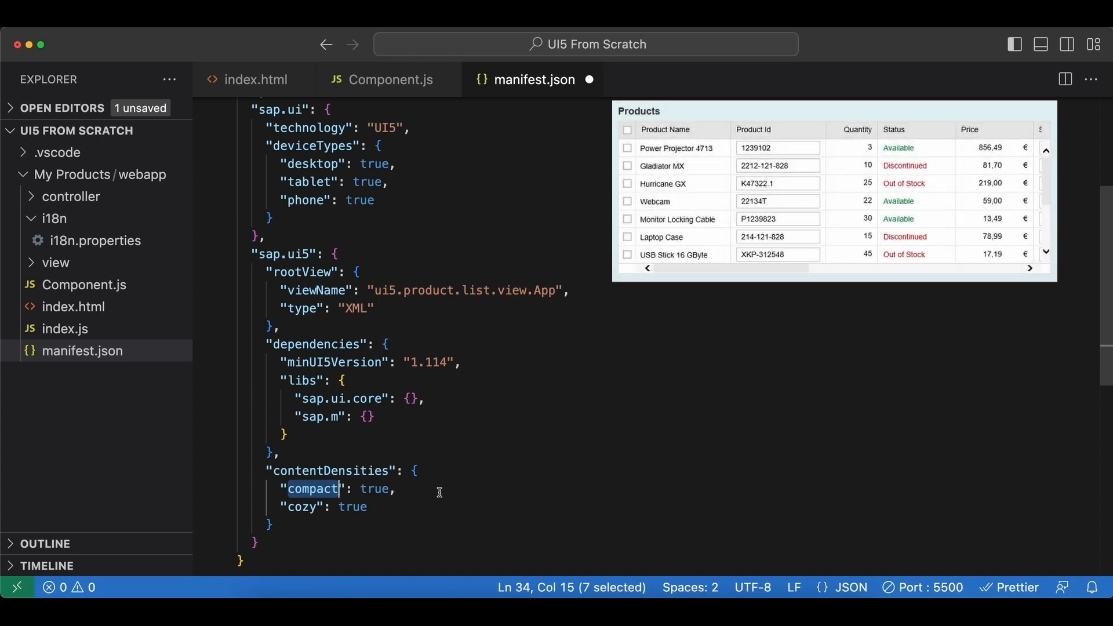
{"action": "left_click", "coordinate": [368, 507]}
{"action": "type", "text": "\"mode\""}
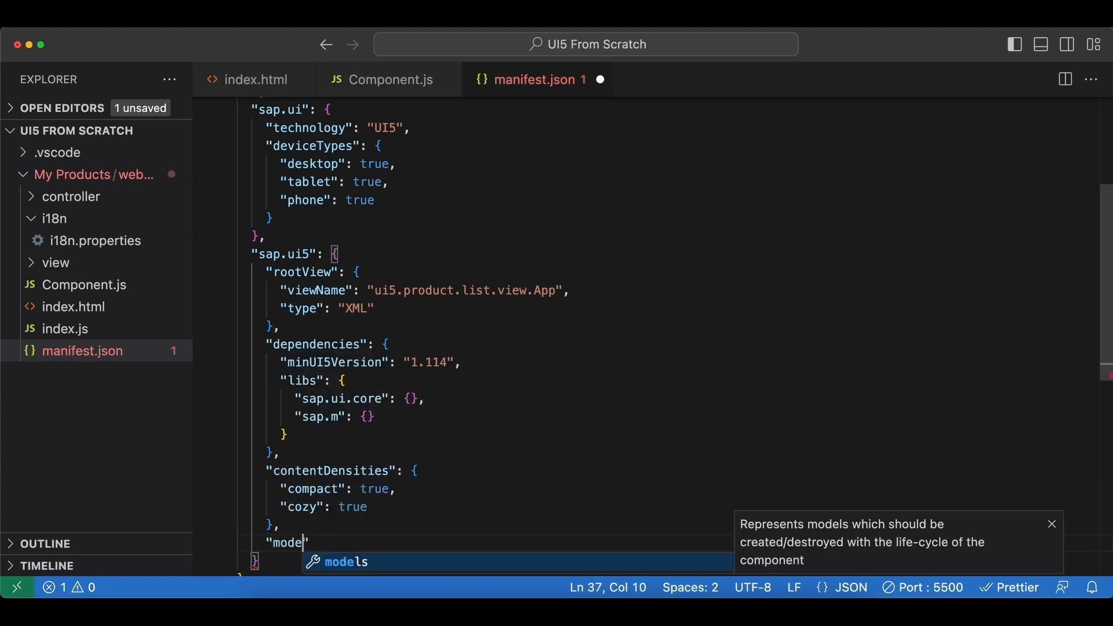
Under models add an "i18n" entry, taking the model name from Component.js.
{"action": "key", "text": "Enter"}
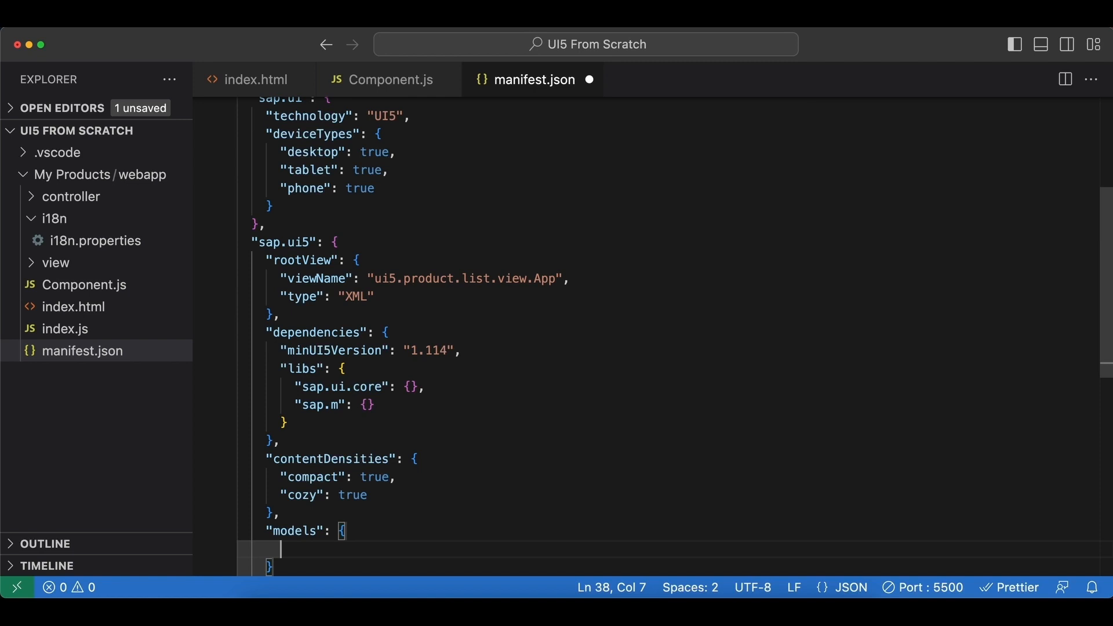
{"action": "mouse_move", "coordinate": [340, 139]}
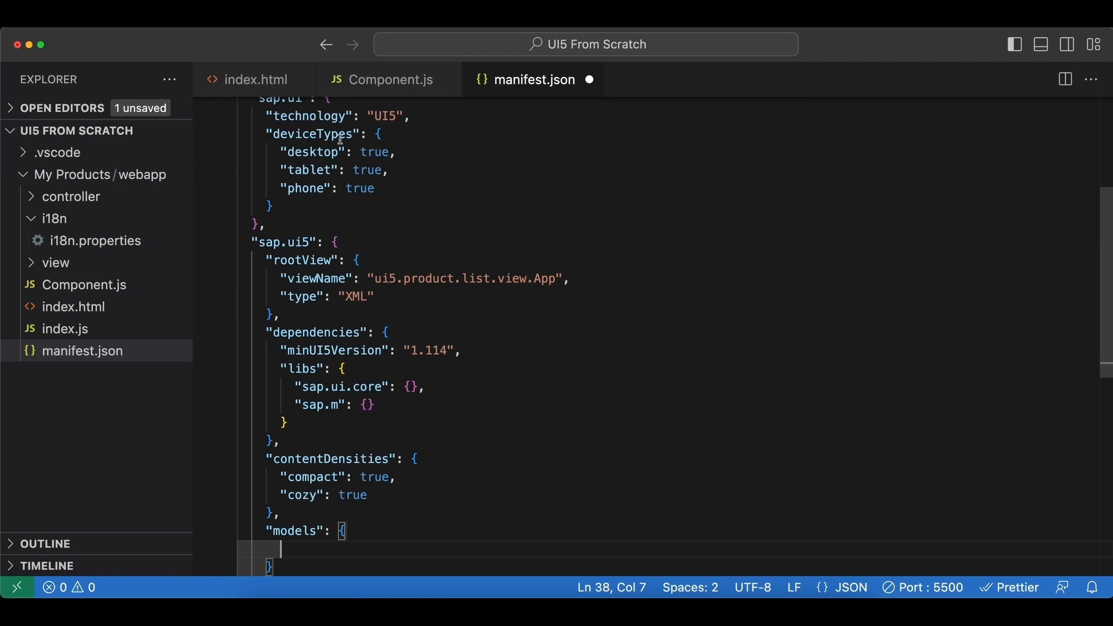
{"action": "left_click", "coordinate": [390, 79]}
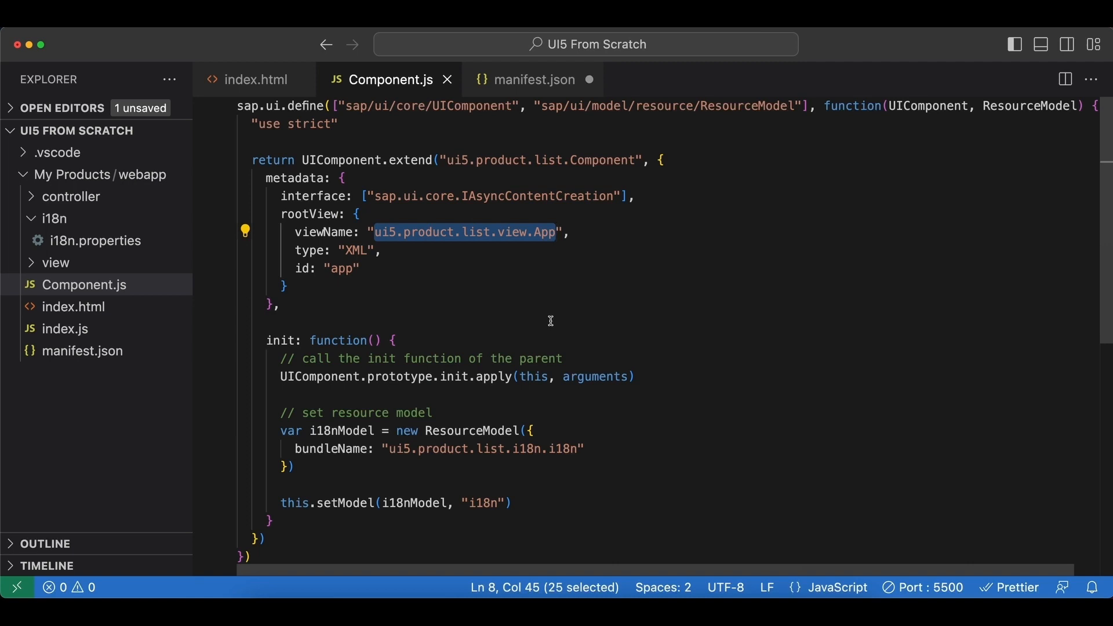
{"action": "scroll", "scroll_direction": "down", "scroll_amount": 3}
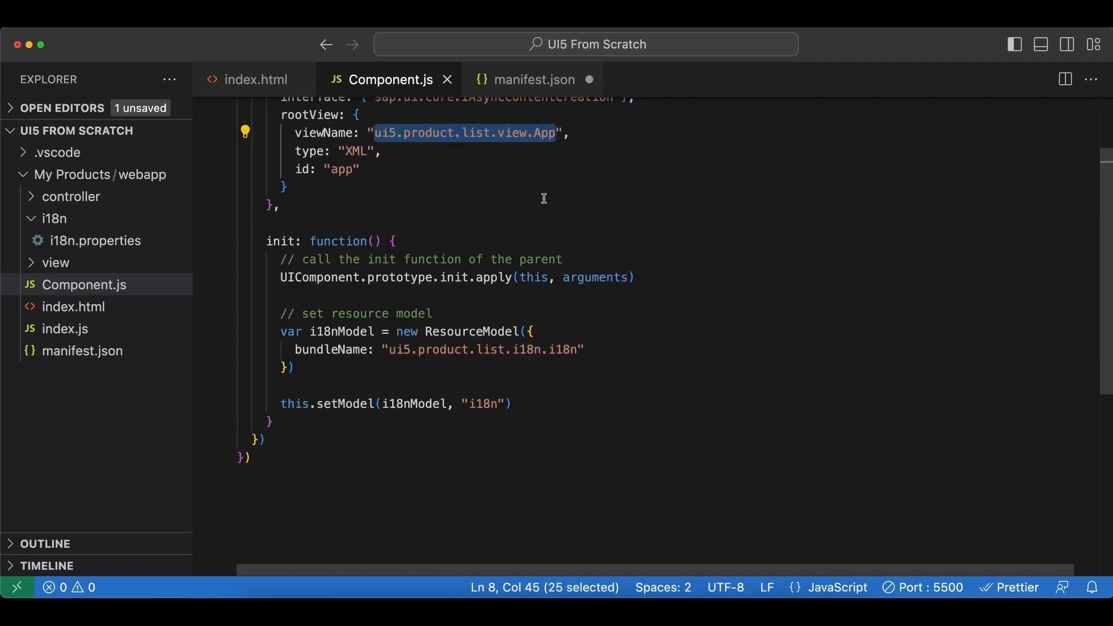
{"action": "double_click", "coordinate": [482, 403]}
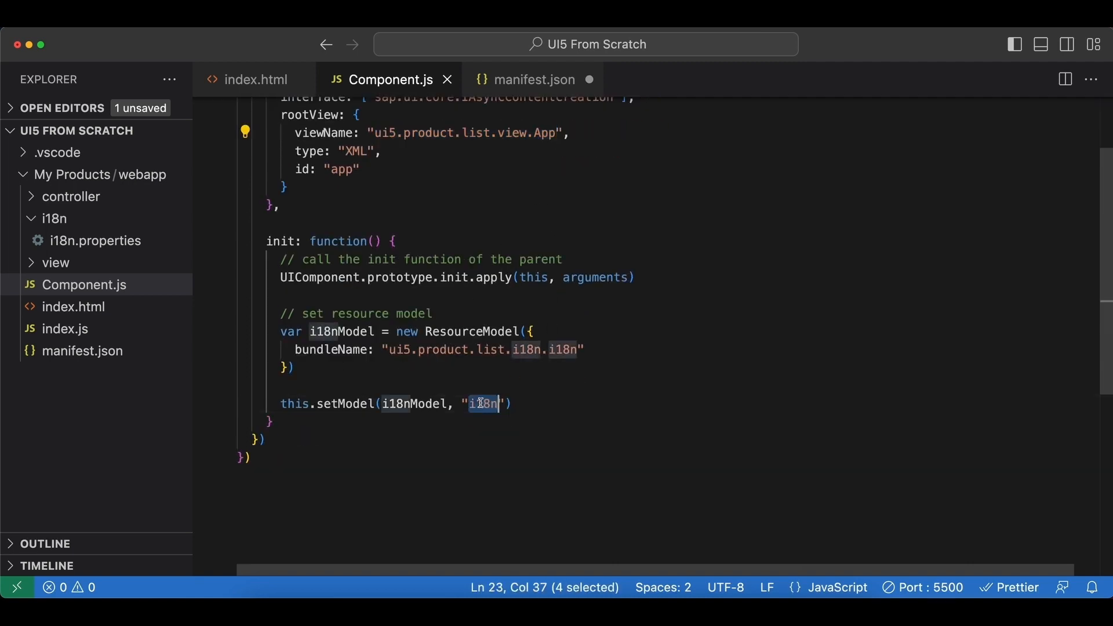
{"action": "left_click", "coordinate": [533, 80]}
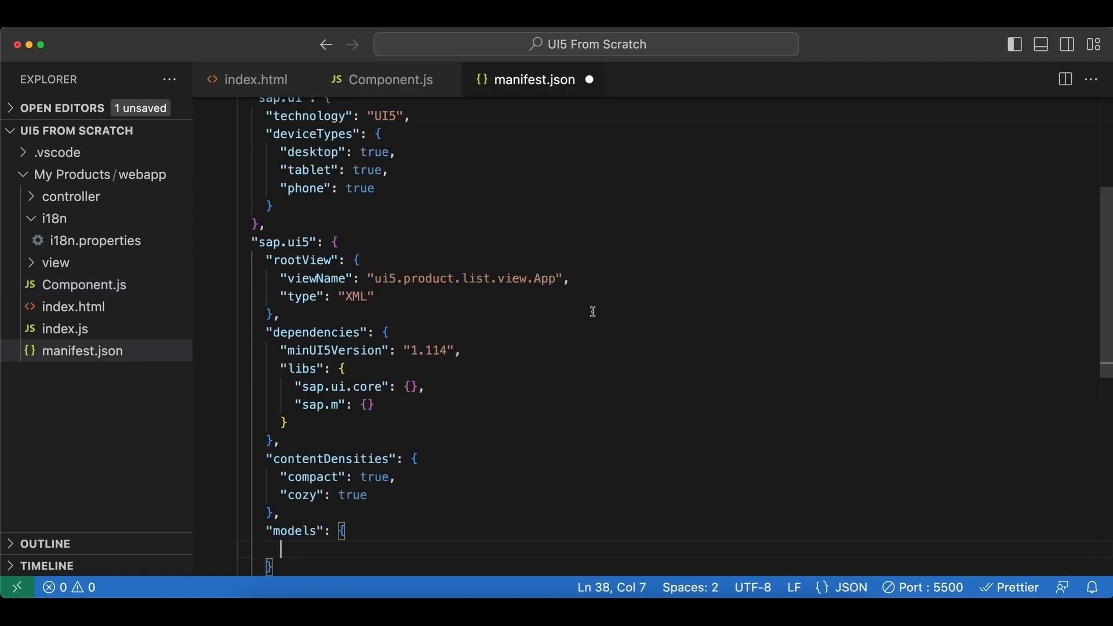
{"action": "type", "text": "\"i18n\": {"}
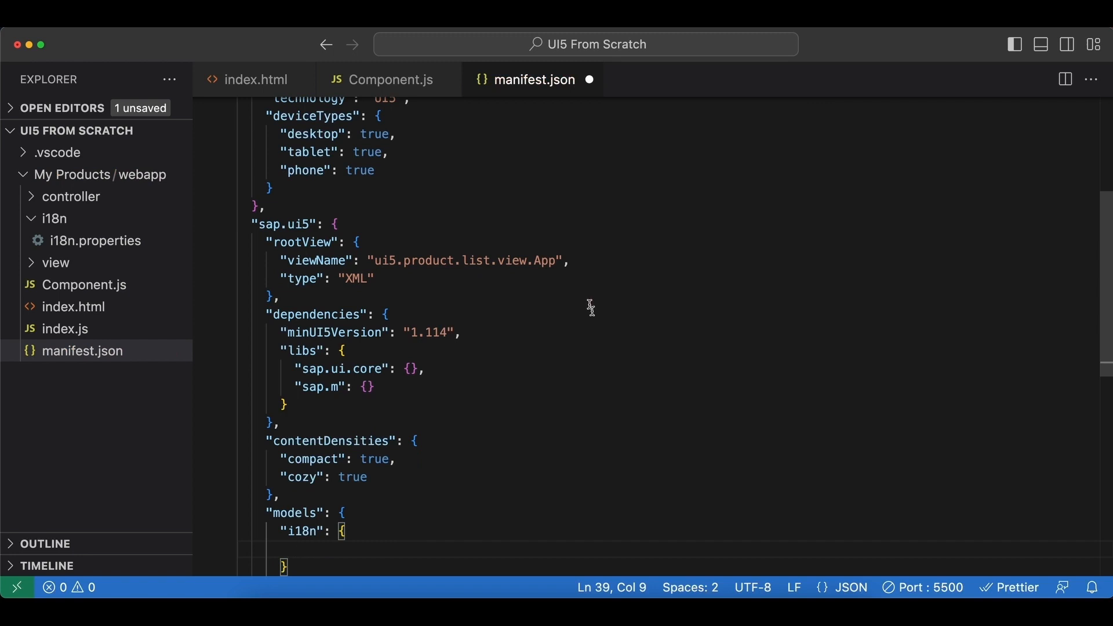
{"action": "left_click", "coordinate": [390, 78]}
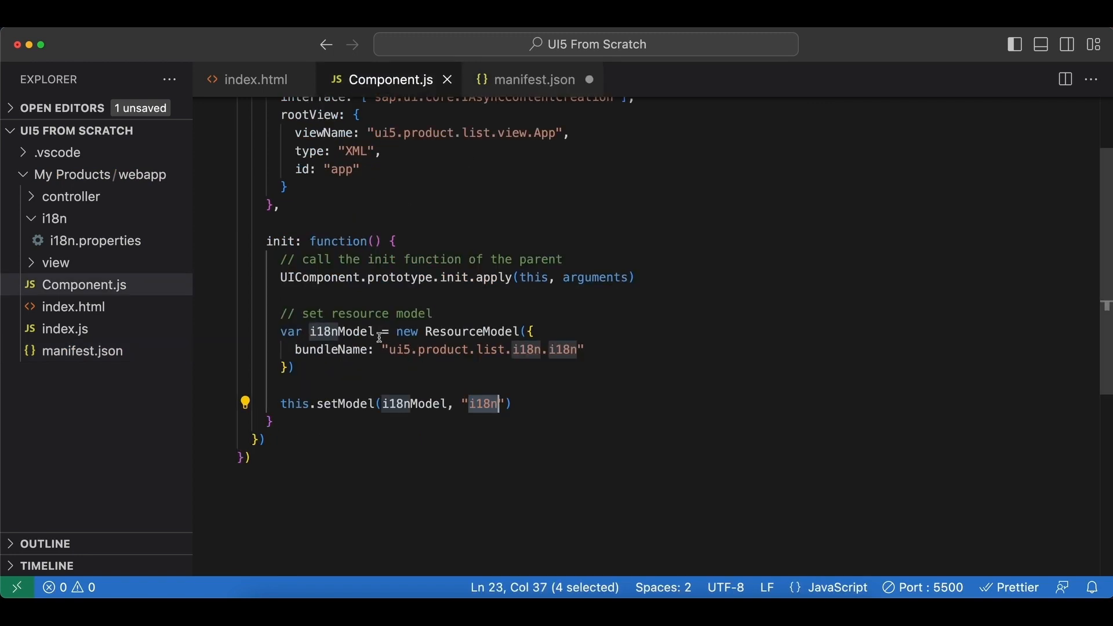
{"action": "mouse_move", "coordinate": [400, 349]}
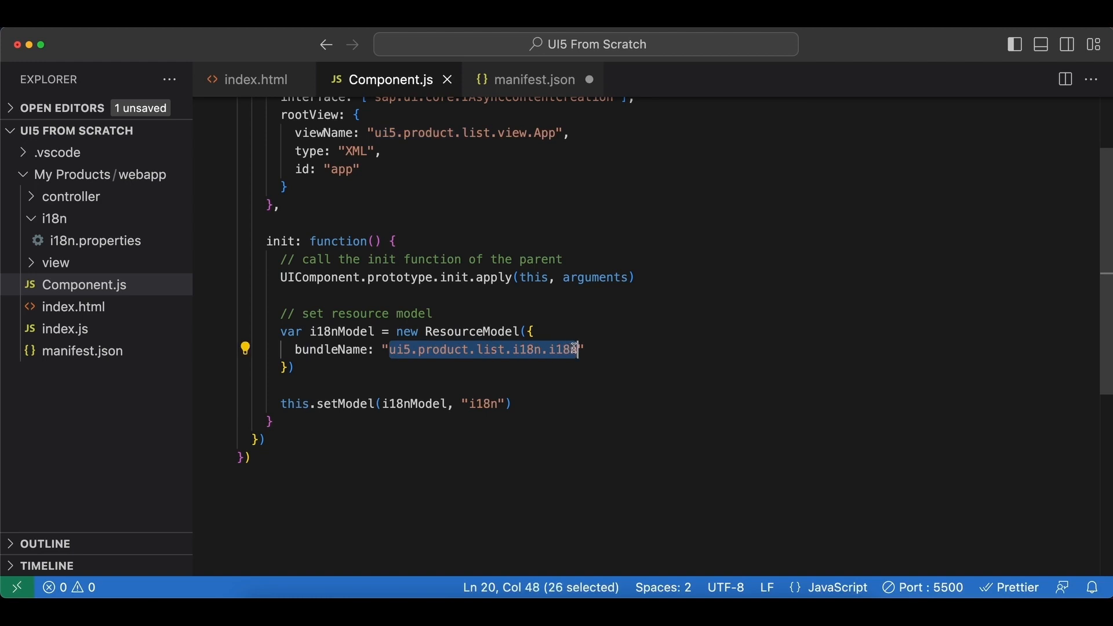
{"action": "left_click", "coordinate": [535, 79]}
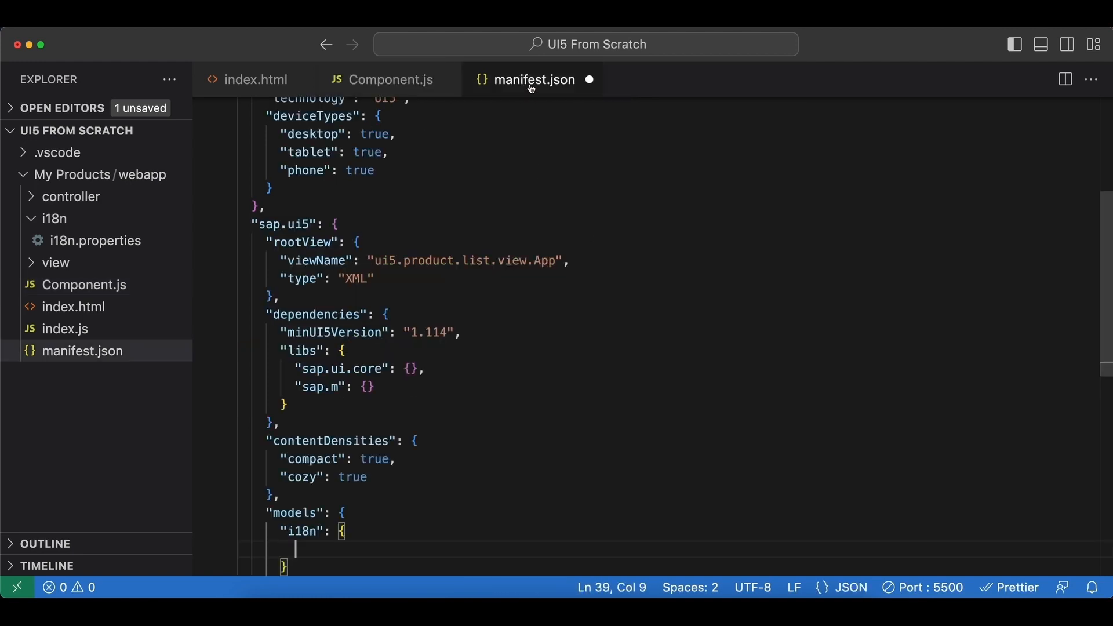
{"action": "scroll", "scroll_direction": "down", "scroll_amount": 3}
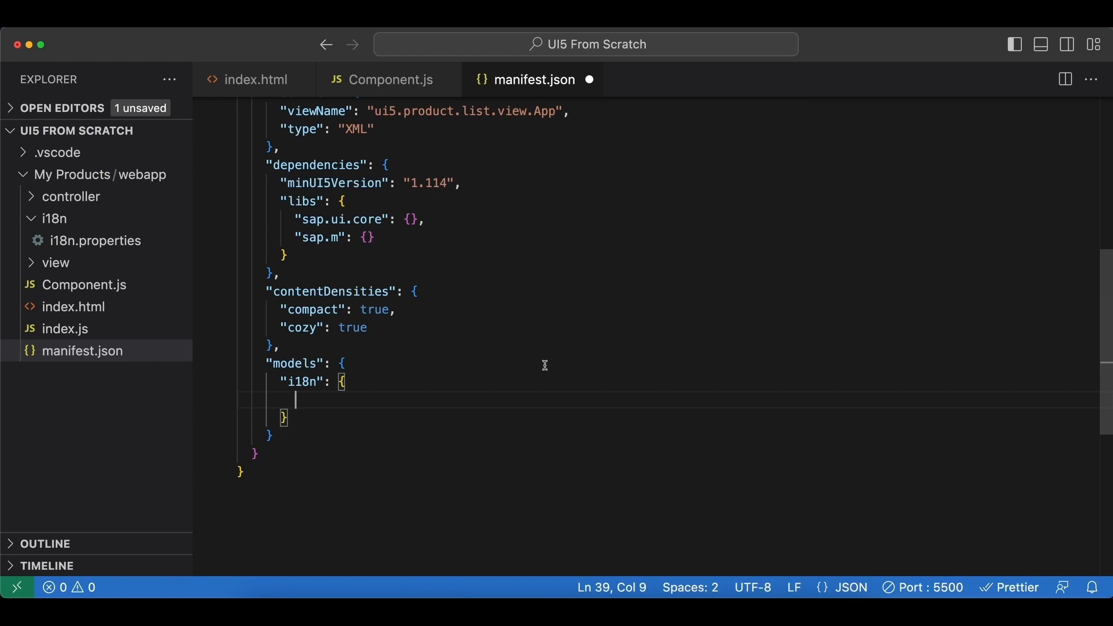
Give the i18n model type sap.ui.model.resource.ResourceModel and prepare its bundleName setting from Component.js.
{"action": "type", "text": "\"type\": \""}
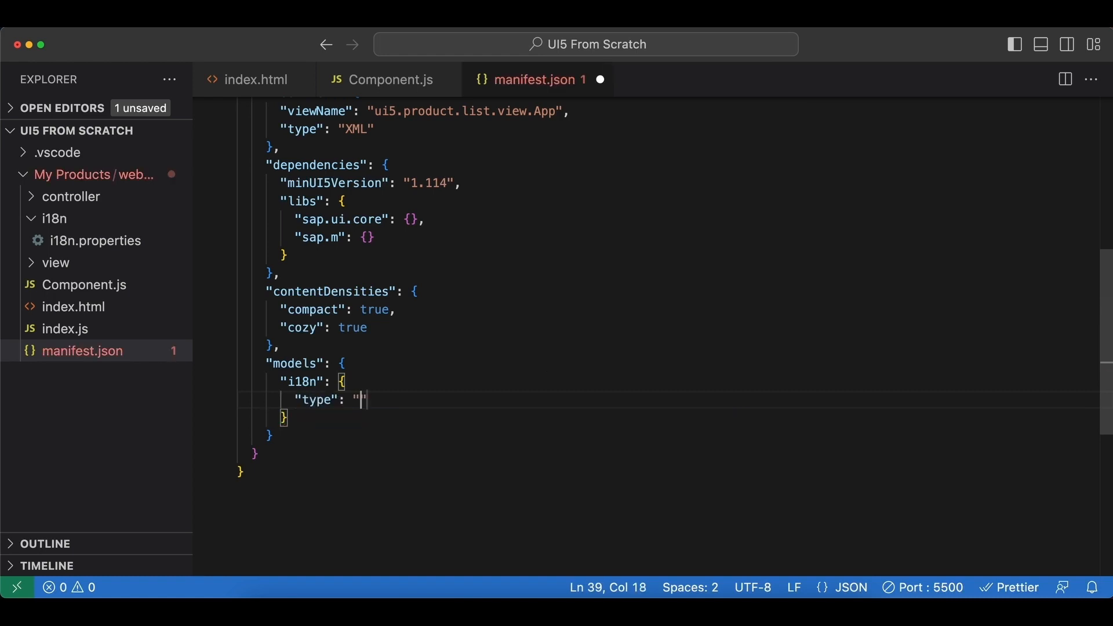
{"action": "mouse_move", "coordinate": [372, 93]}
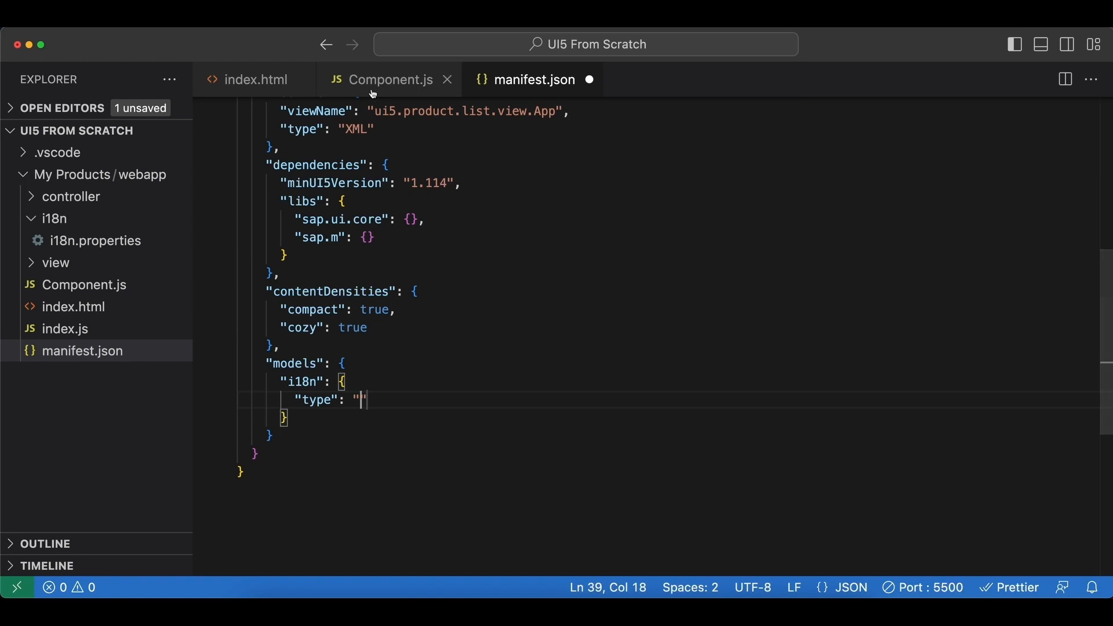
{"action": "left_click", "coordinate": [389, 80]}
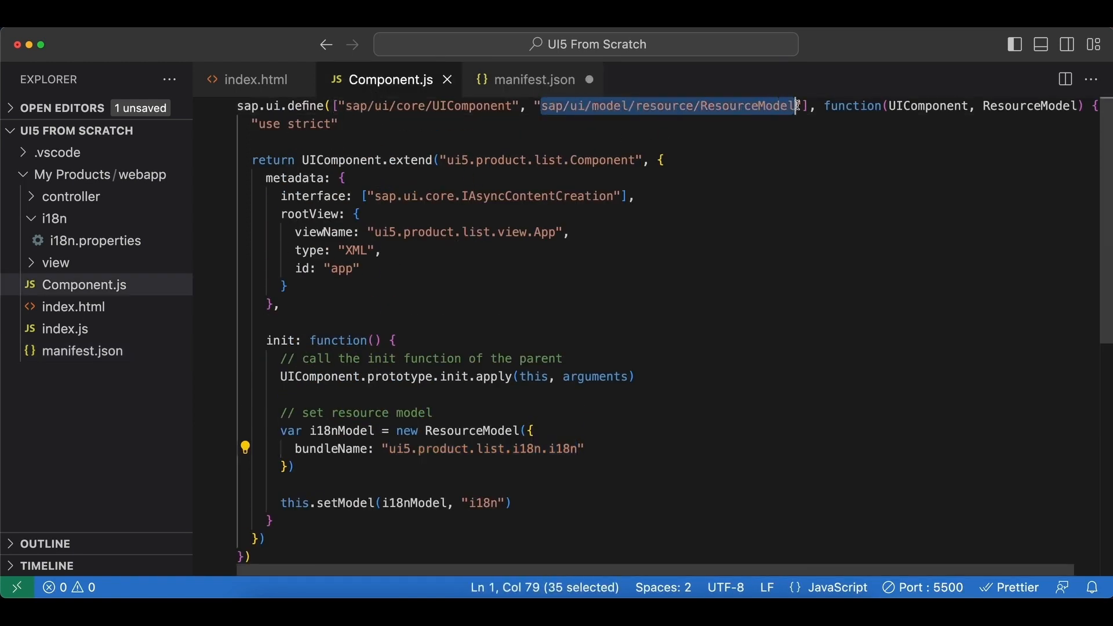
{"action": "left_click", "coordinate": [536, 79]}
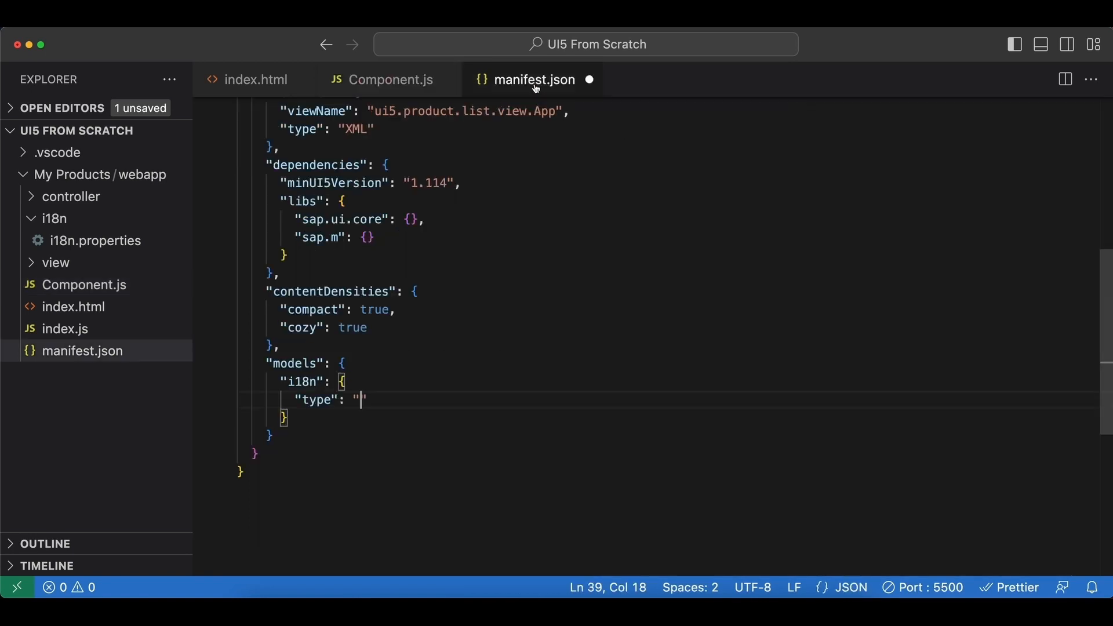
{"action": "type", "text": "sap.ui/model/resource/ResourceModel"}
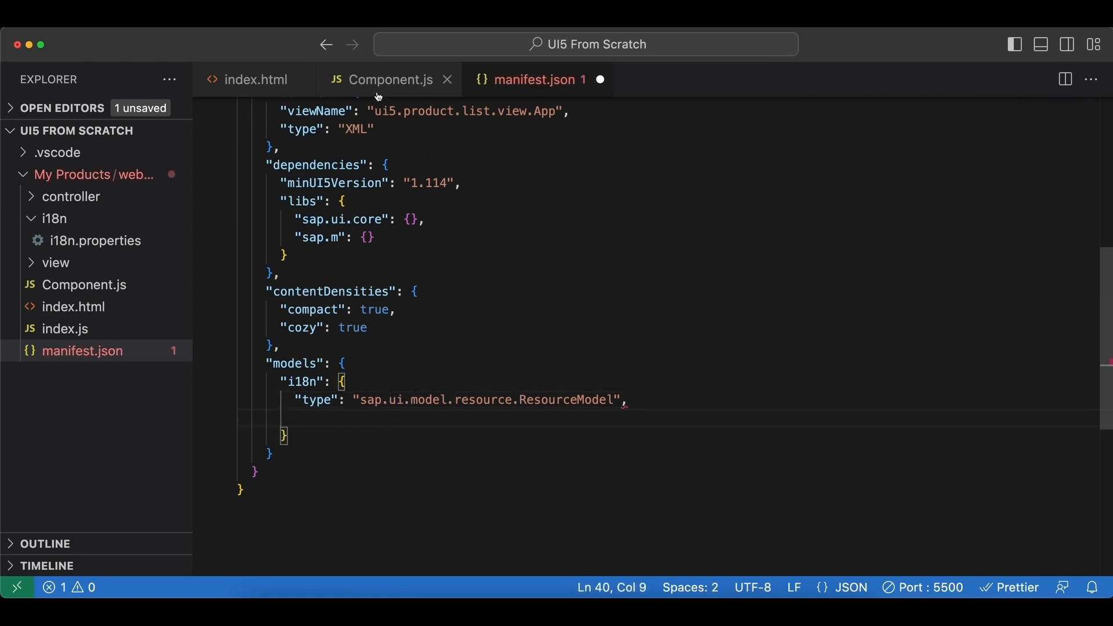
{"action": "left_click", "coordinate": [389, 79]}
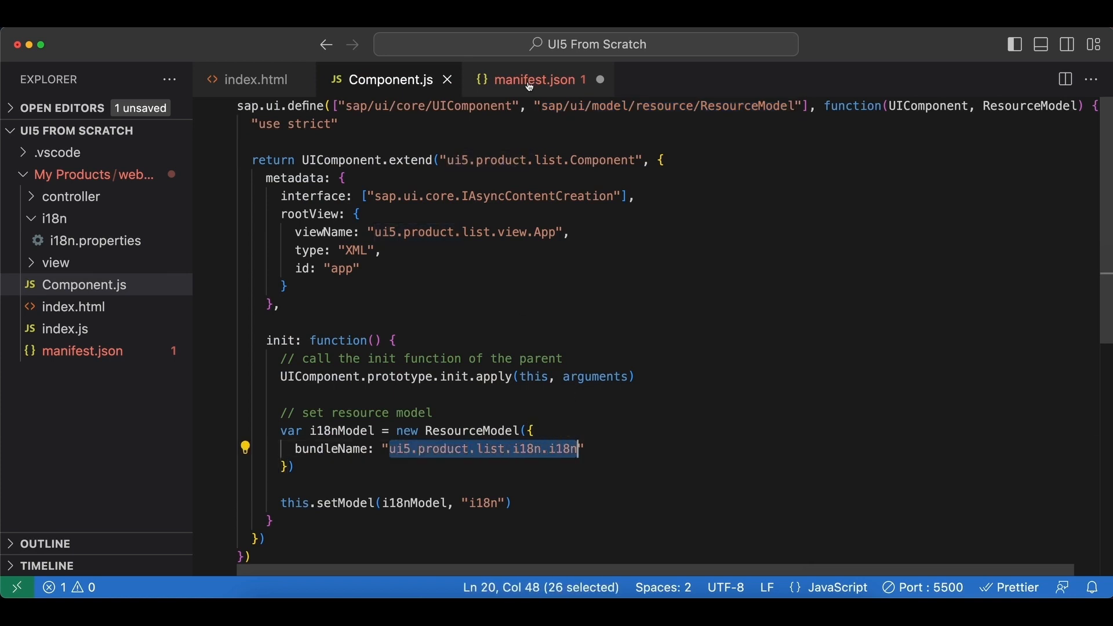
{"action": "mouse_move", "coordinate": [554, 458]}
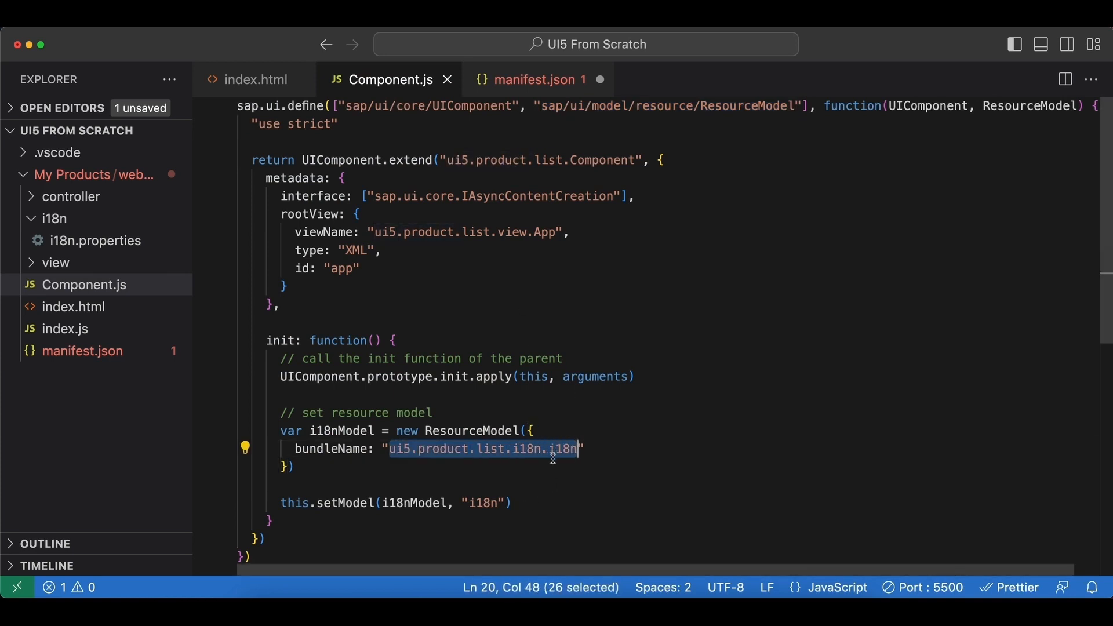
{"action": "left_click", "coordinate": [537, 79]}
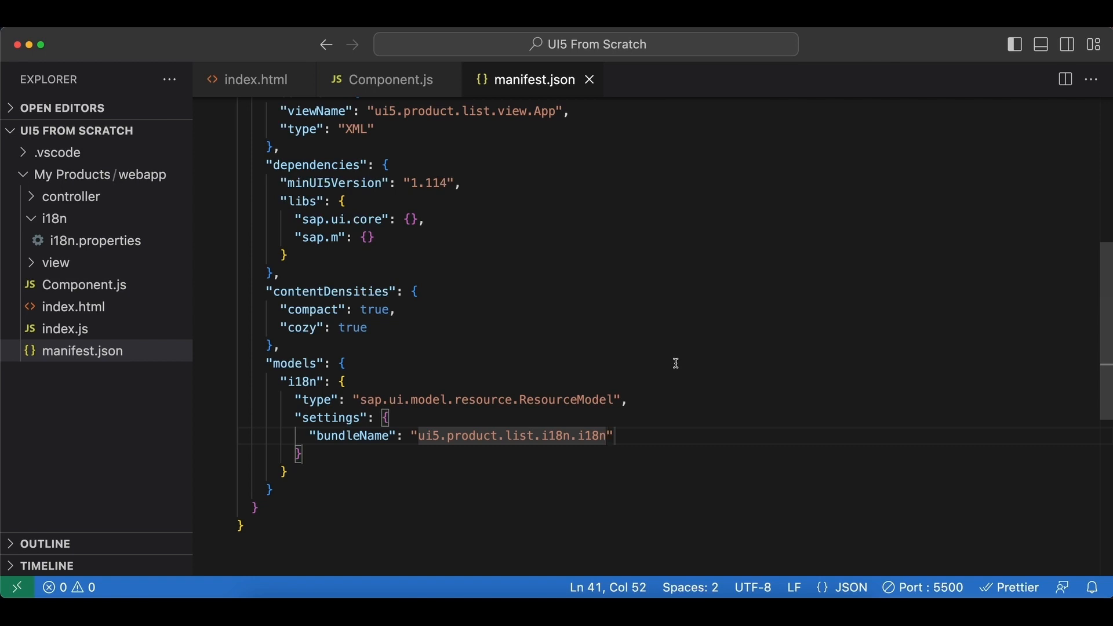
Add appTitle=Products at the top of i18n.properties.
{"action": "scroll", "scroll_direction": "up", "scroll_amount": 3}
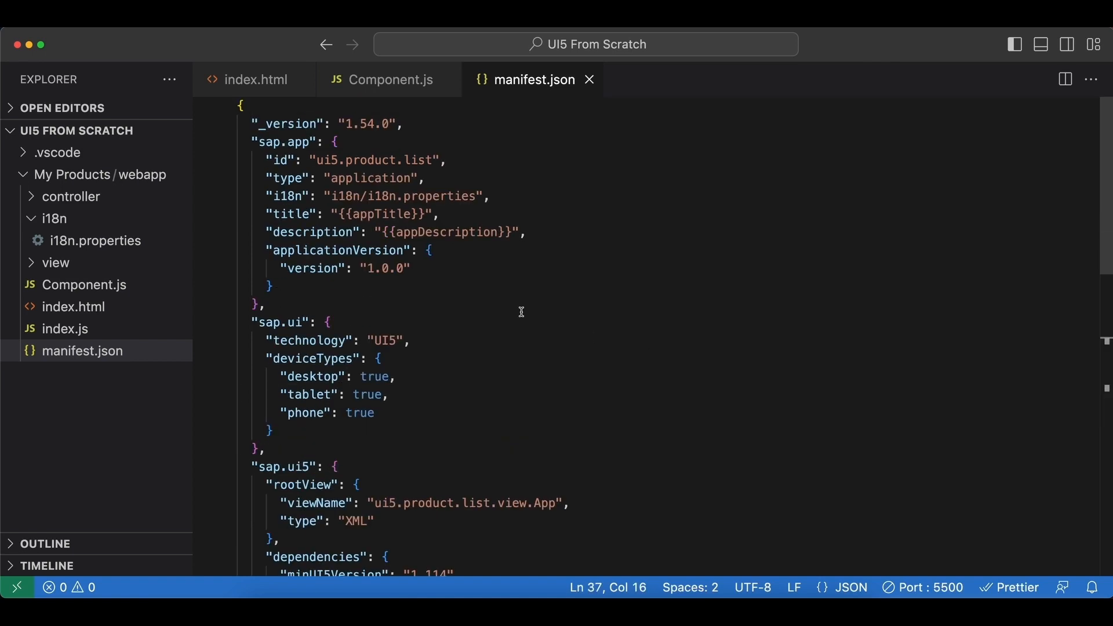
{"action": "double_click", "coordinate": [383, 213]}
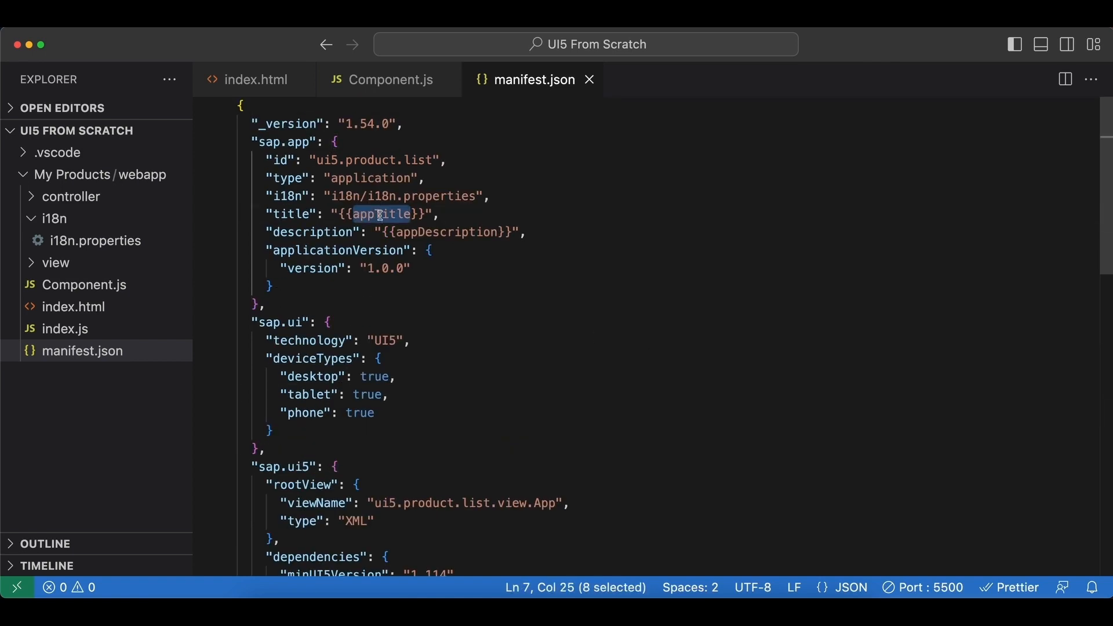
{"action": "left_click", "coordinate": [97, 240]}
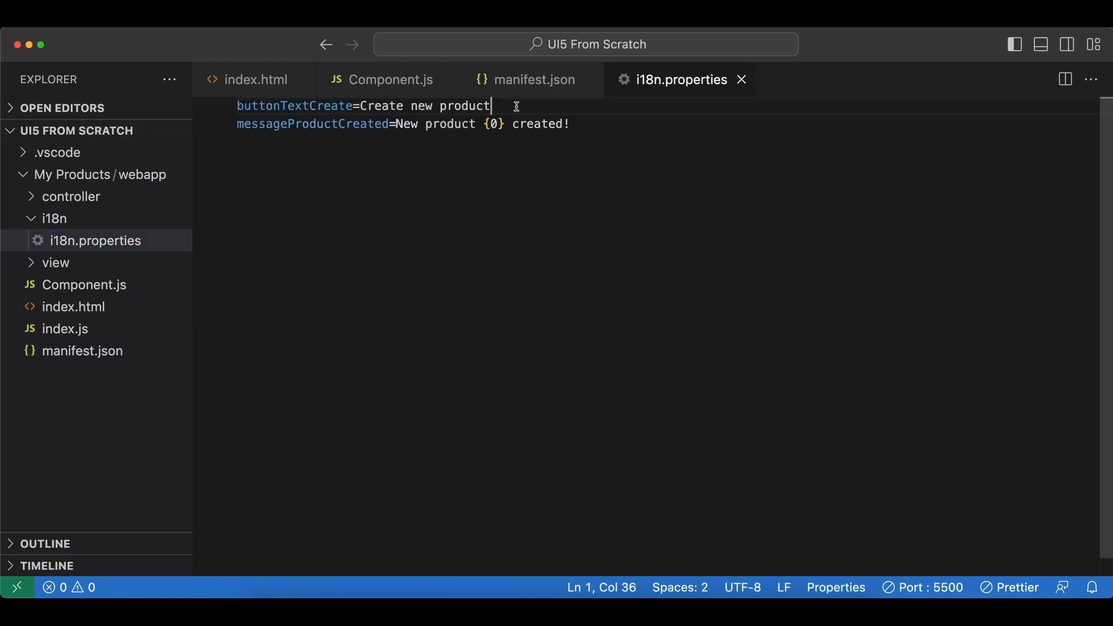
{"action": "type", "text": "appTitle"}
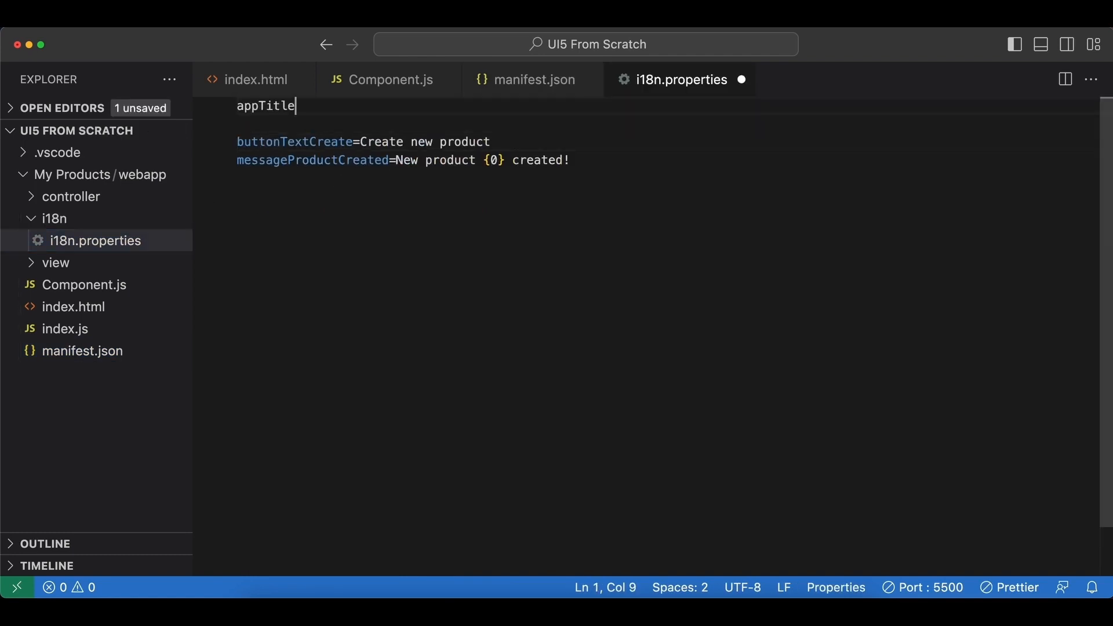
{"action": "type", "text": "=Pro"}
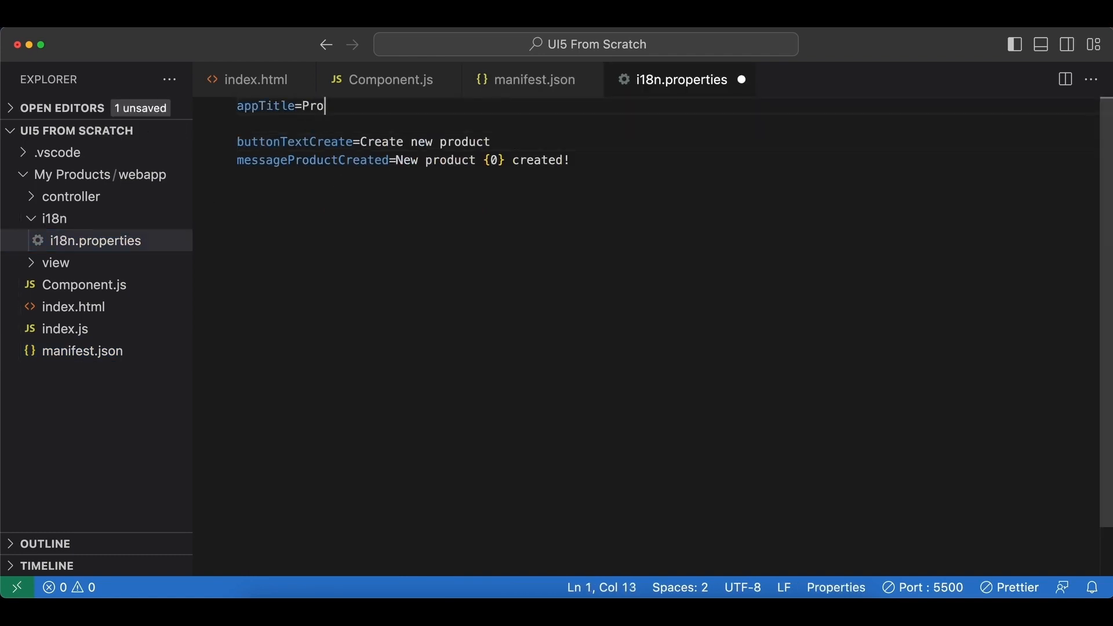
{"action": "type", "text": "ducts"}
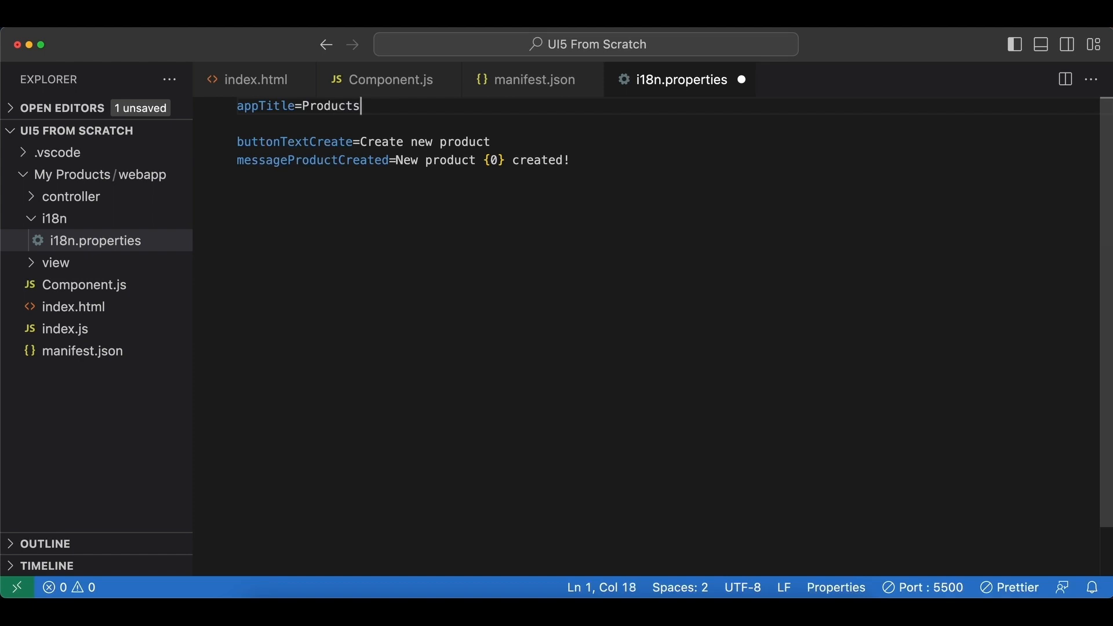
Add appDescription=A simple product list with UI5 below it and save.
{"action": "left_click", "coordinate": [530, 79]}
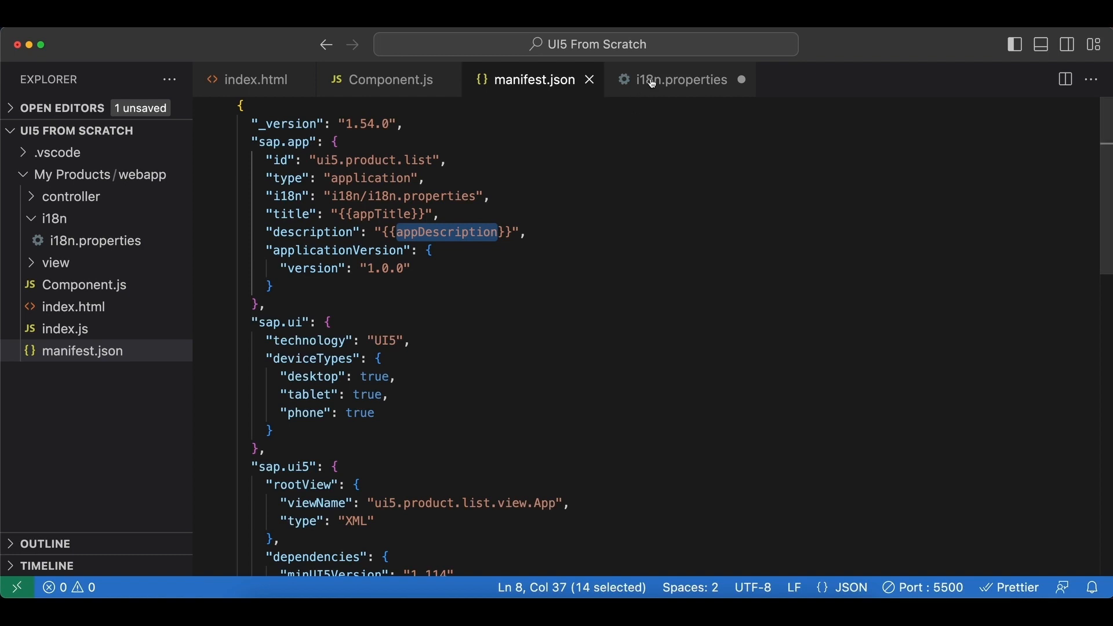
{"action": "left_click", "coordinate": [680, 79]}
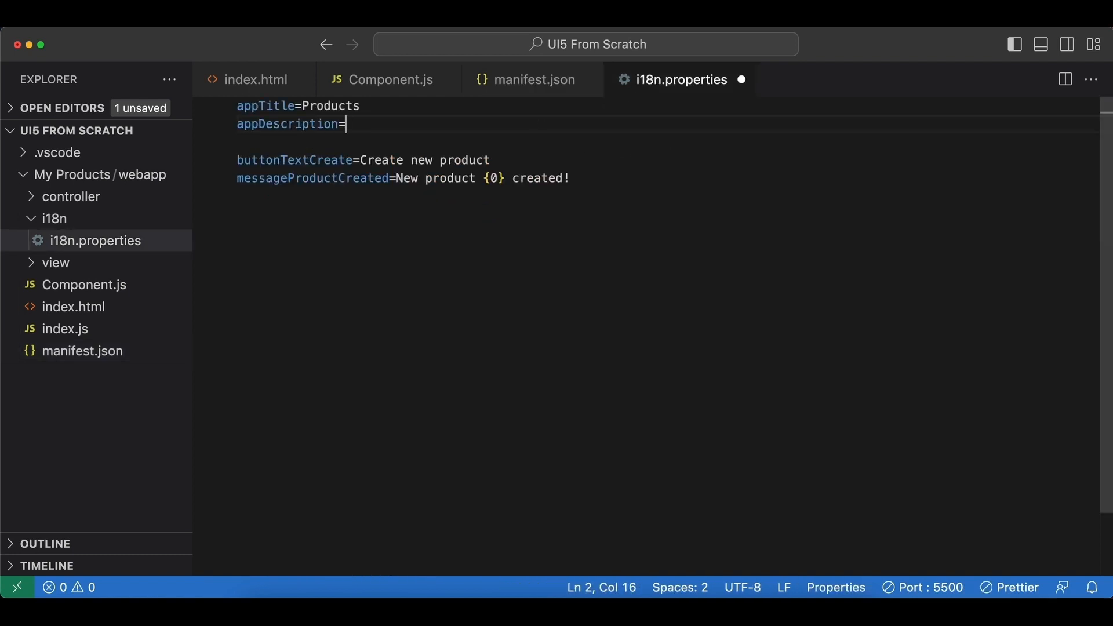
{"action": "type", "text": "A sim"}
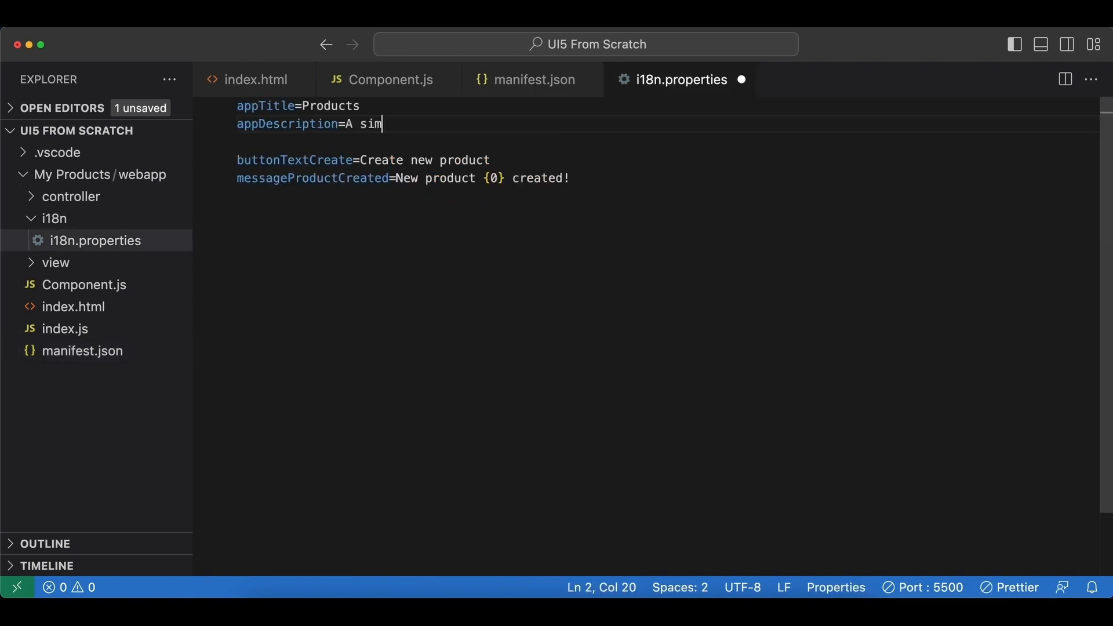
{"action": "type", "text": "ple produ"}
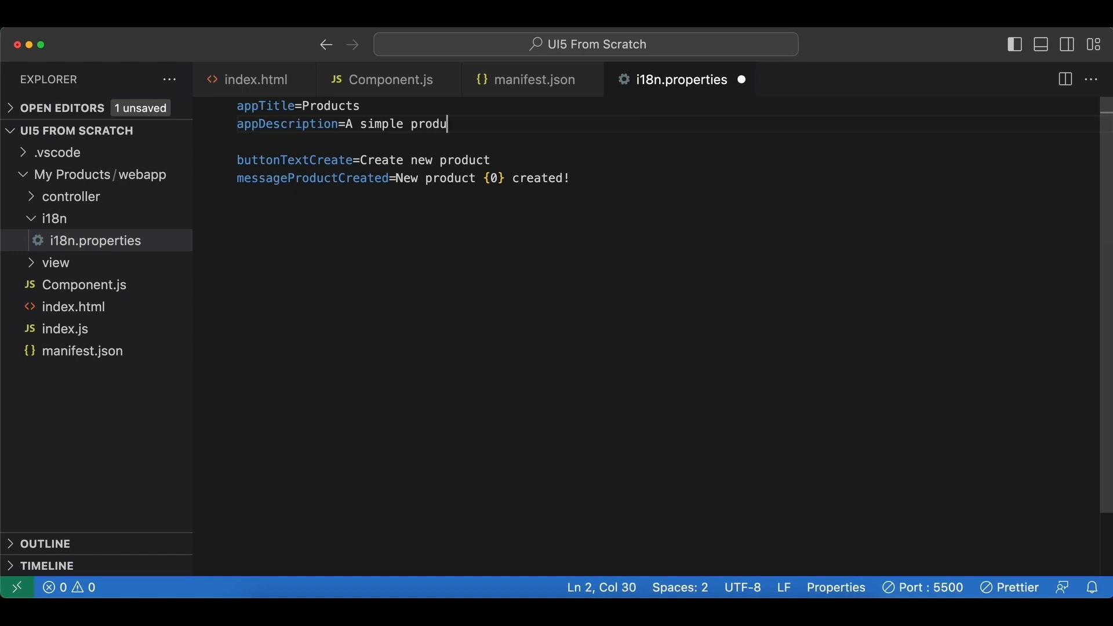
{"action": "type", "text": "ct list with UI"}
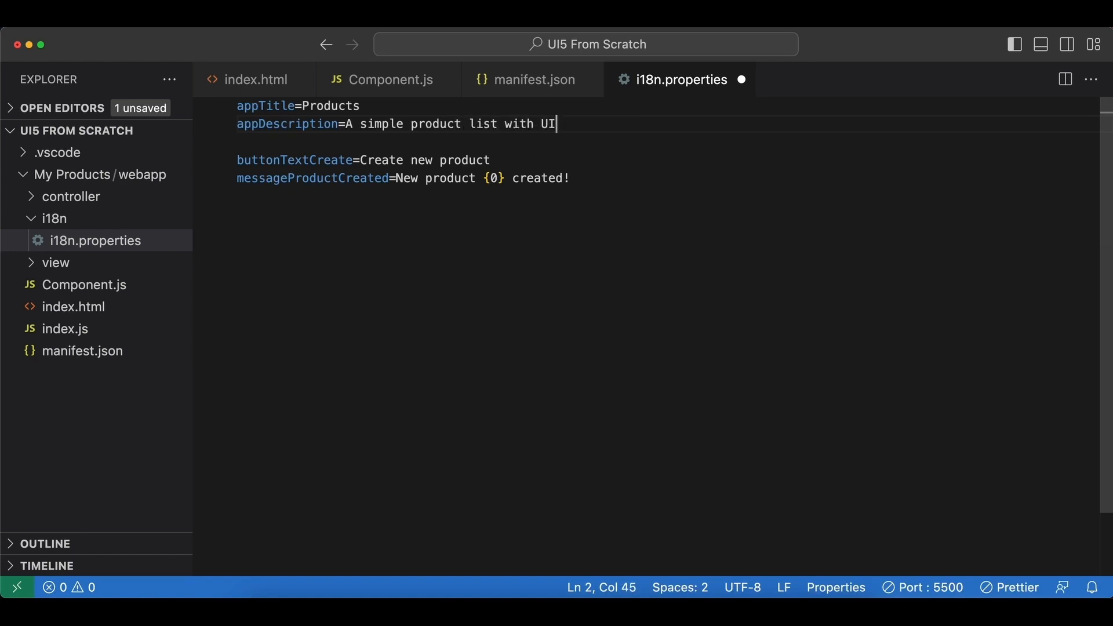
{"action": "type", "text": "5"}
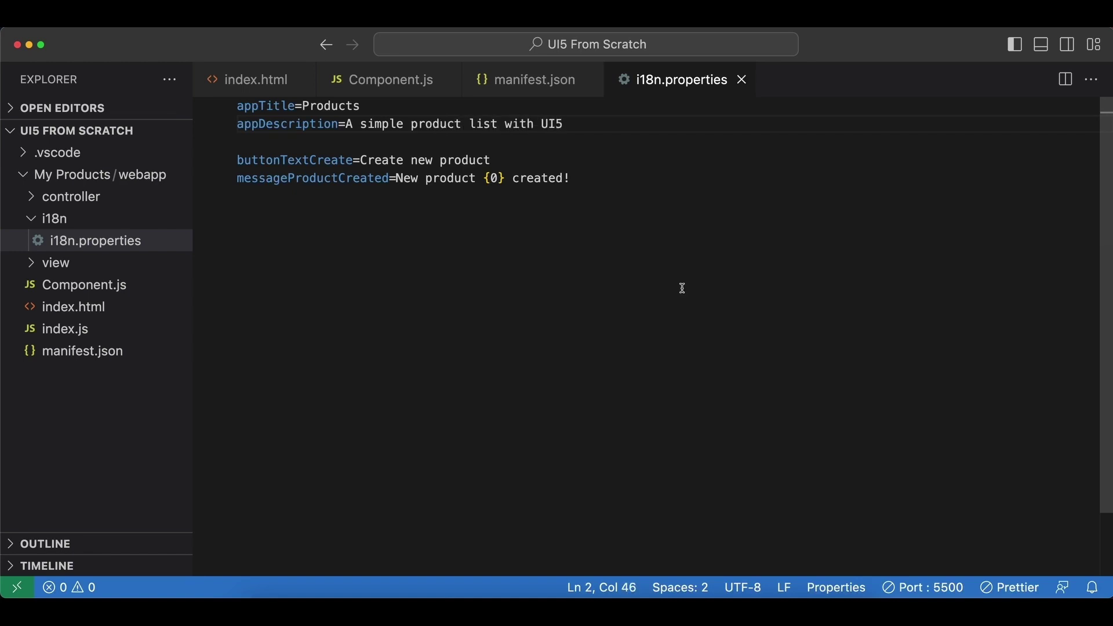
{"action": "mouse_move", "coordinate": [270, 100]}
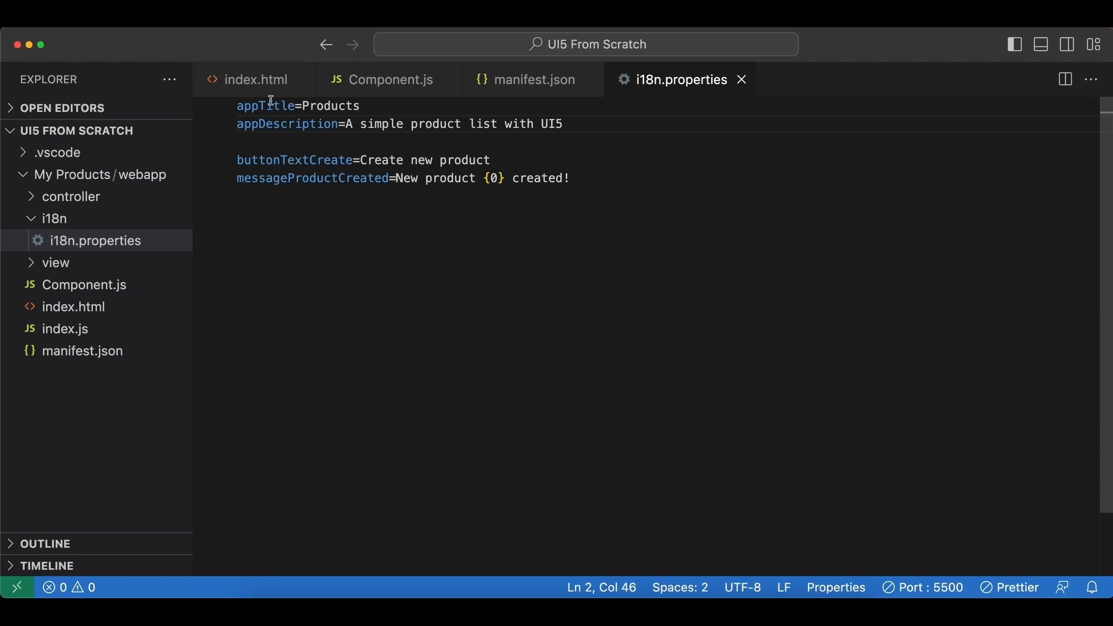
Replace data-sap-ui-onInit's ui5/product/list/index module with sap/ui/core/ComponentSupport.
{"action": "left_click", "coordinate": [254, 79]}
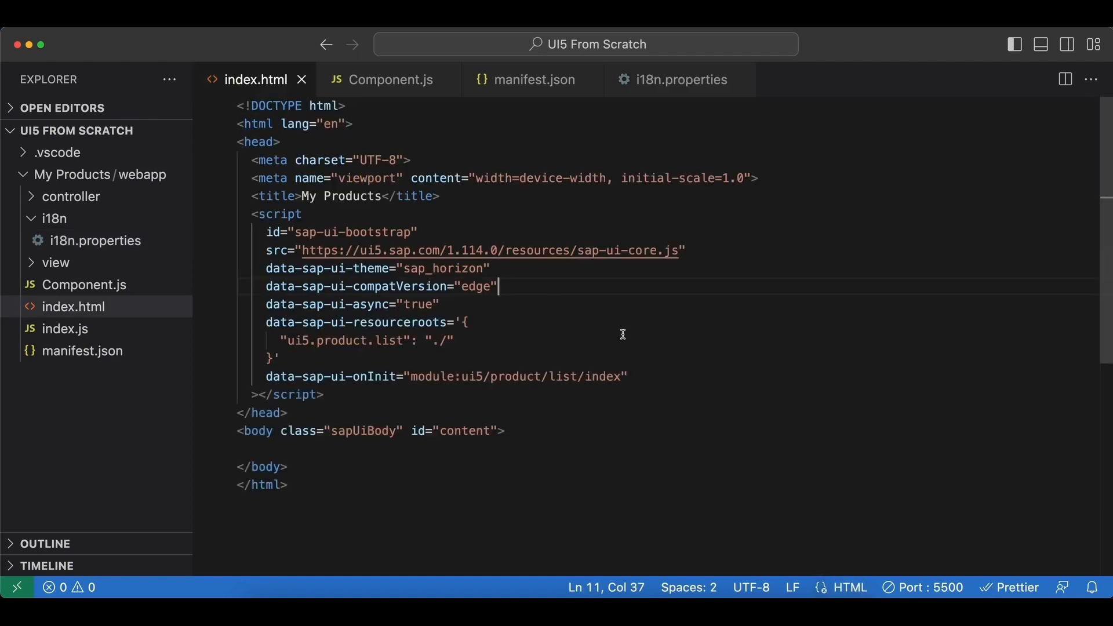
{"action": "left_click", "coordinate": [622, 376]}
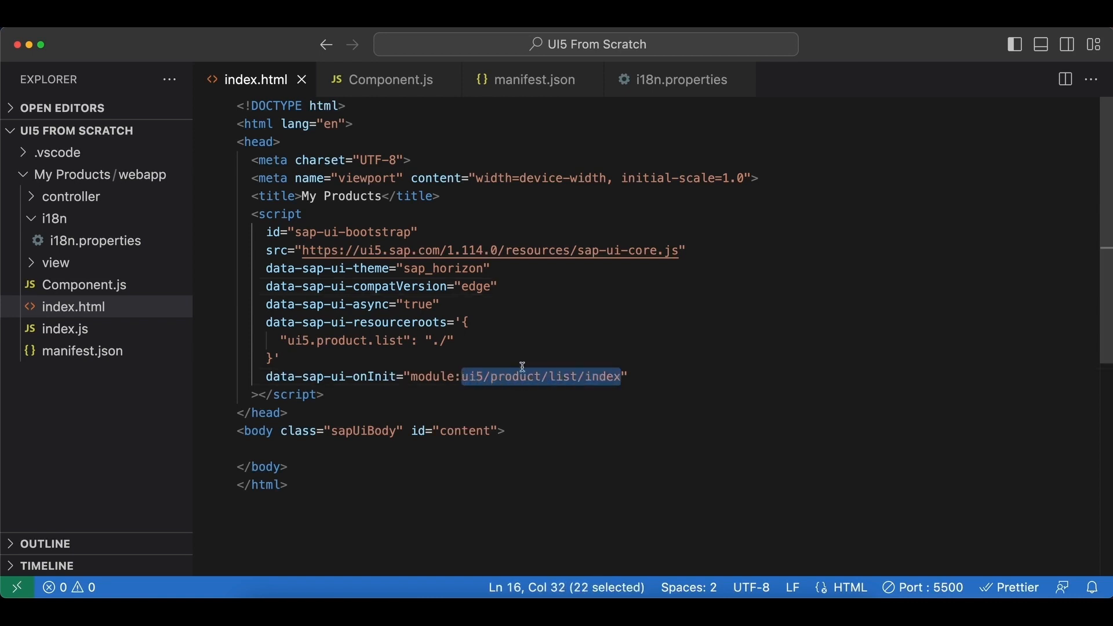
{"action": "mouse_move", "coordinate": [640, 343]}
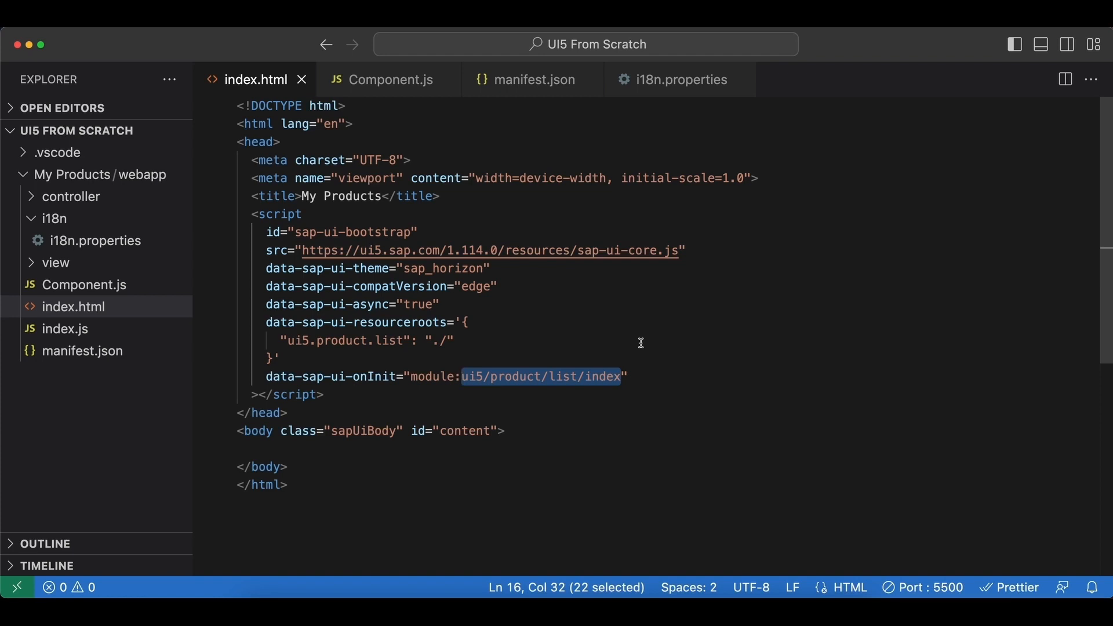
{"action": "type", "text": "sap"}
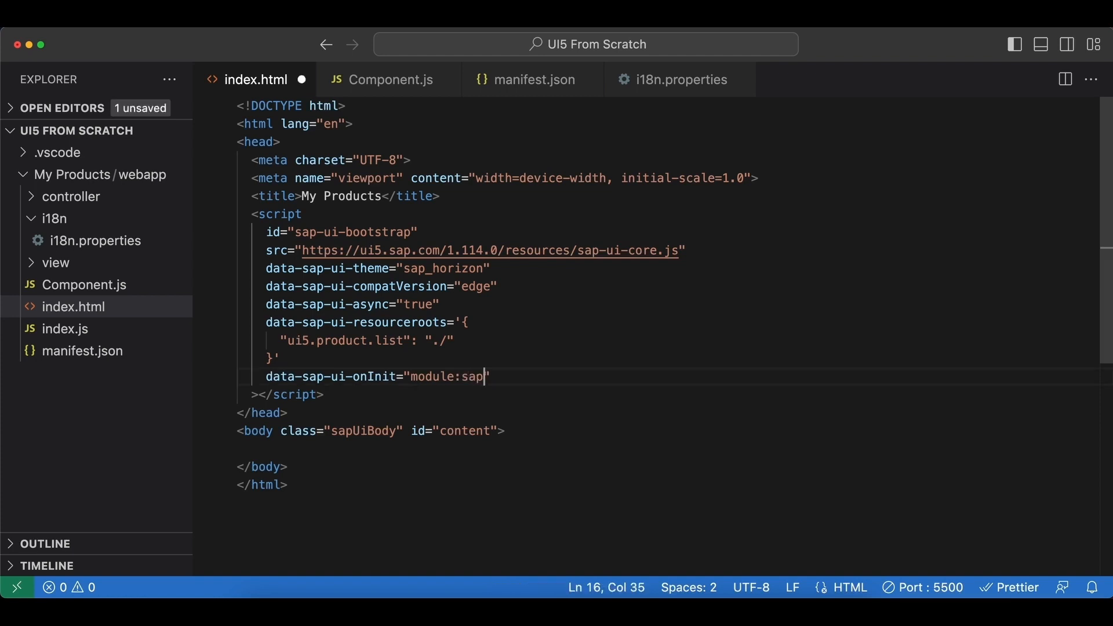
{"action": "type", "text": "/ui/"}
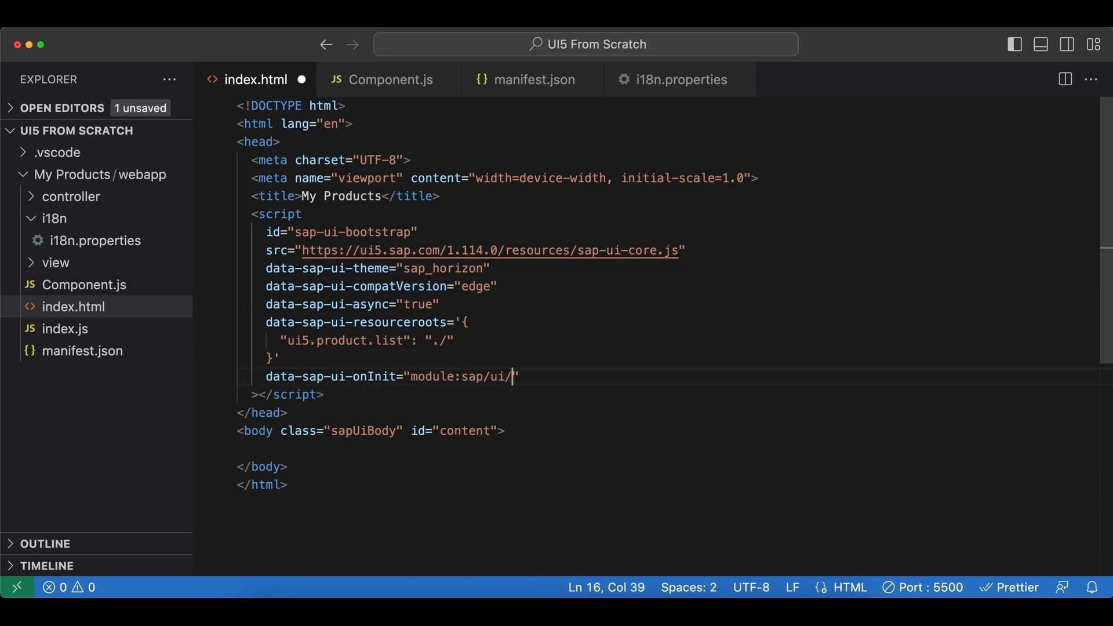
{"action": "type", "text": "core/ComponentSu"}
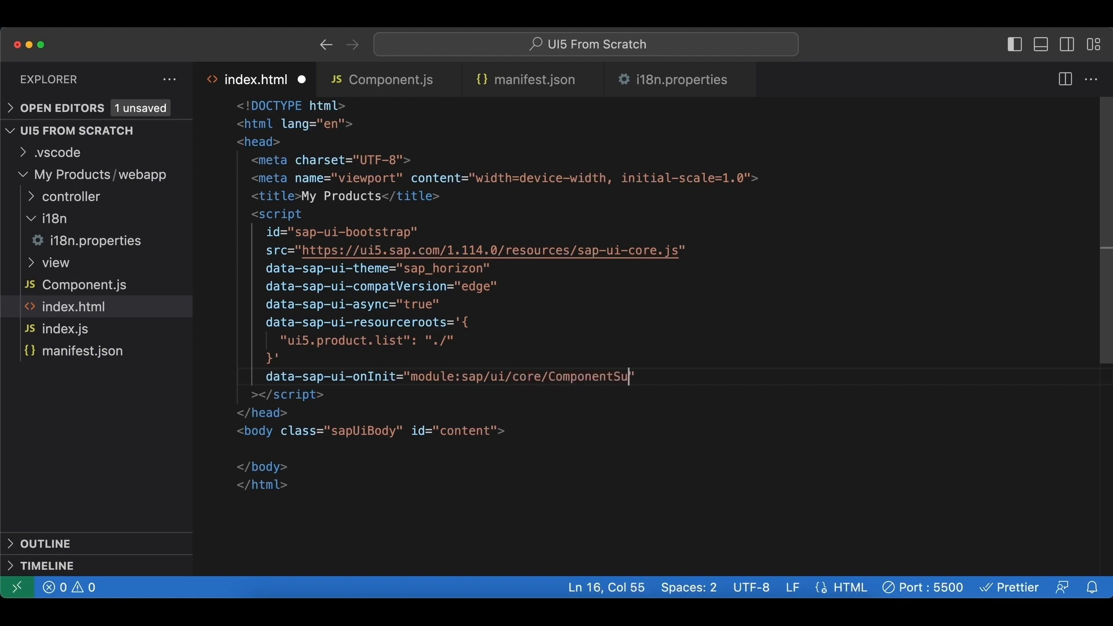
{"action": "type", "text": "pport"}
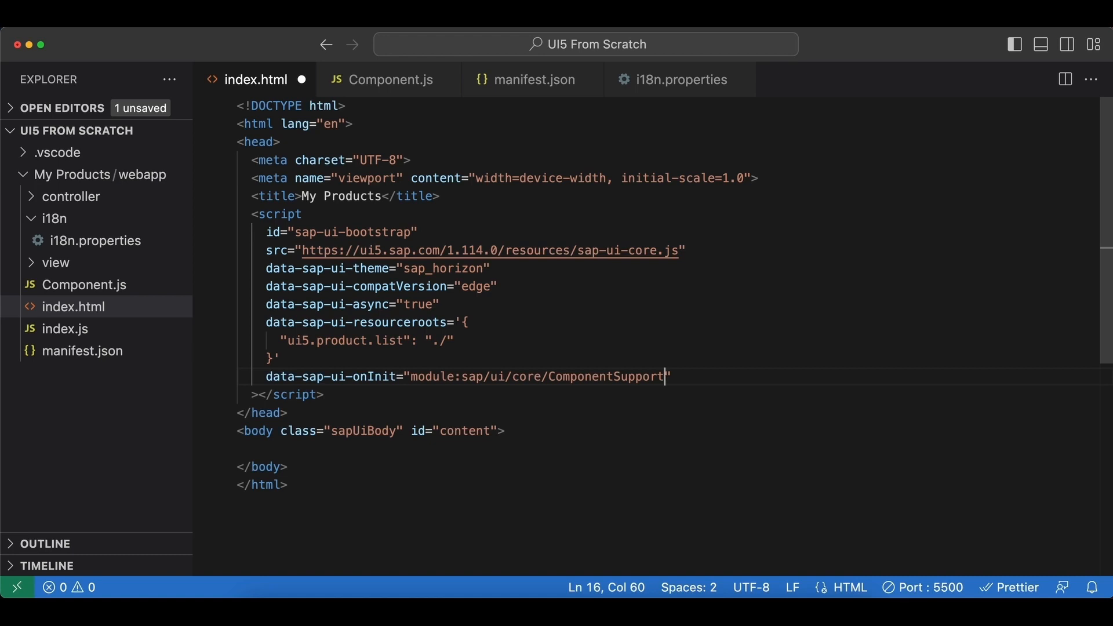
{"action": "mouse_move", "coordinate": [415, 454]}
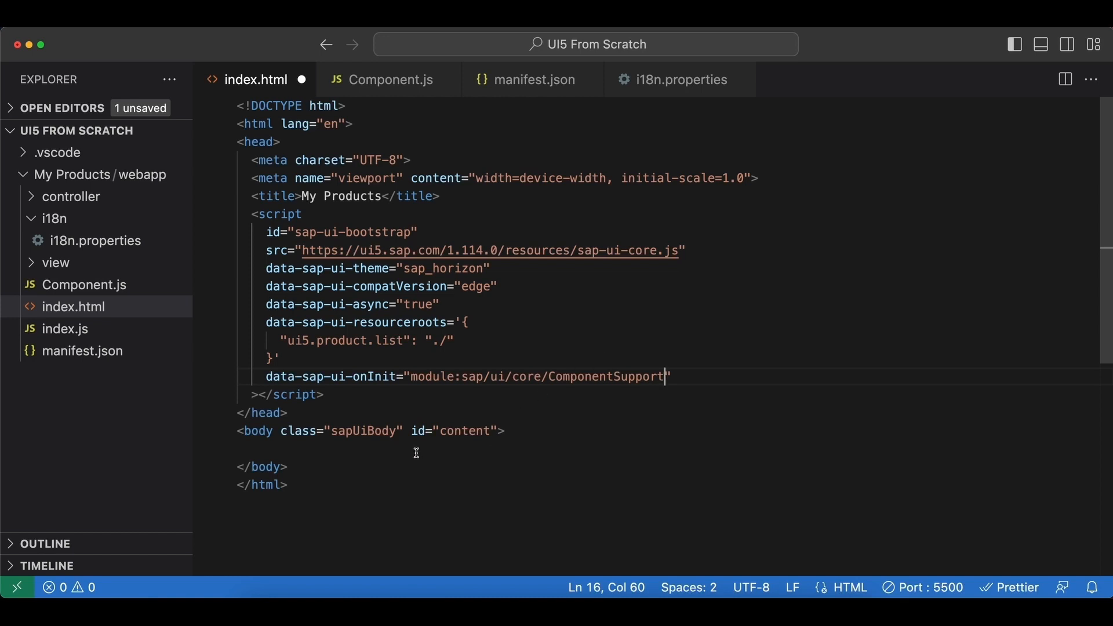
Add a body div with data-sap-ui-component and data-name="ui5.product.list".
{"action": "type", "text": "<div ></div>"}
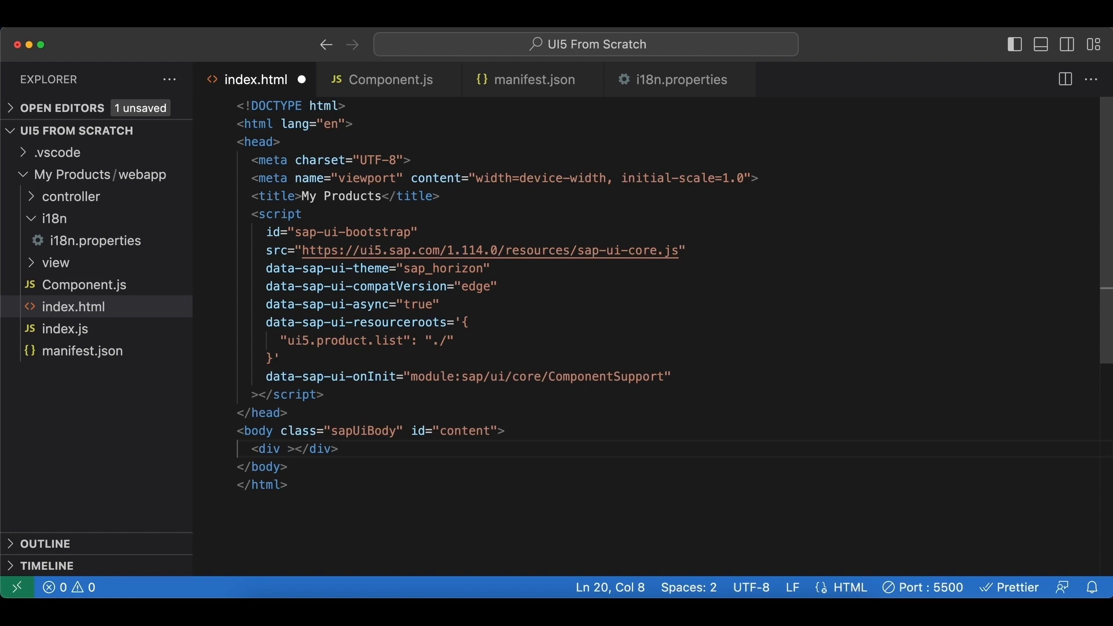
{"action": "type", "text": "data-sap"}
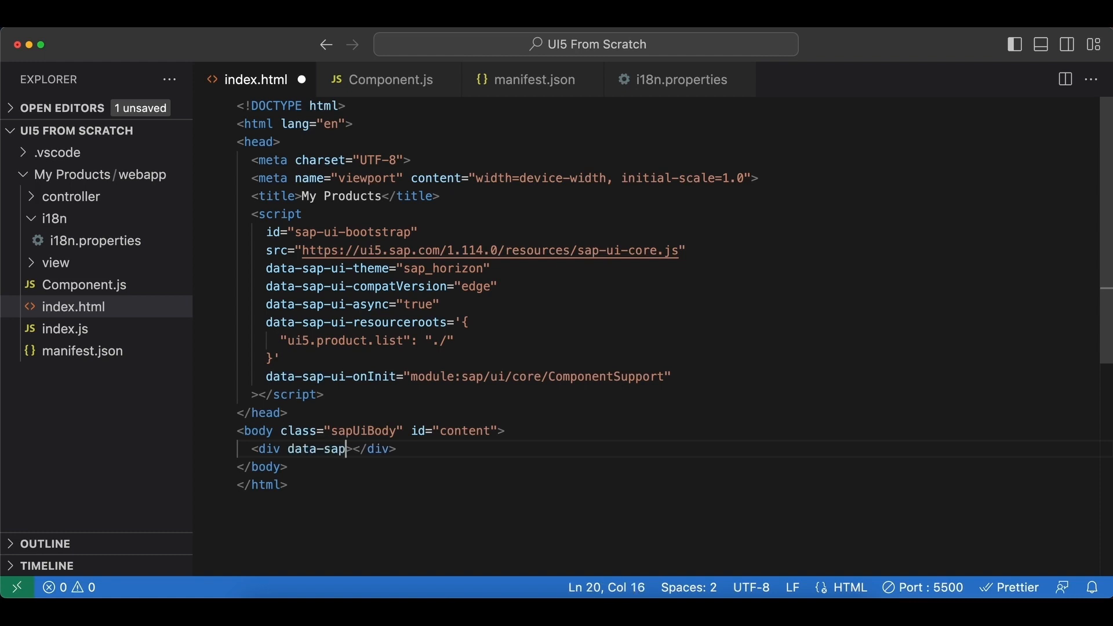
{"action": "type", "text": "-ui"}
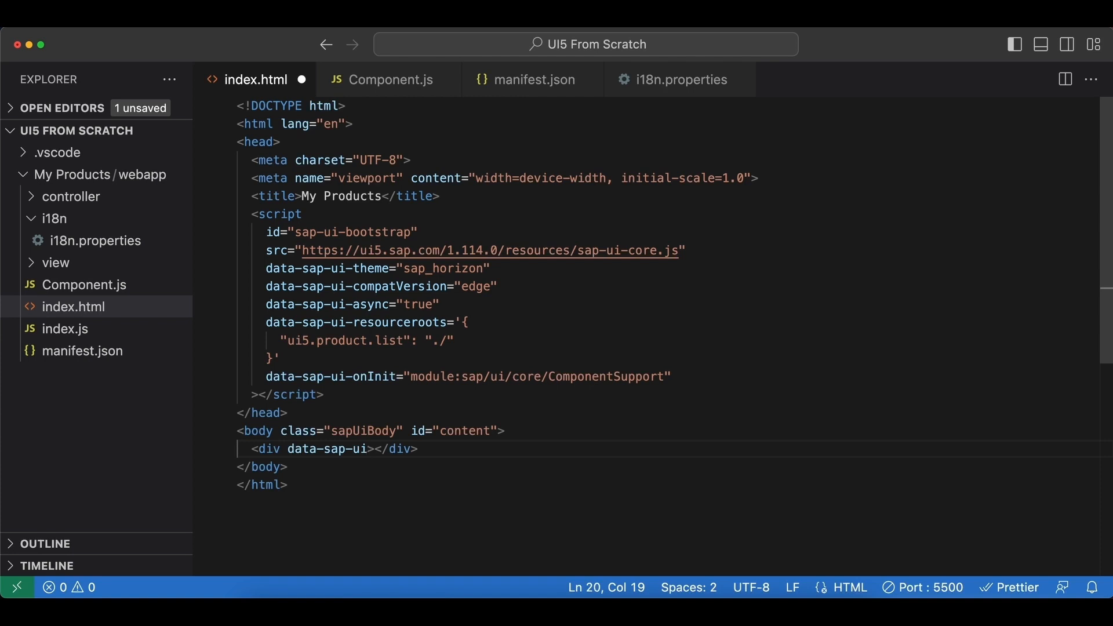
{"action": "type", "text": "-component"}
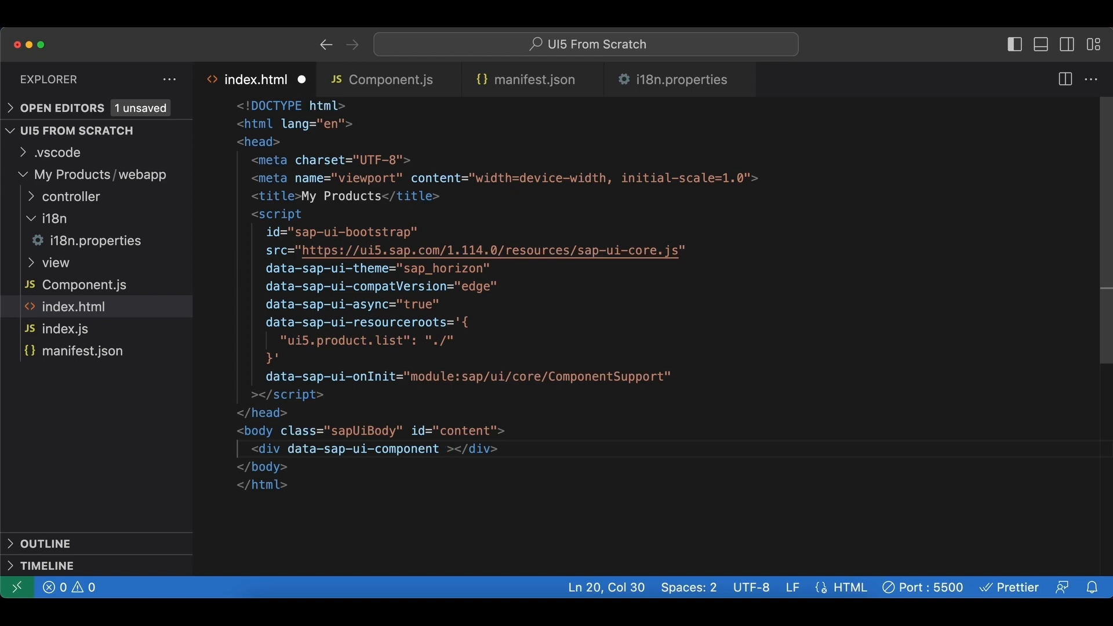
{"action": "type", "text": "data-"}
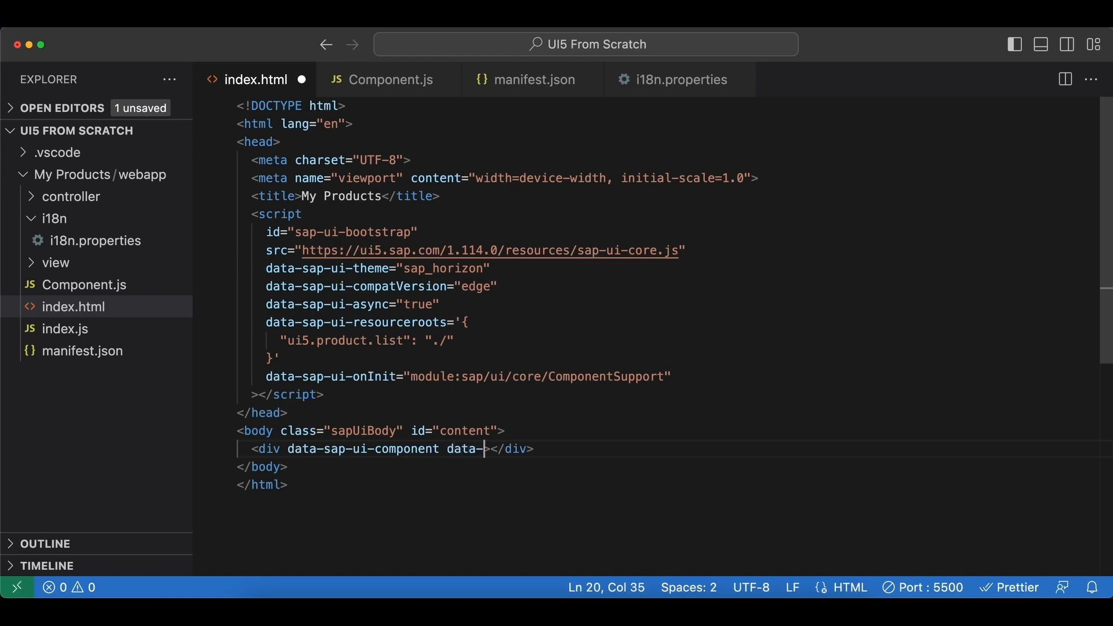
{"action": "type", "text": "name=\"\""}
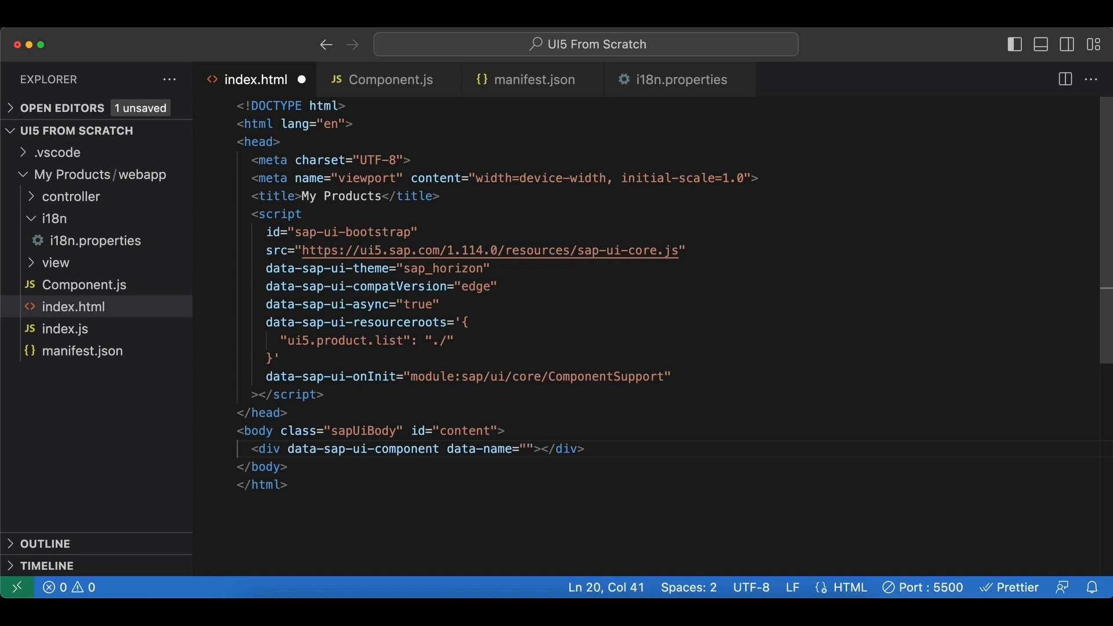
{"action": "type", "text": "ui.5"}
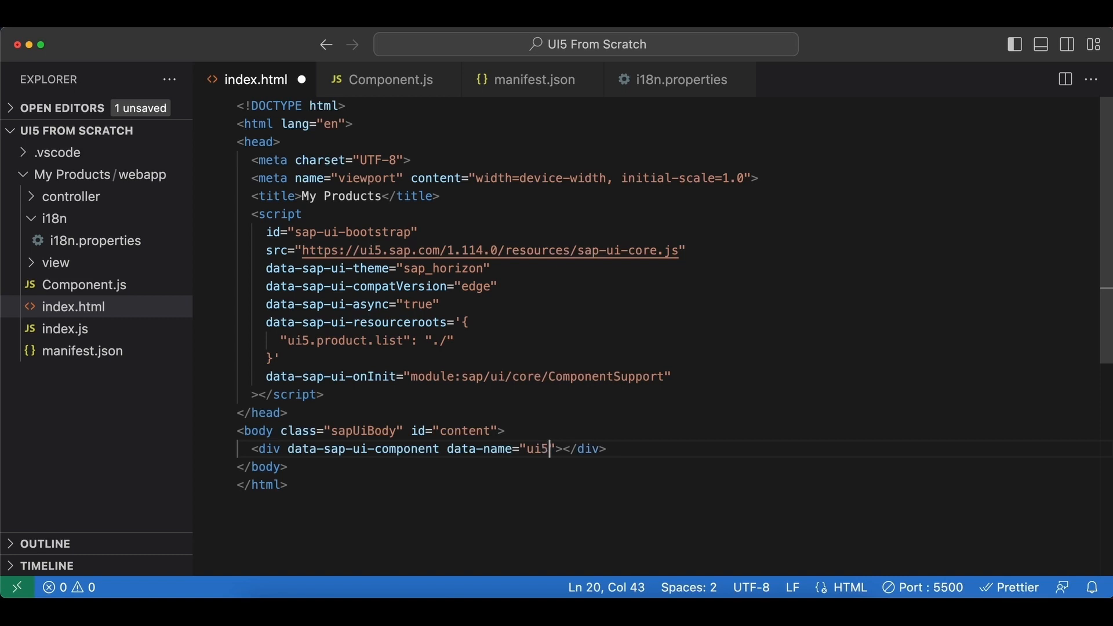
{"action": "type", "text": ".product.l"}
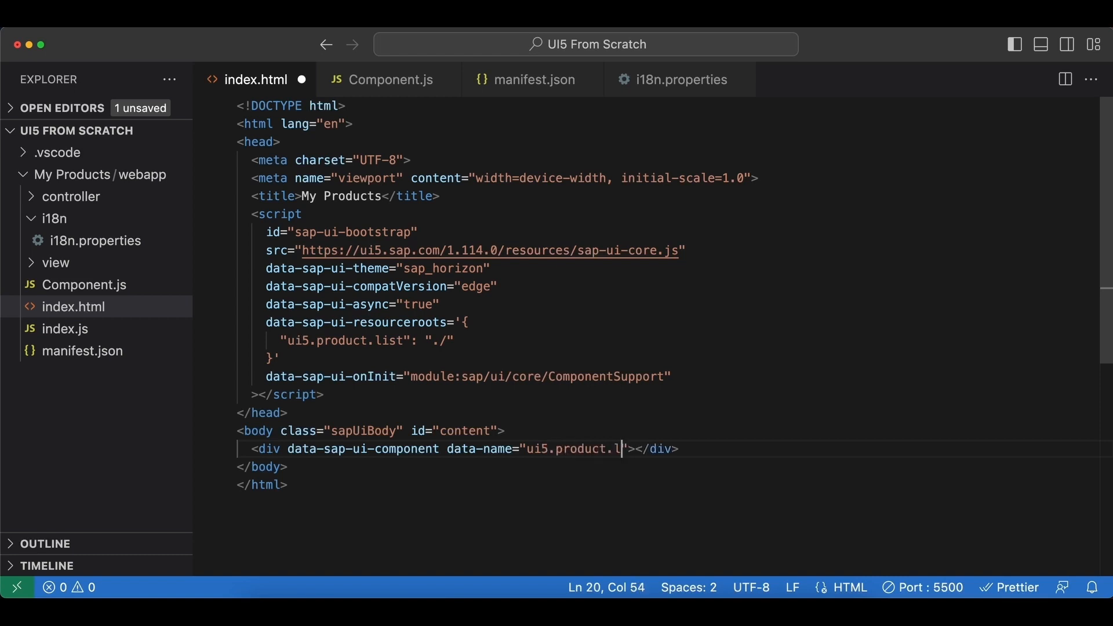
{"action": "type", "text": "ist"}
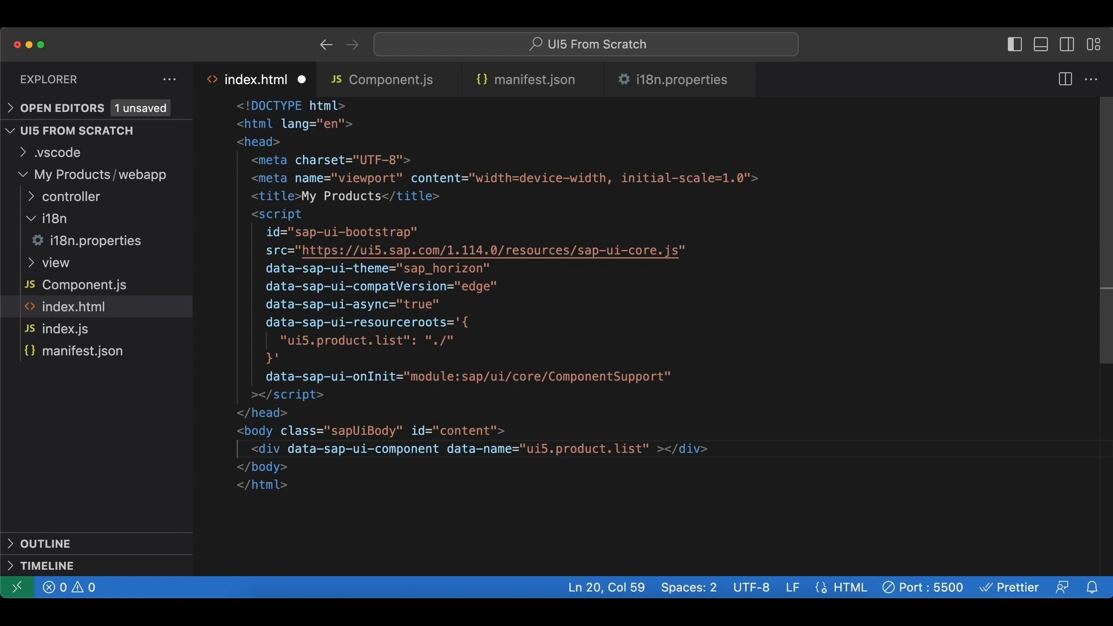
Give the component div data-id="container" and data-settings with id ui5.demo, saved.
{"action": "type", "text": "data-id"}
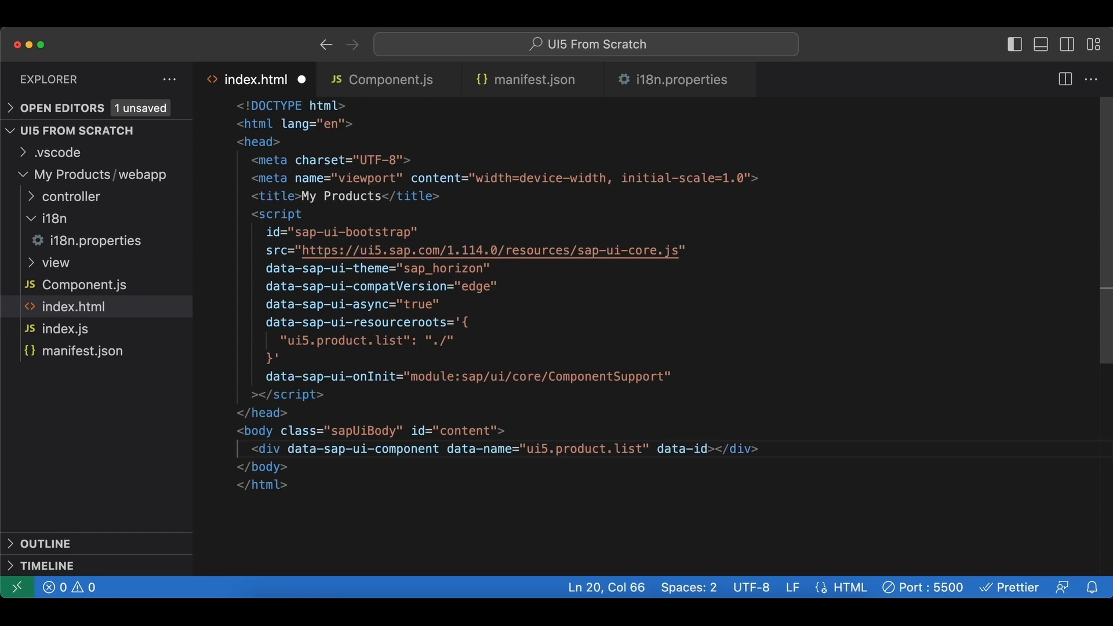
{"action": "type", "text": "co\""}
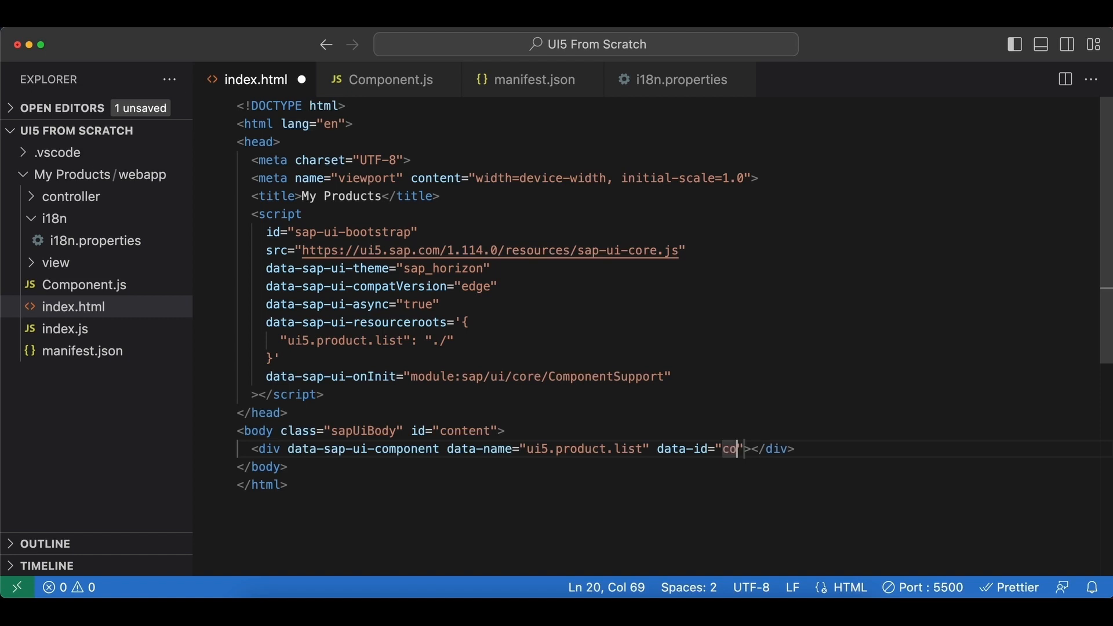
{"action": "type", "text": "ntainer"}
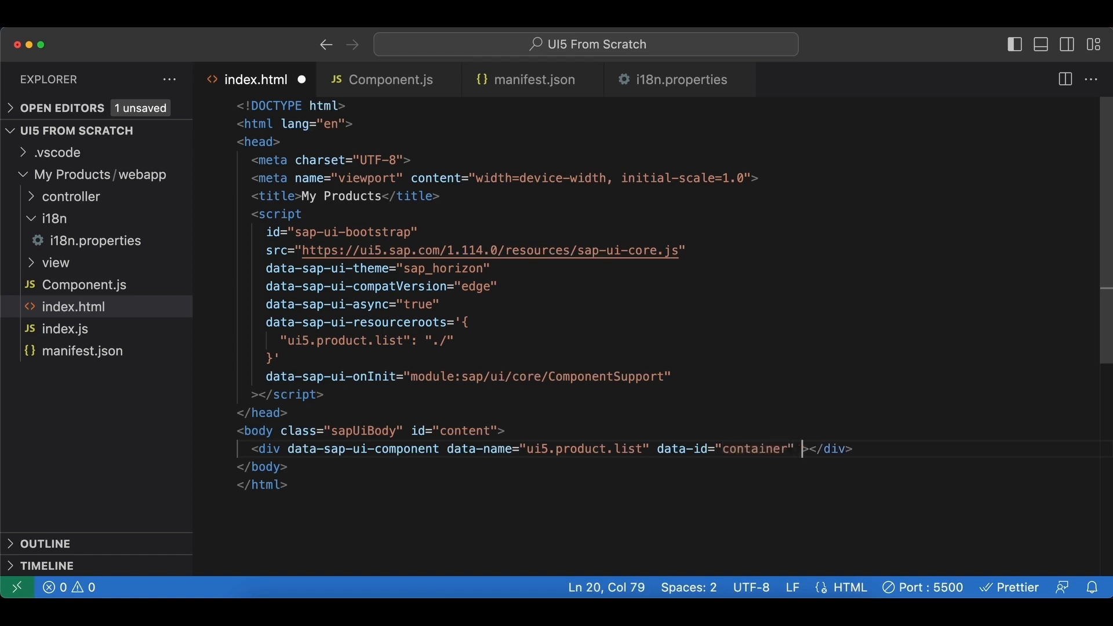
{"action": "type", "text": "data-setti"}
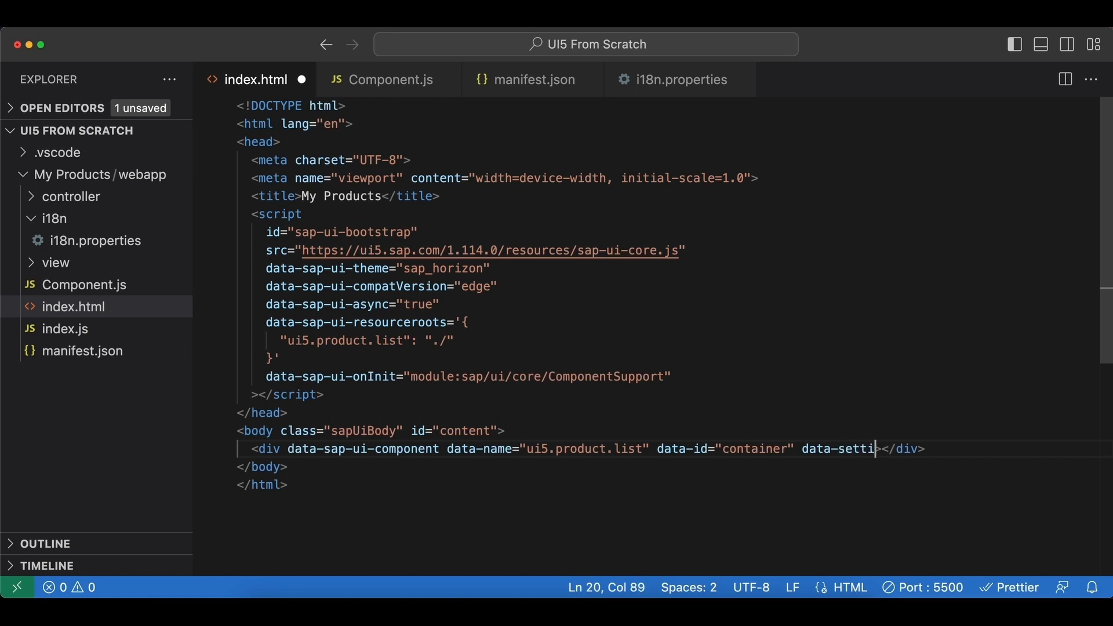
{"action": "type", "text": "ngs=\"\""}
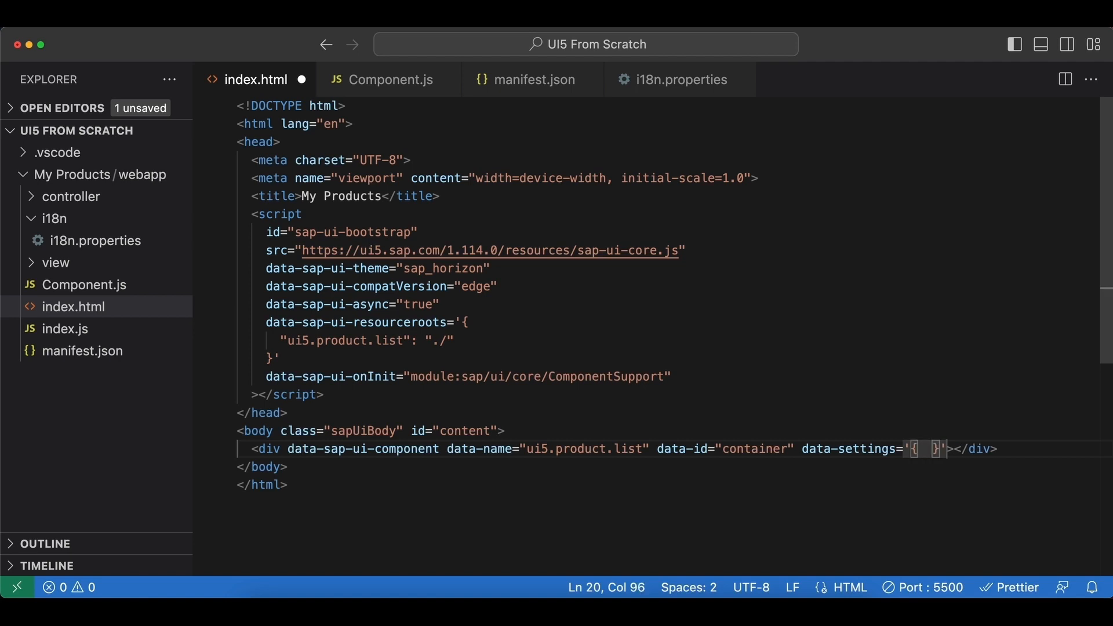
{"action": "type", "text": "\"id\":"}
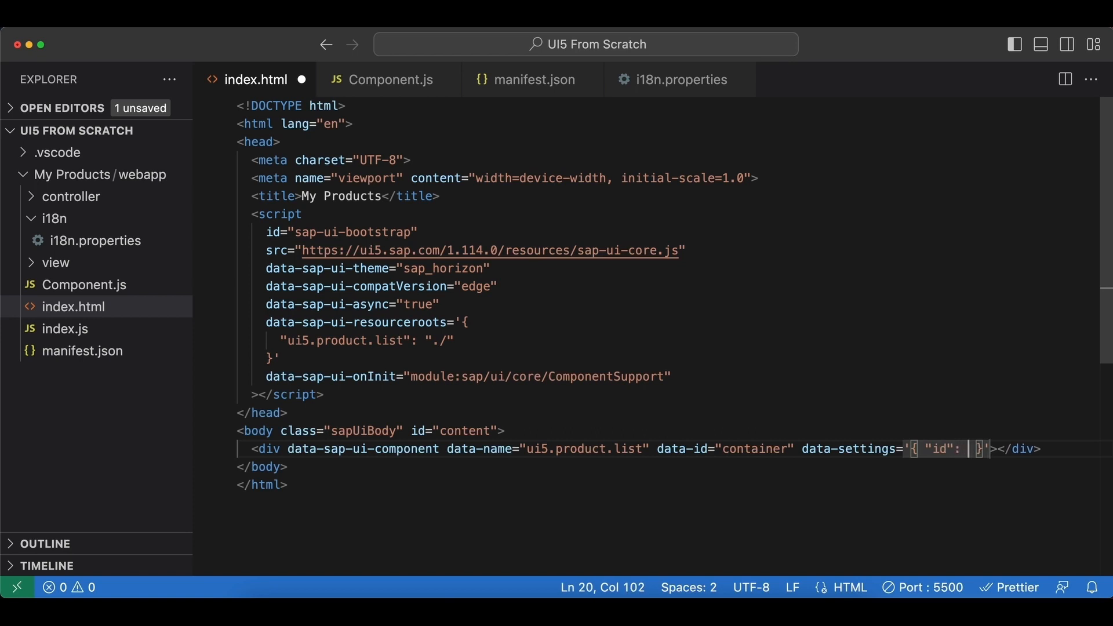
{"action": "type", "text": "\"\""}
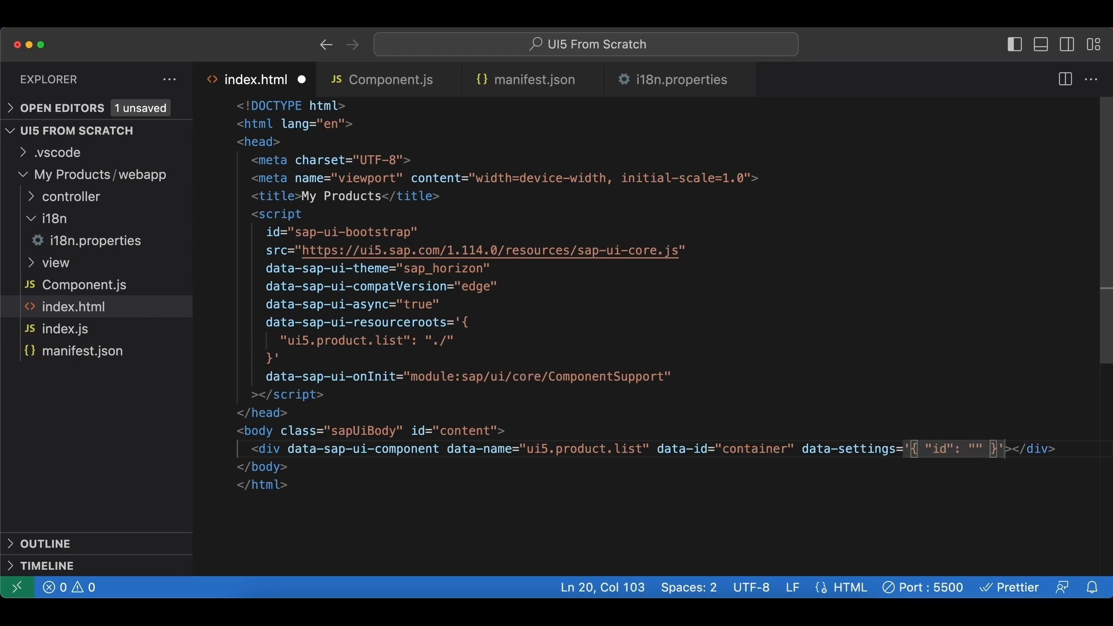
{"action": "type", "text": "ui5.demo"}
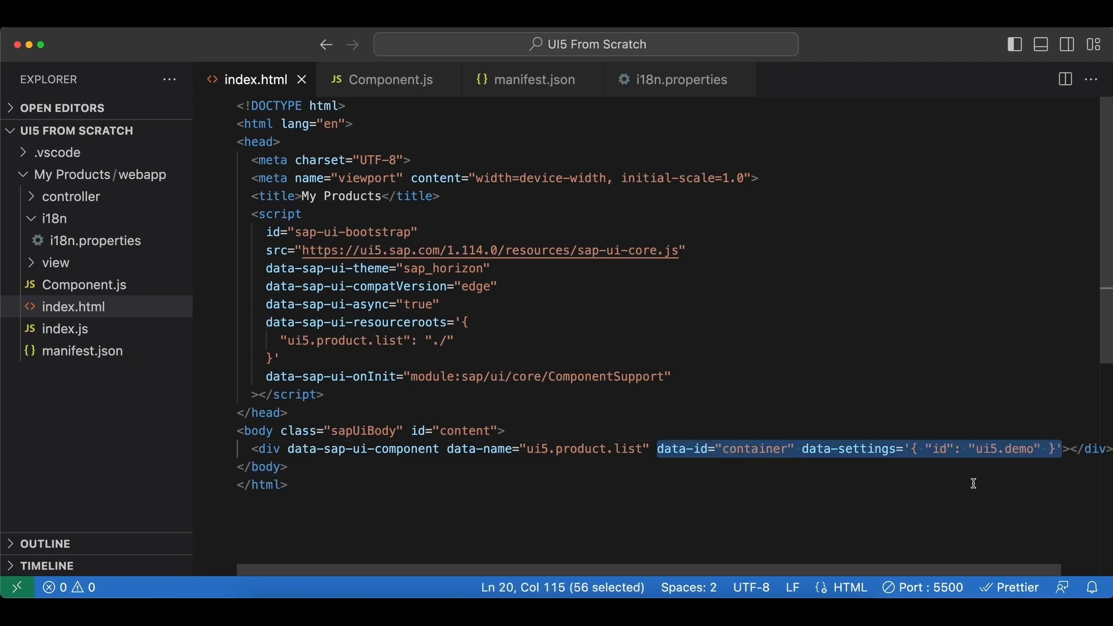
{"action": "mouse_move", "coordinate": [940, 488]}
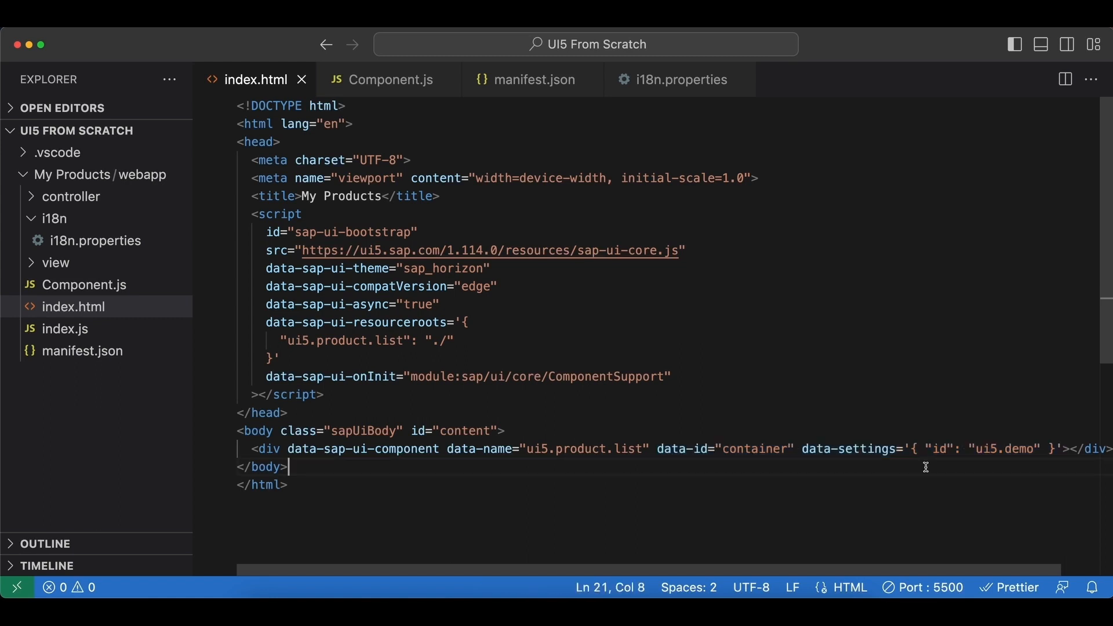
{"action": "mouse_move", "coordinate": [884, 454]}
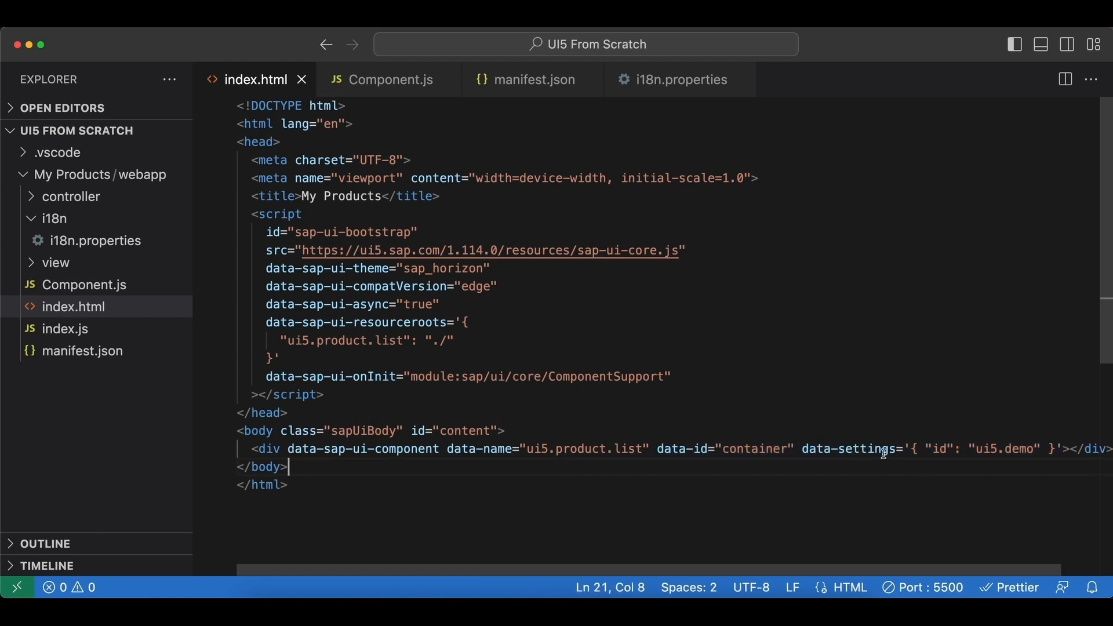
{"action": "mouse_move", "coordinate": [842, 432]}
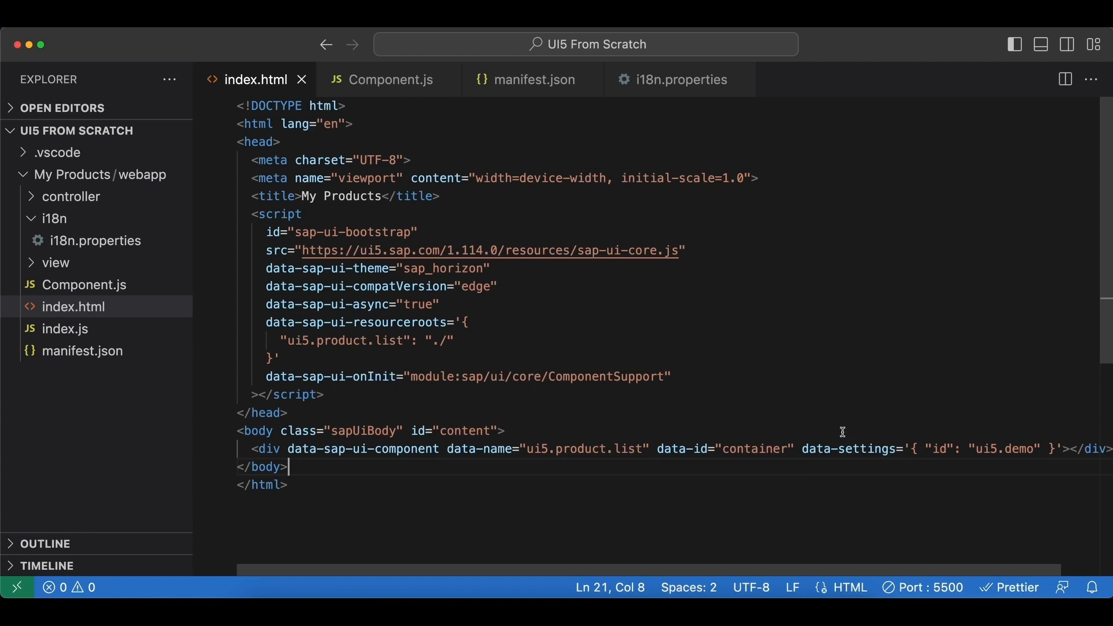
{"action": "mouse_move", "coordinate": [729, 477]}
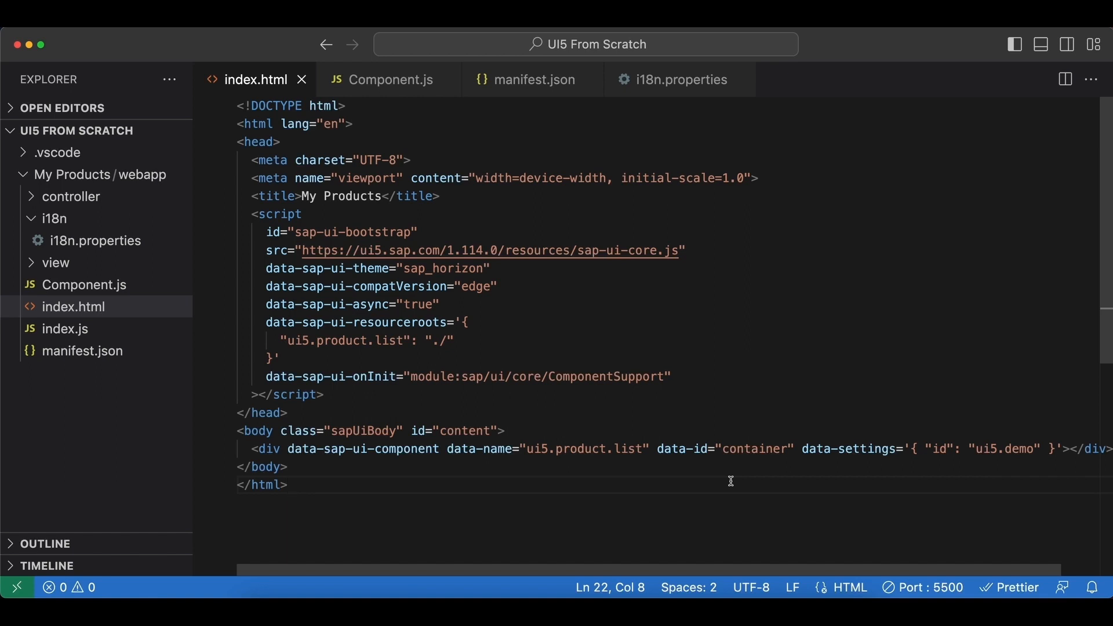
{"action": "mouse_move", "coordinate": [391, 79]}
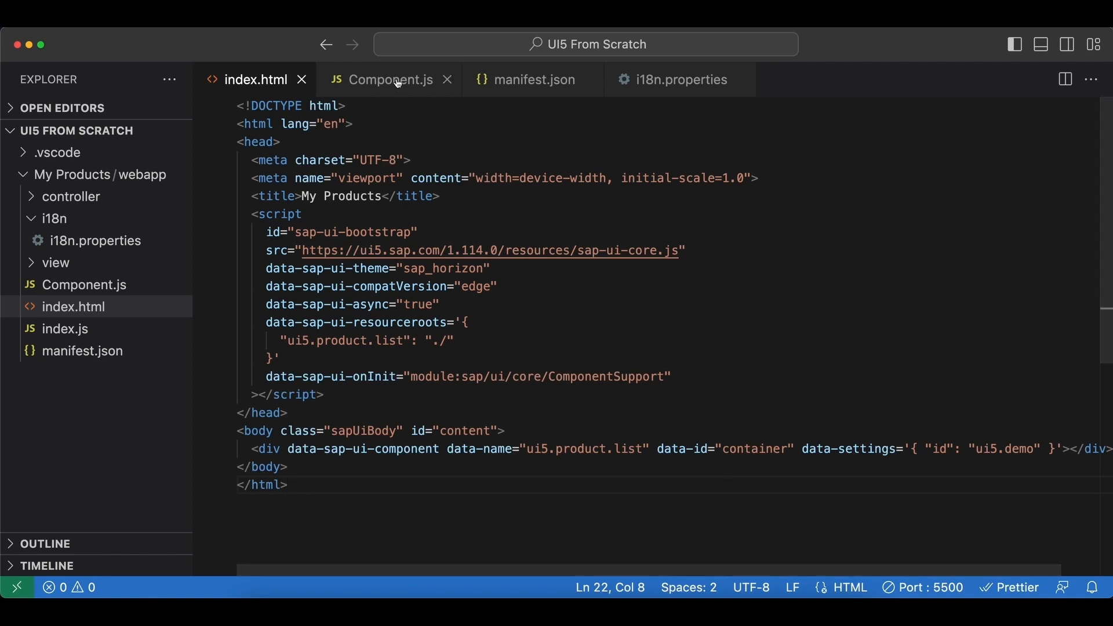
Declare manifest: "json" in the Component.js metadata.
{"action": "left_click", "coordinate": [389, 79]}
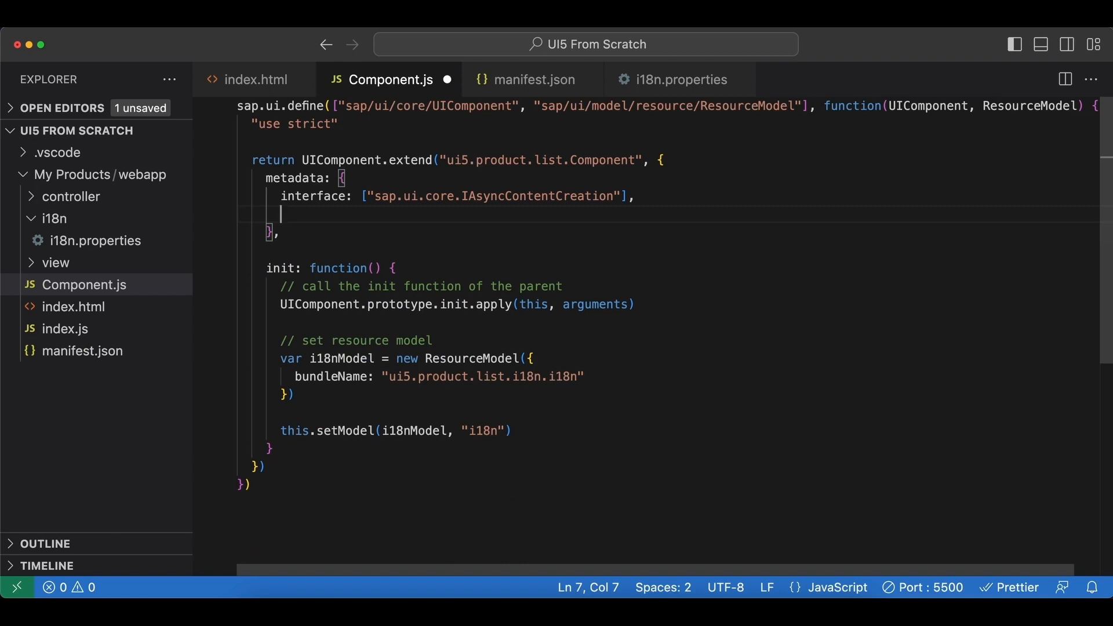
{"action": "type", "text": "mani"}
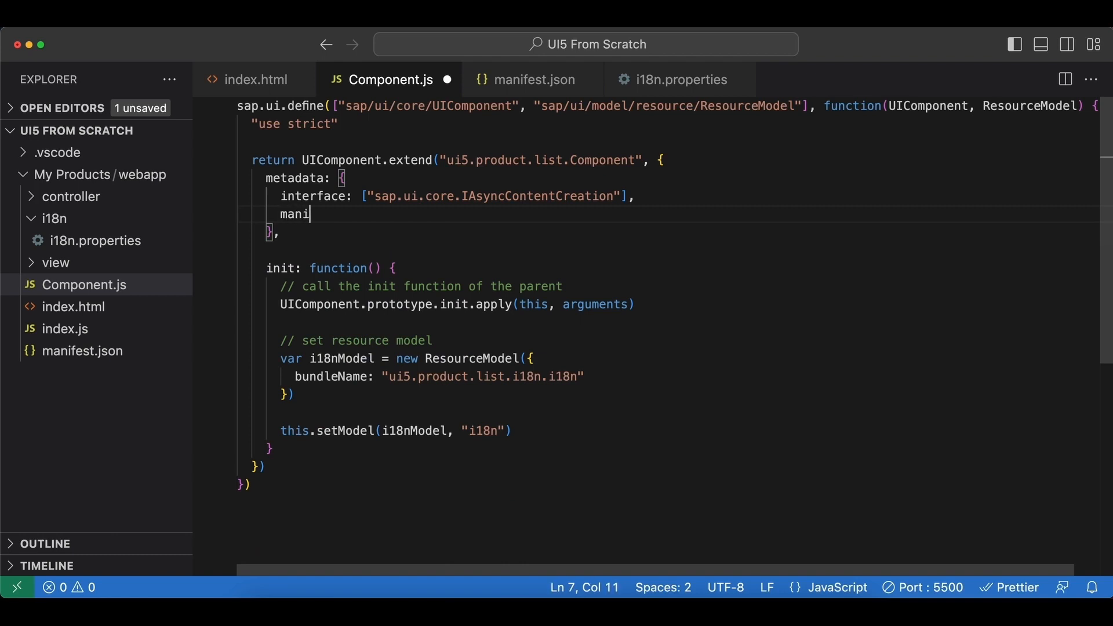
{"action": "type", "text": "fest: \""}
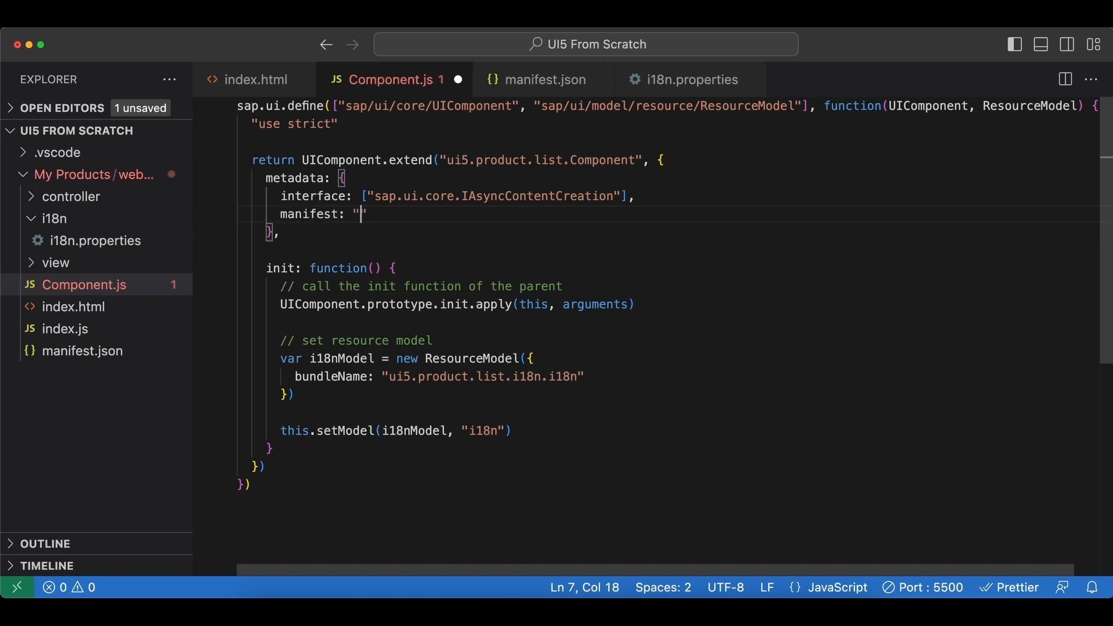
{"action": "type", "text": "json"}
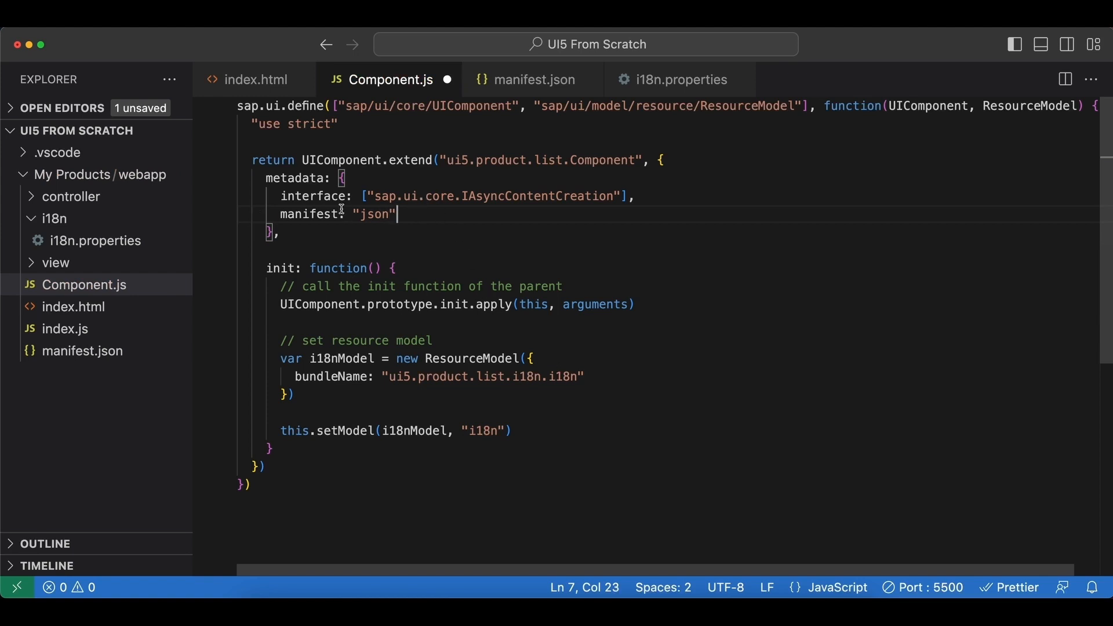
{"action": "mouse_move", "coordinate": [431, 226]}
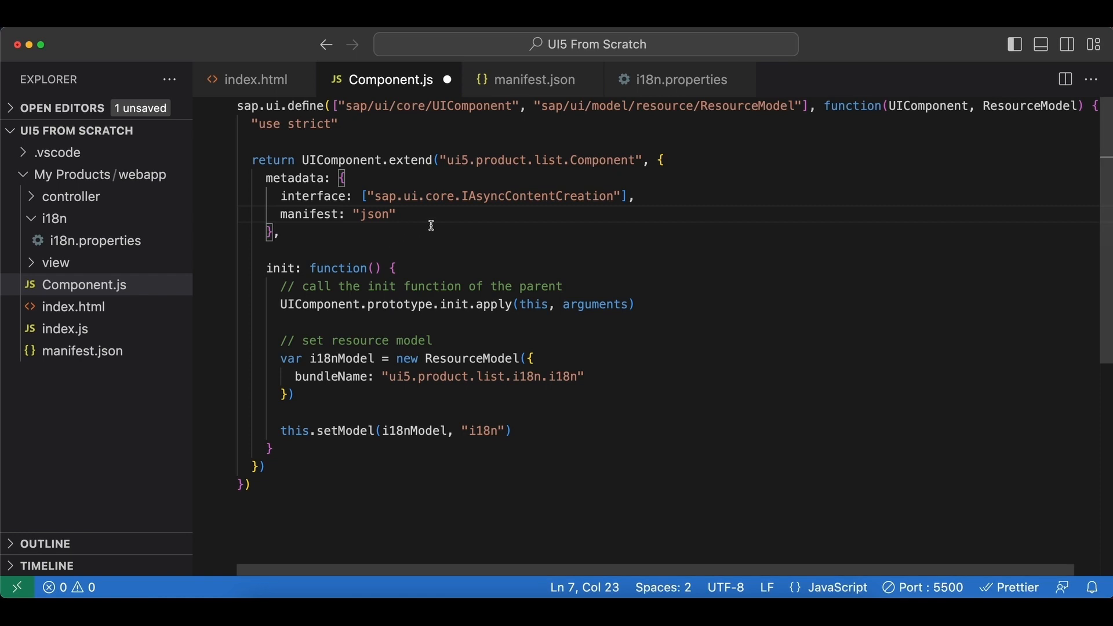
{"action": "mouse_move", "coordinate": [317, 401]}
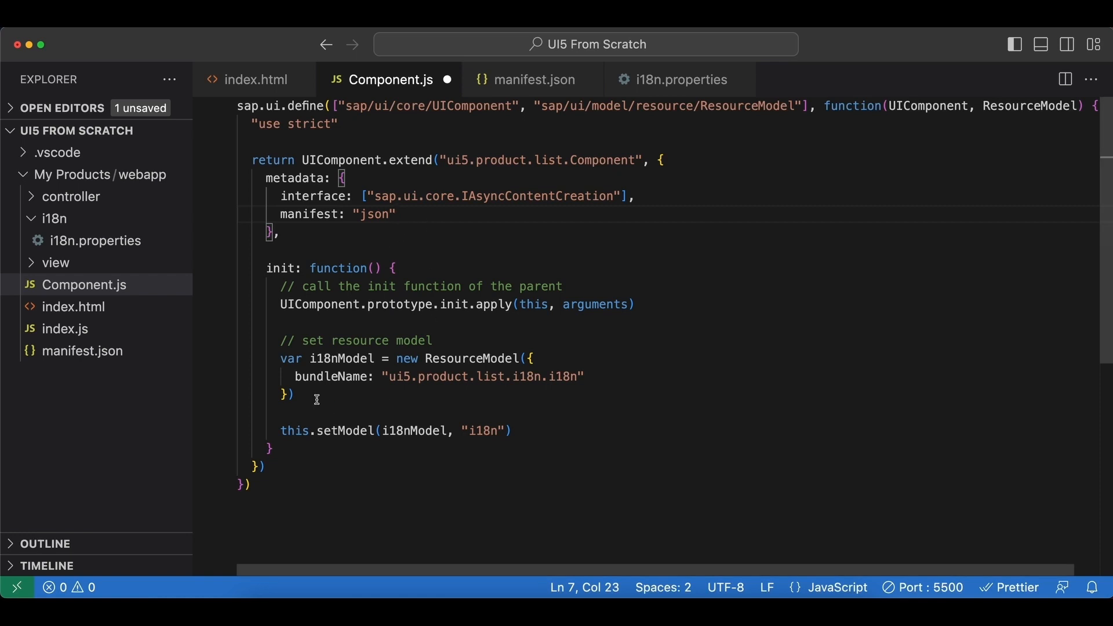
Remove the ResourceModel i18n setup in init and its define dependency.
{"action": "left_click", "coordinate": [511, 430]}
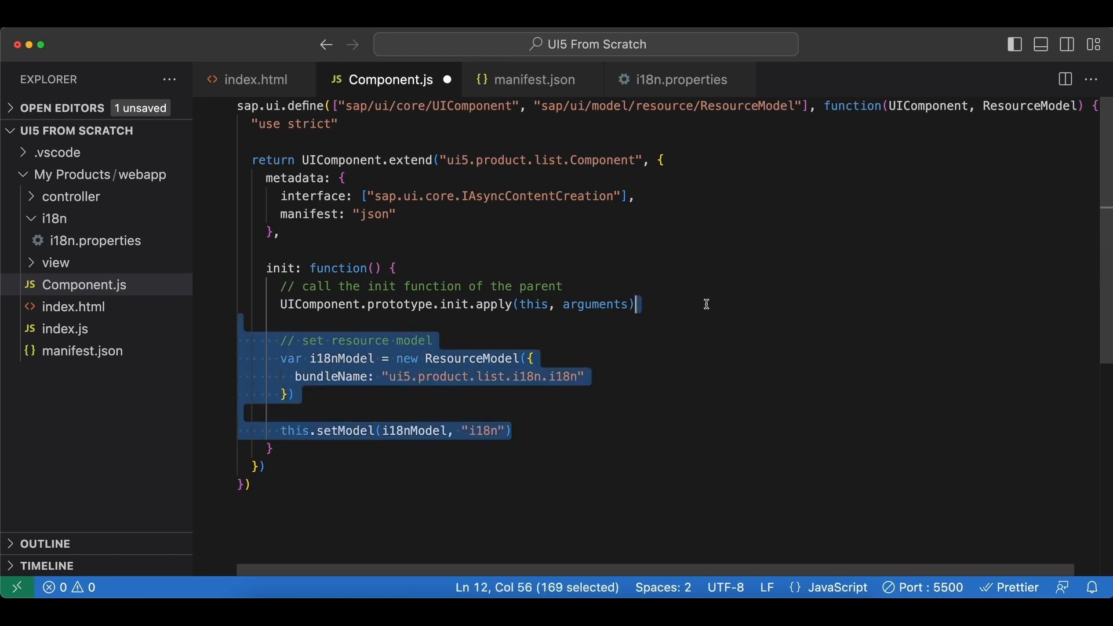
{"action": "key", "text": "Delete"}
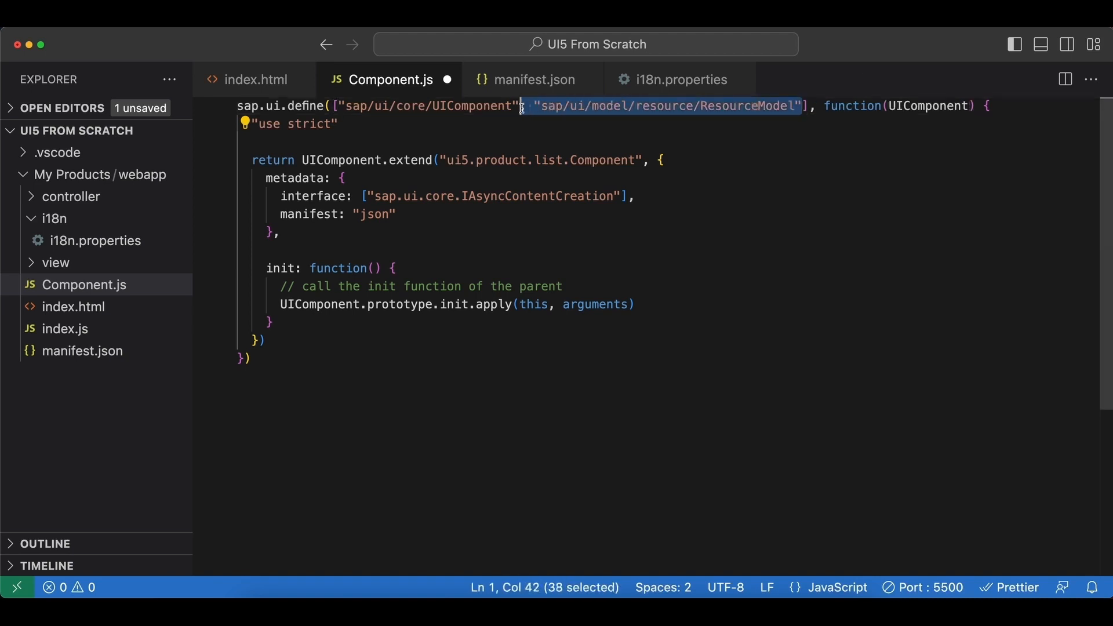
{"action": "key", "text": "Backspace"}
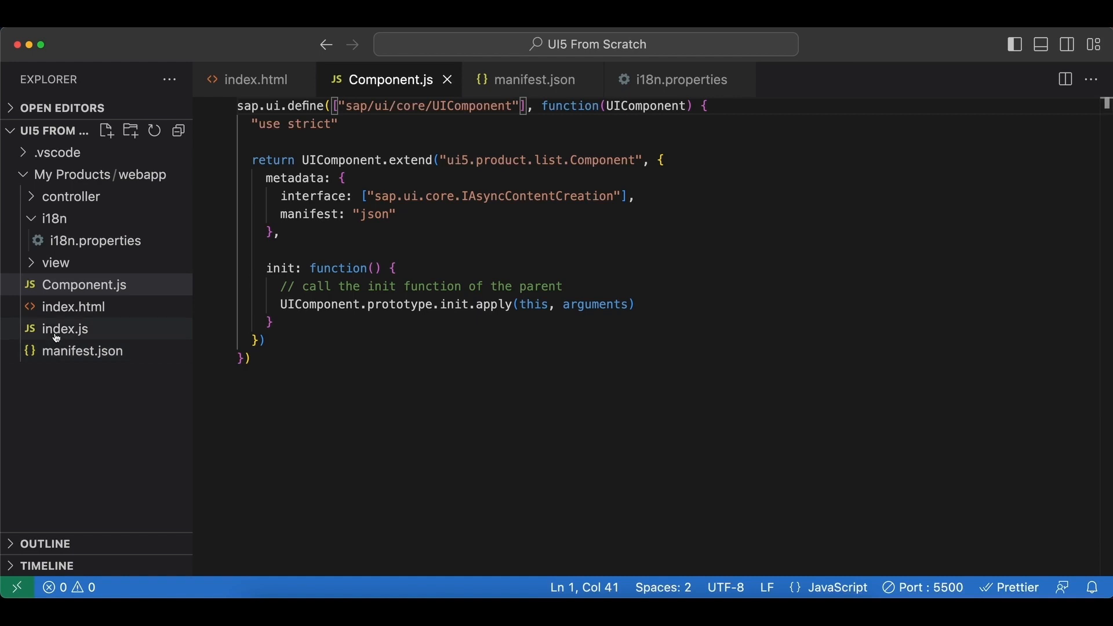
Delete index.js from the webapp folder, moving it to Trash.
{"action": "left_click", "coordinate": [65, 329]}
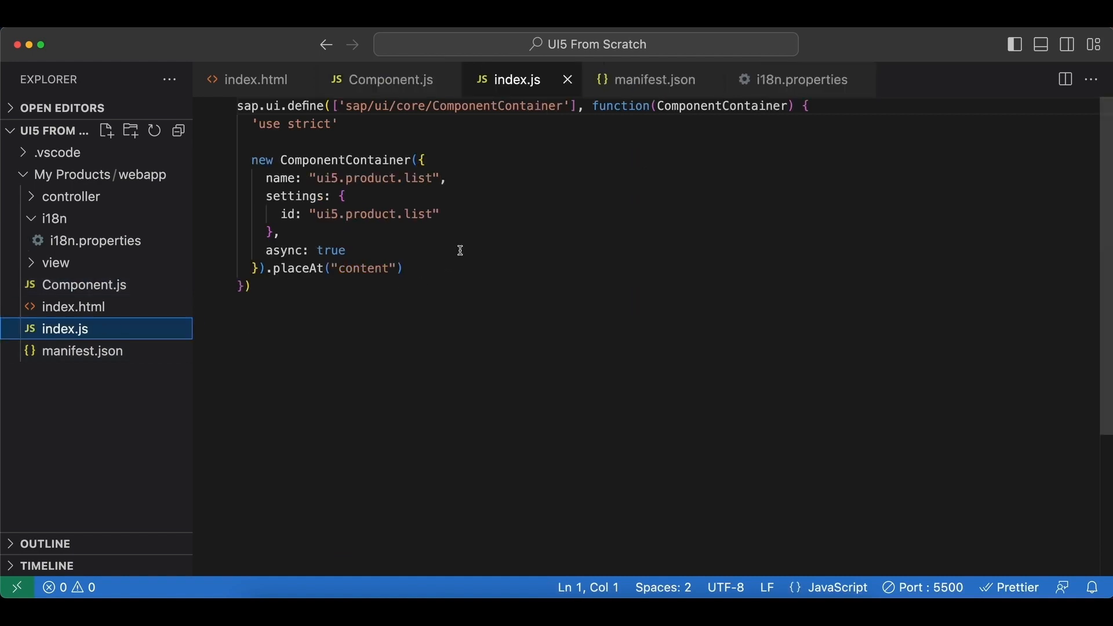
{"action": "right_click", "coordinate": [65, 329]}
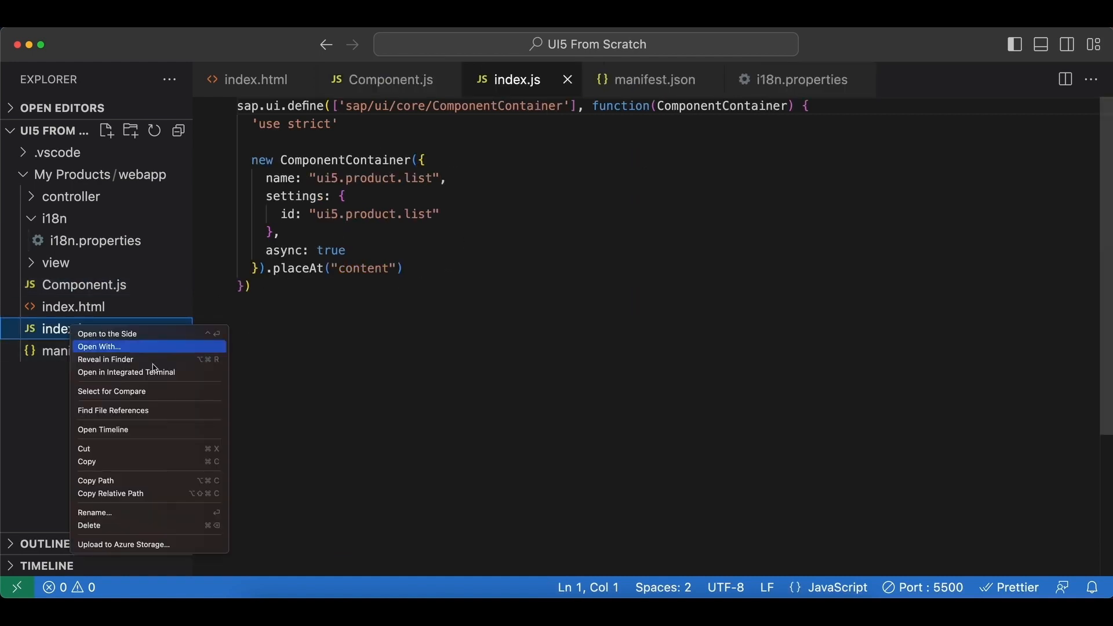
{"action": "left_click", "coordinate": [90, 525]}
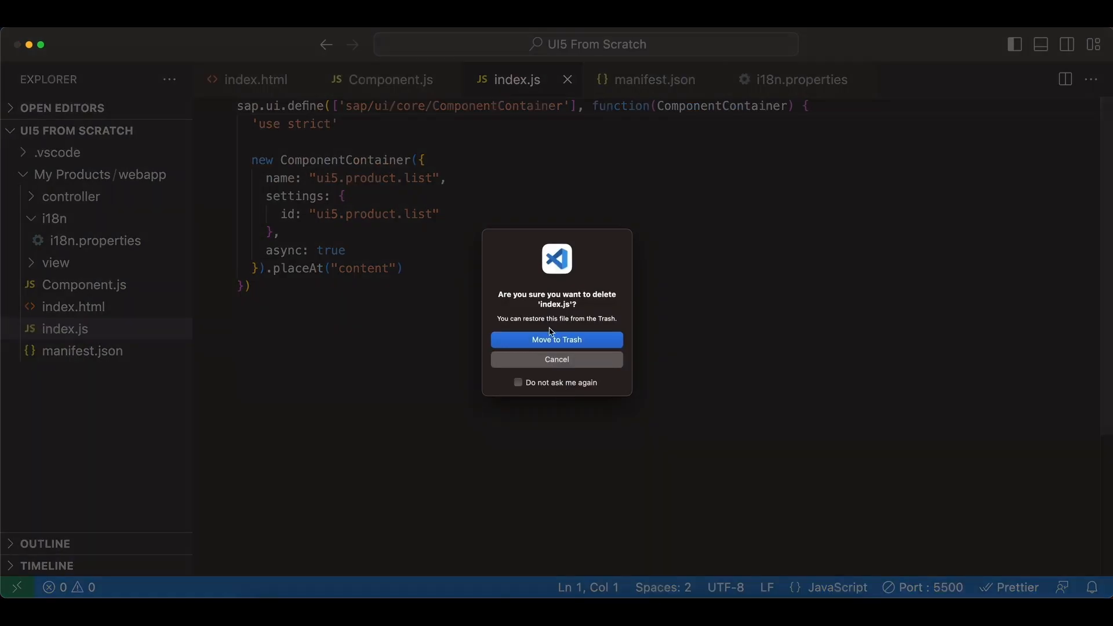
{"action": "left_click", "coordinate": [556, 340]}
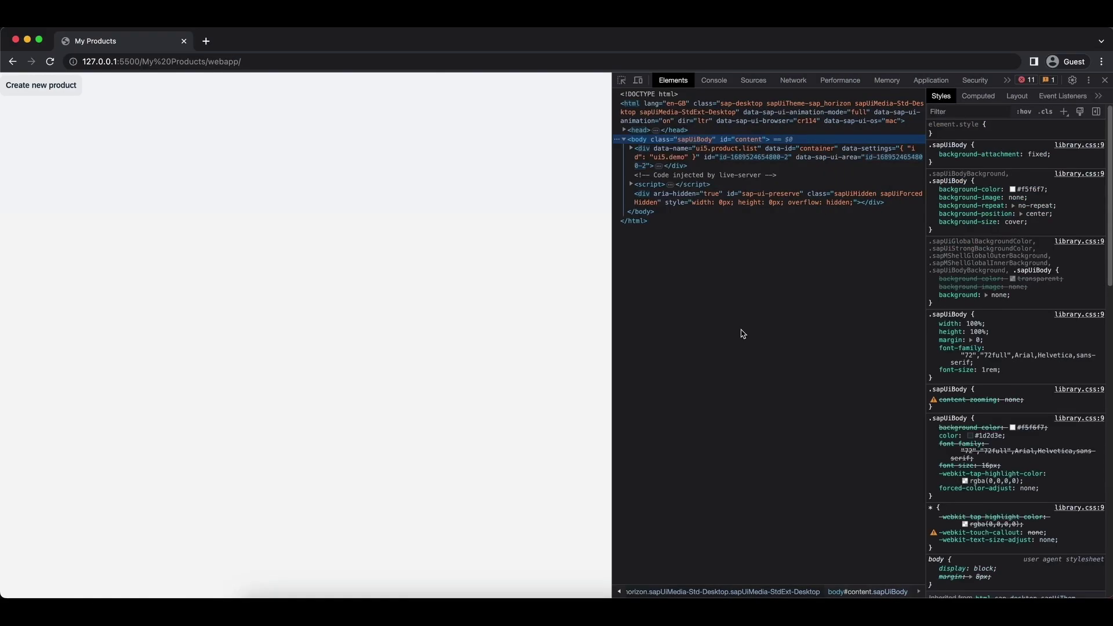
Expand the ui5.product.list div in DevTools to show the ComponentContainer with id container.
{"action": "left_click", "coordinate": [50, 62]}
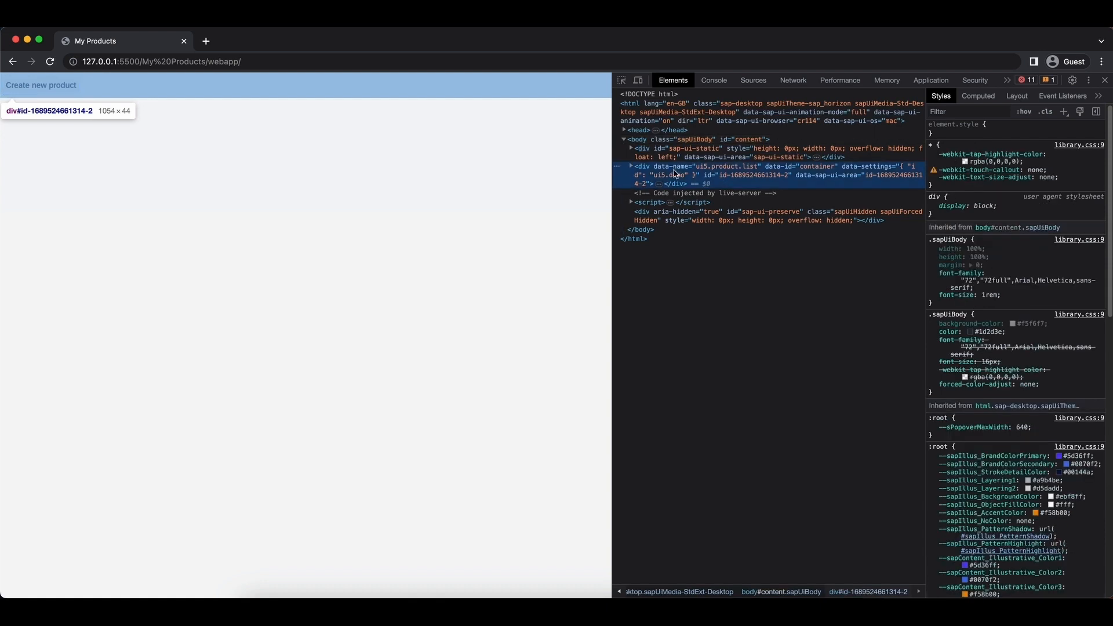
{"action": "mouse_move", "coordinate": [791, 189]}
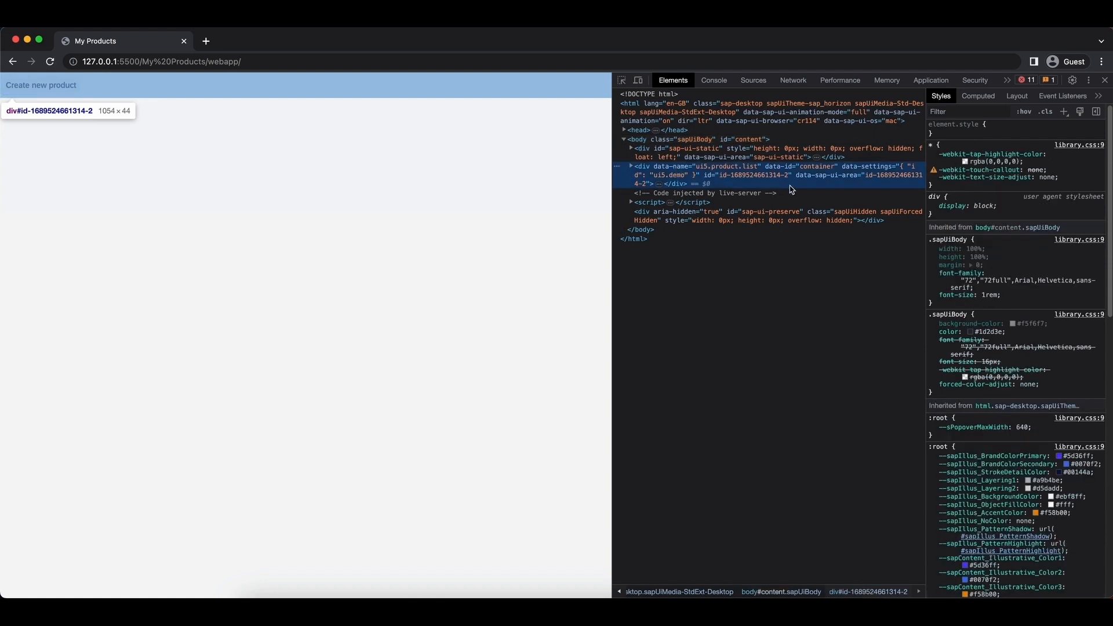
{"action": "mouse_move", "coordinate": [789, 189]}
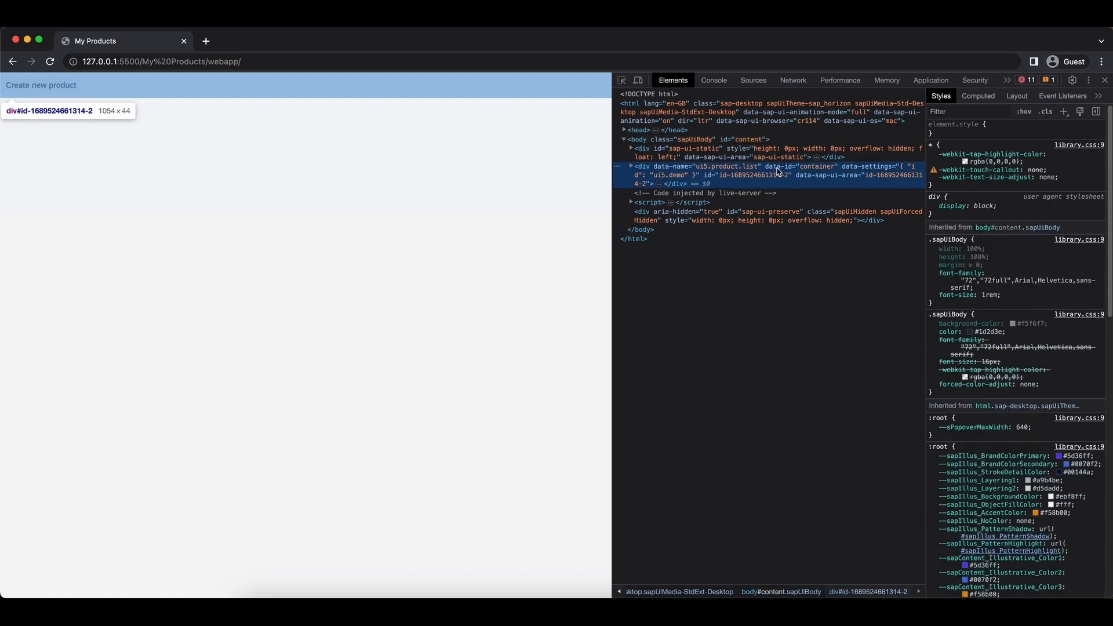
{"action": "mouse_move", "coordinate": [884, 172]}
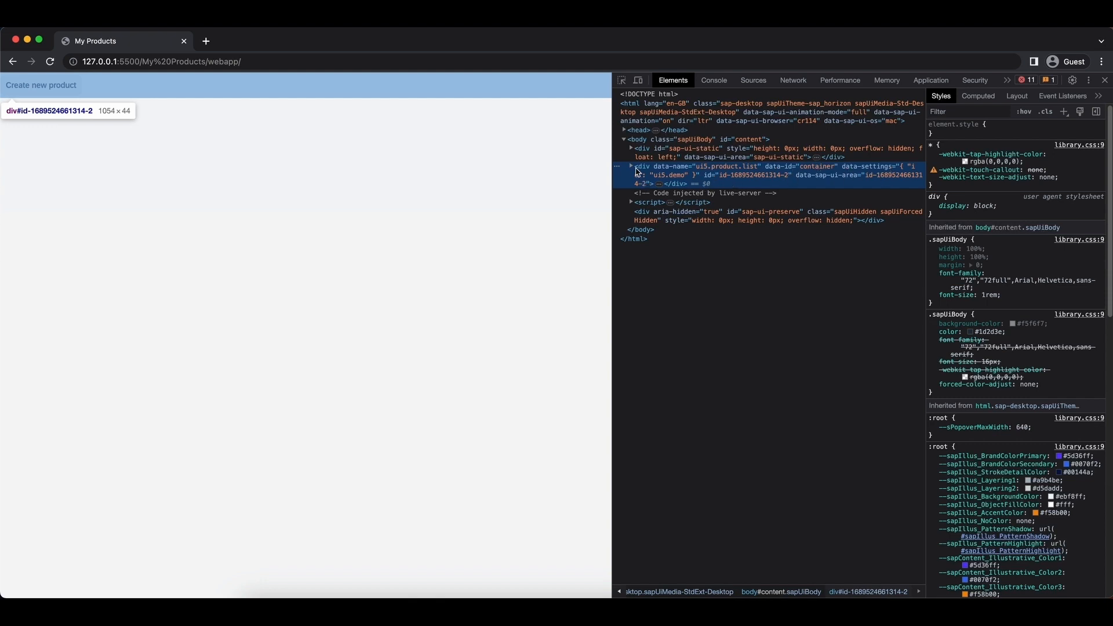
{"action": "left_click", "coordinate": [631, 166]}
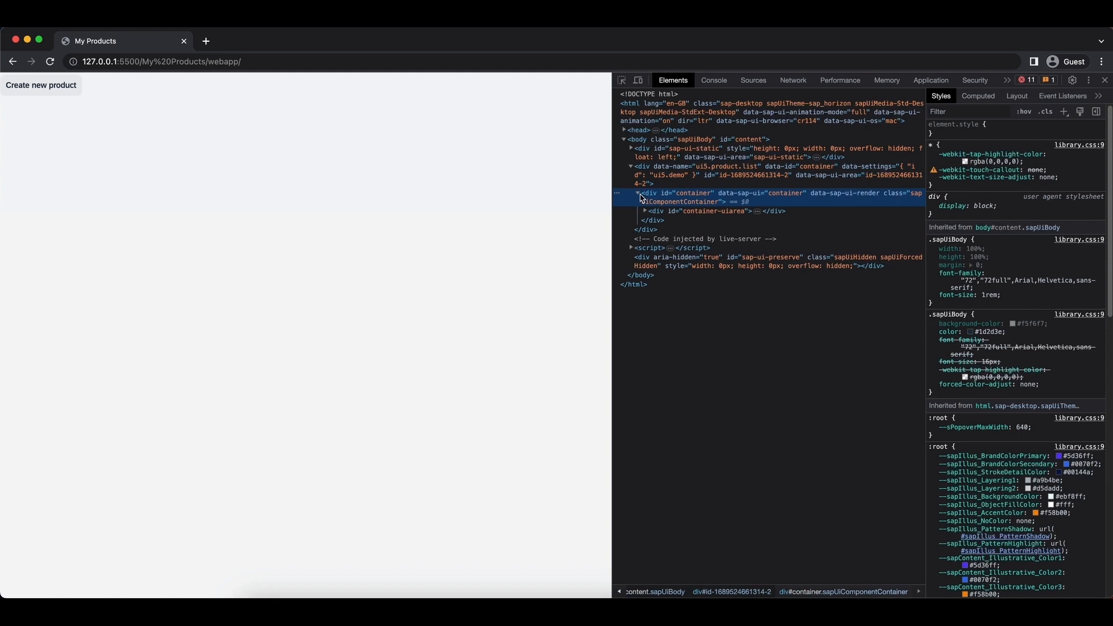
{"action": "left_click", "coordinate": [644, 211]}
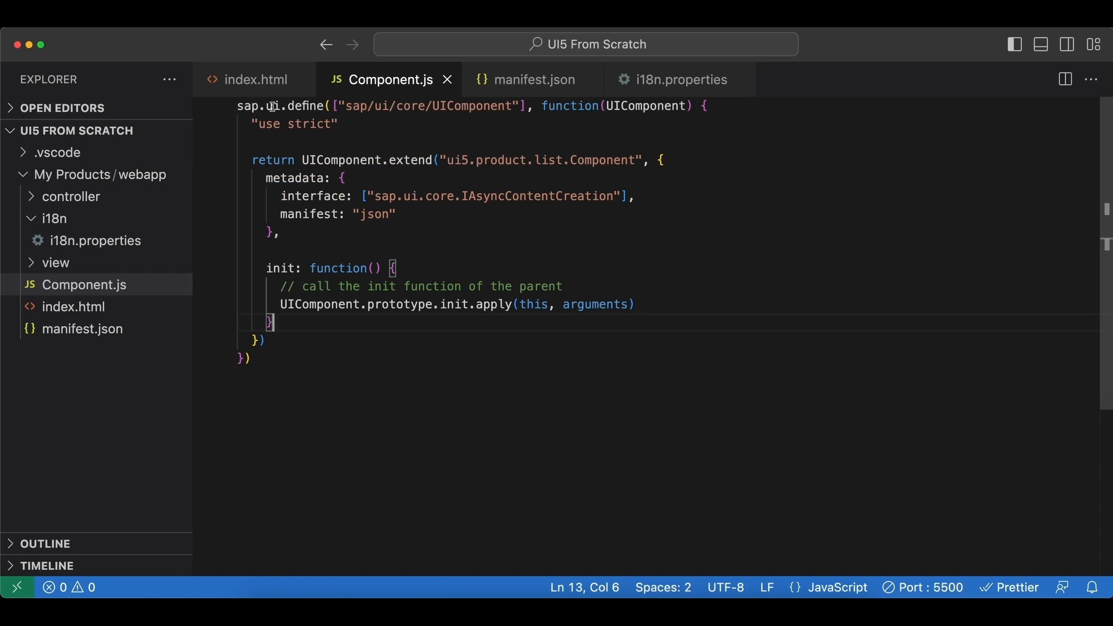
Reload and expand the component div to see the generated id __container0.
{"action": "left_click", "coordinate": [254, 79]}
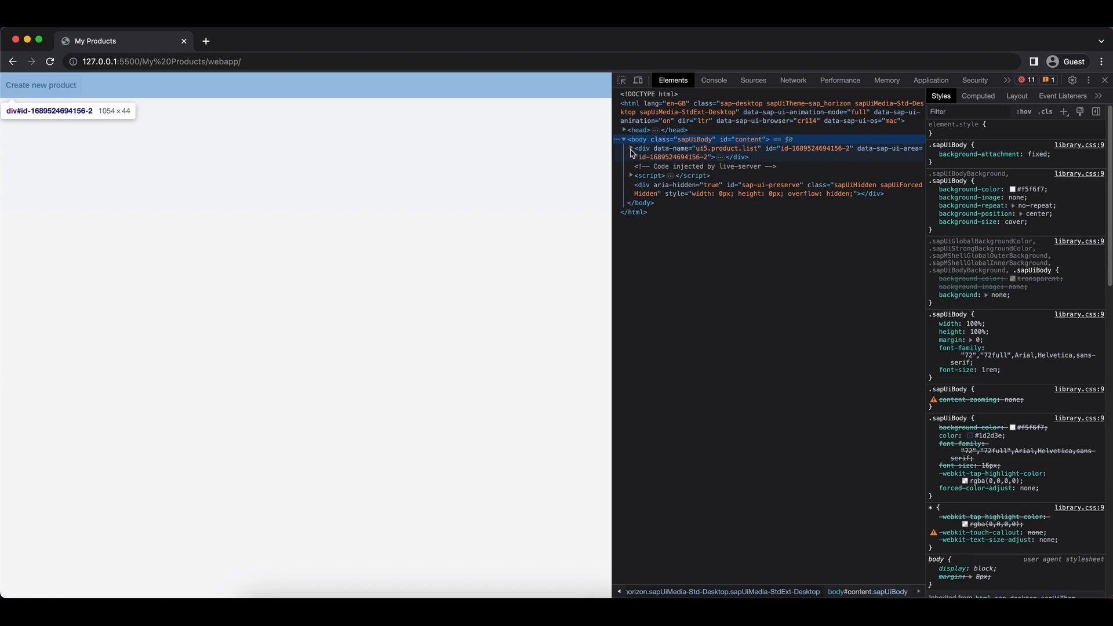
{"action": "left_click", "coordinate": [631, 157]}
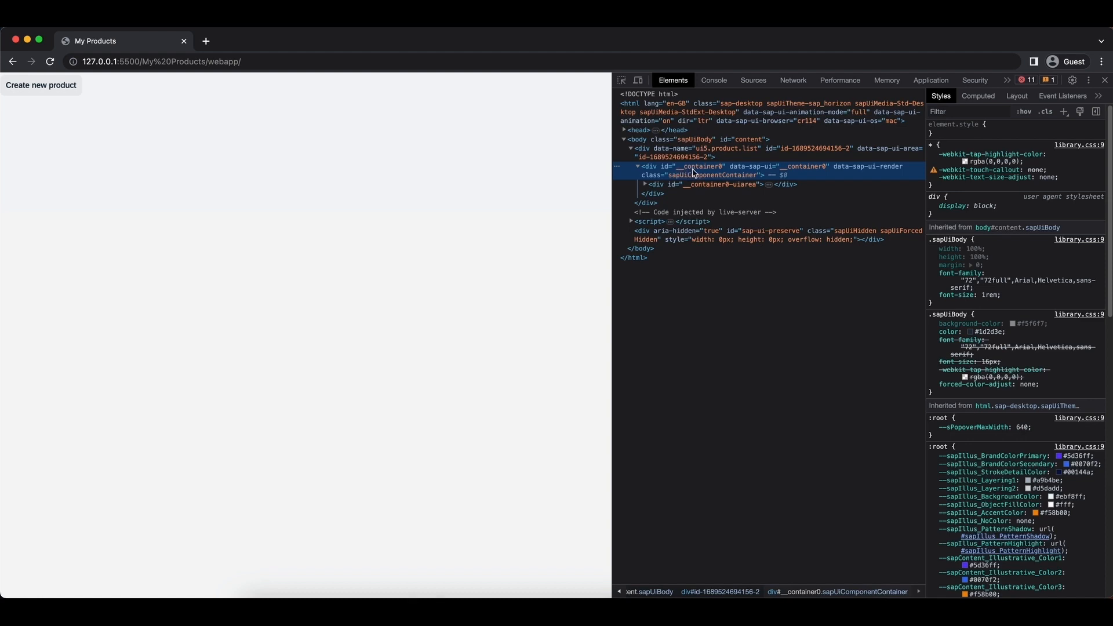
{"action": "mouse_move", "coordinate": [539, 186]}
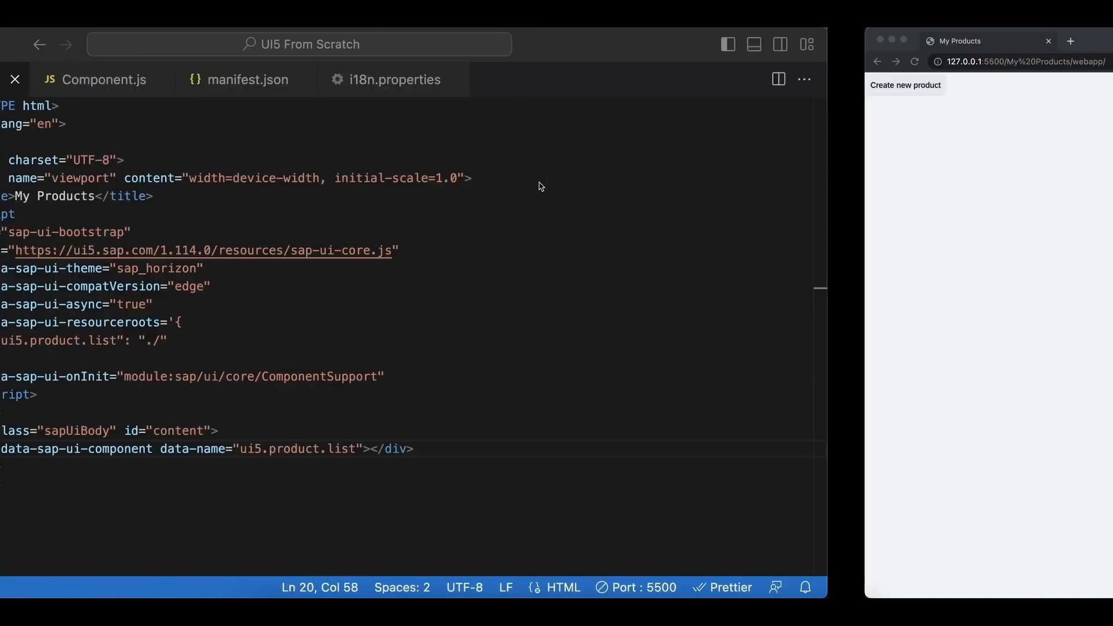
Undo in index.html to bring back data-id="container" and data-settings id ui5.demo.
{"action": "left_click", "coordinate": [1015, 44]}
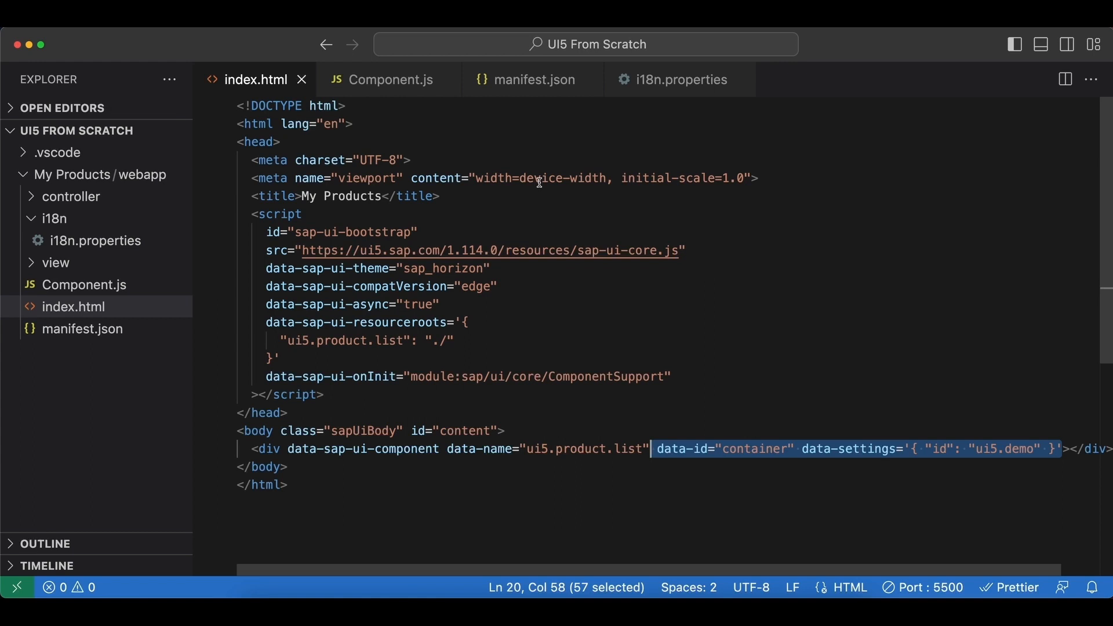
{"action": "left_click", "coordinate": [761, 376]}
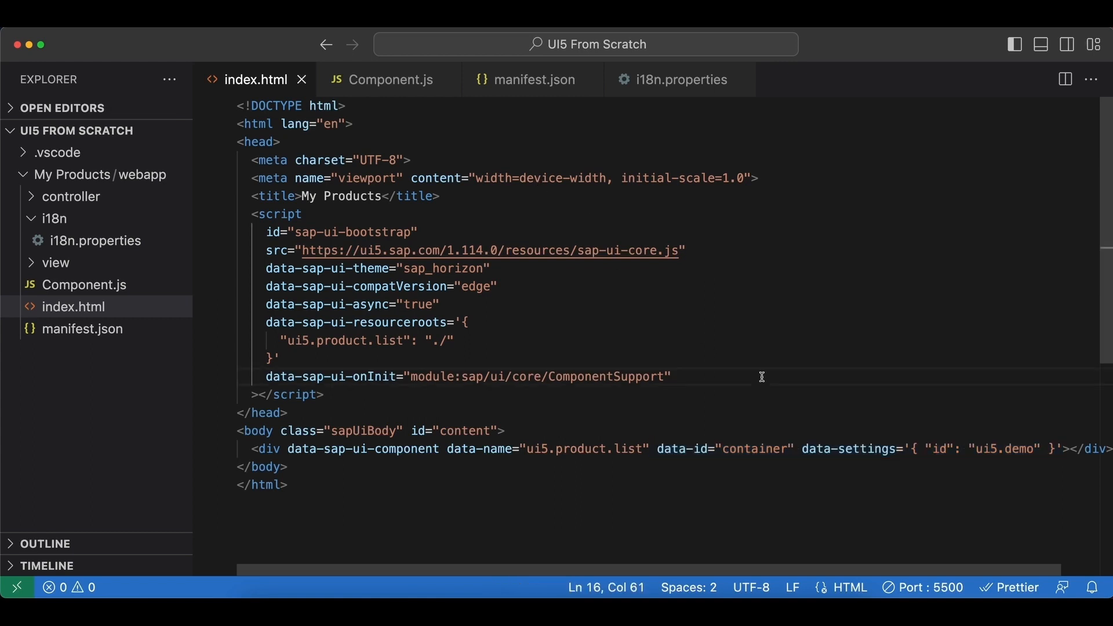